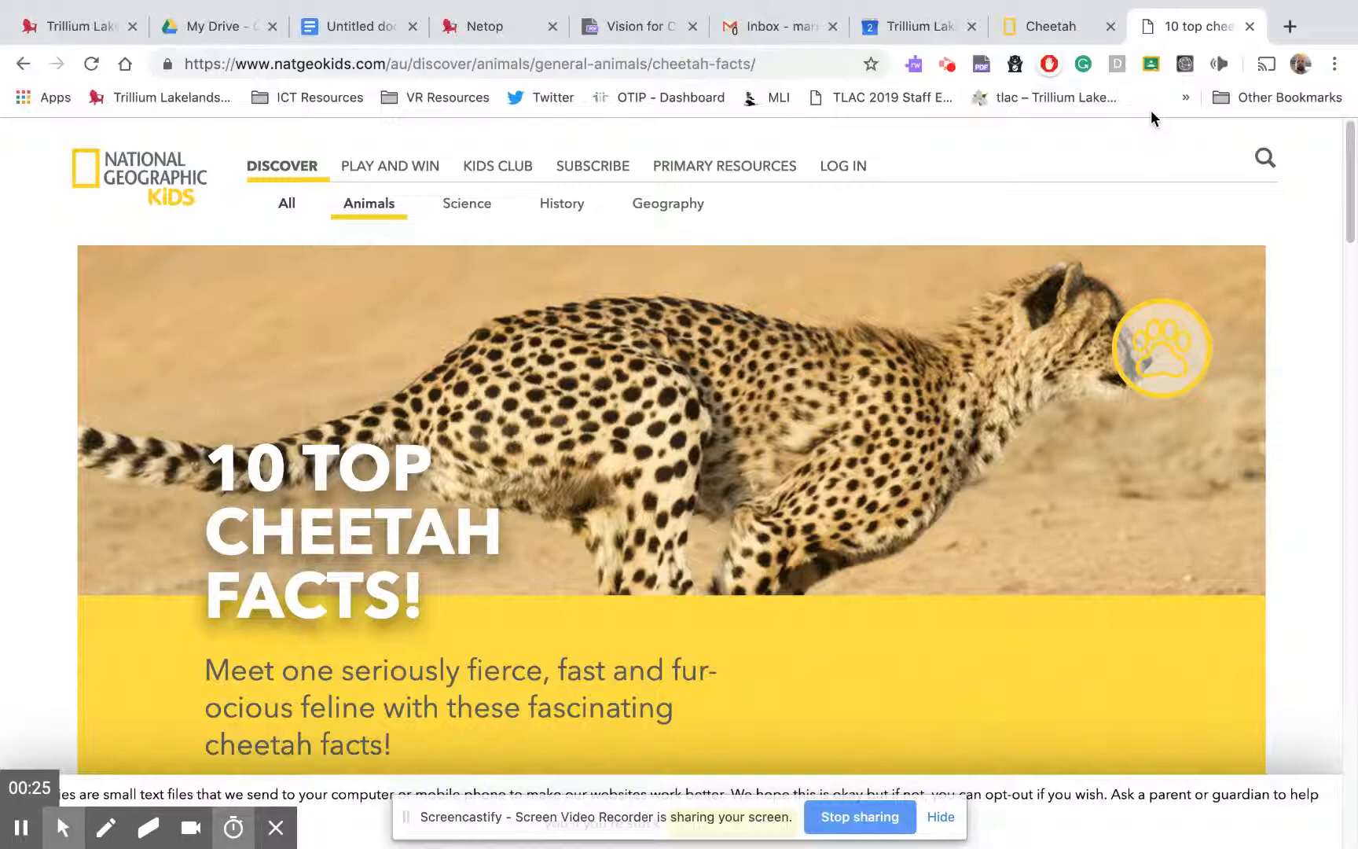
pyautogui.moveTo(1163, 113)
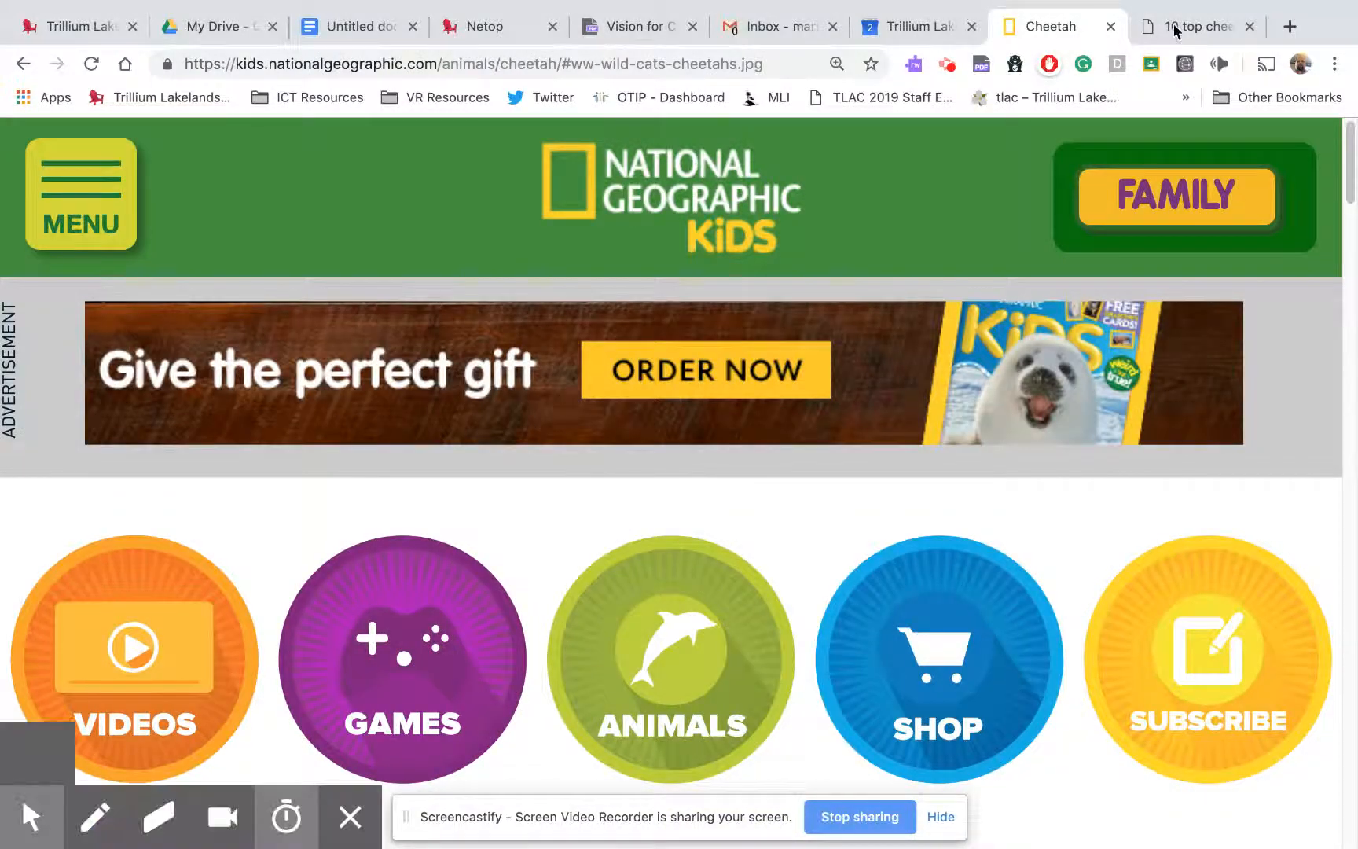
# - Look over the cheetah facts article in its browser tab
pyautogui.click(1195, 27)
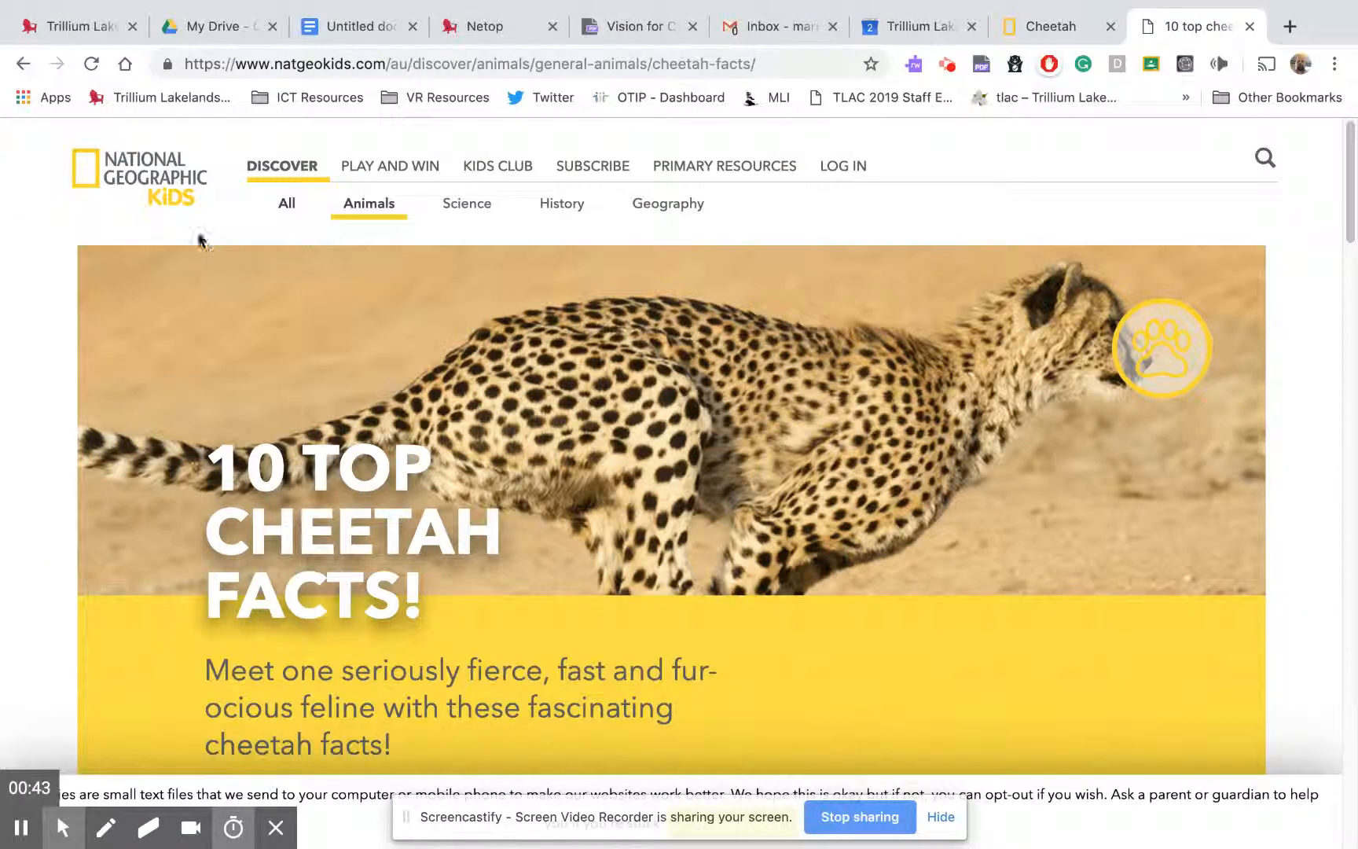
pyautogui.scroll(-3)
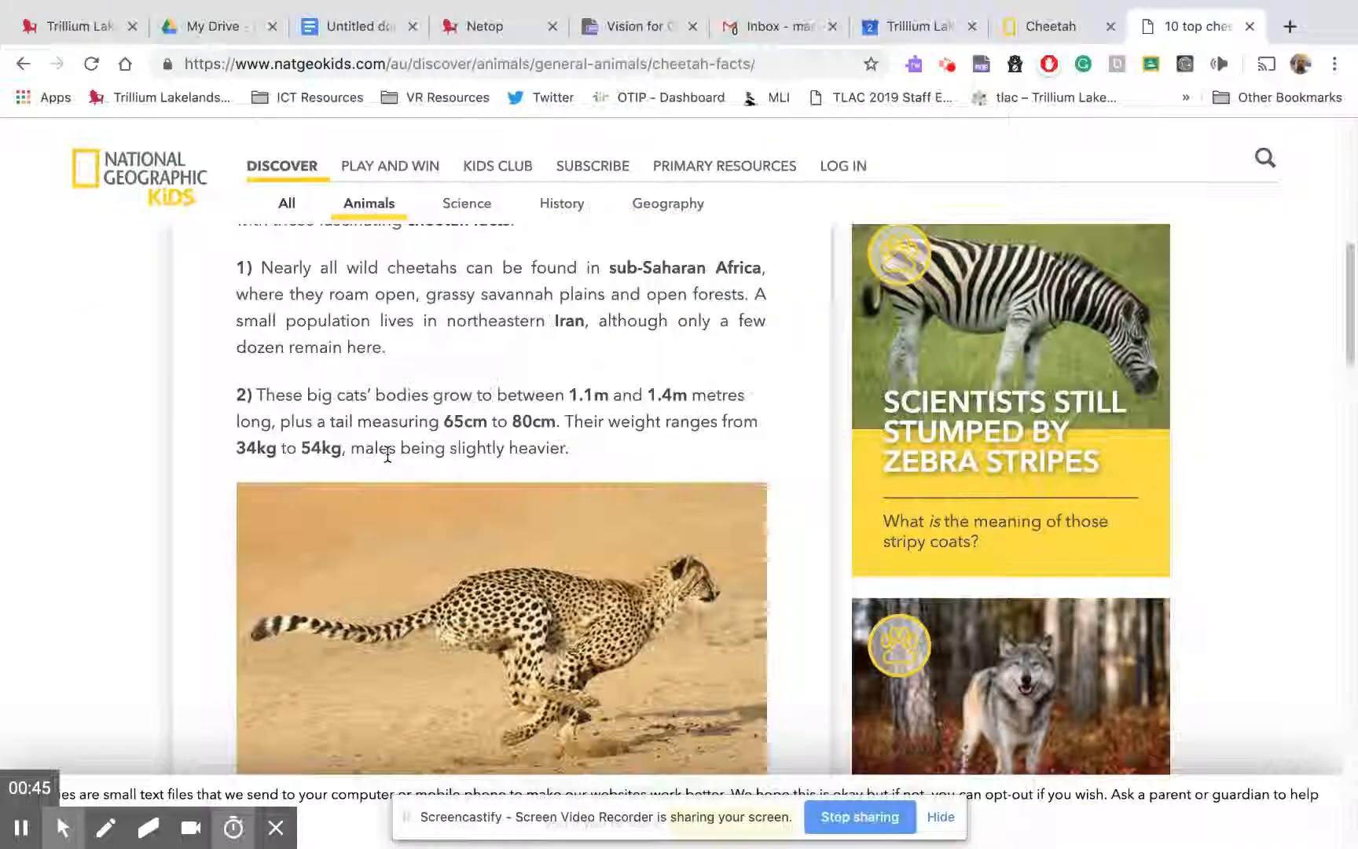
pyautogui.scroll(3)
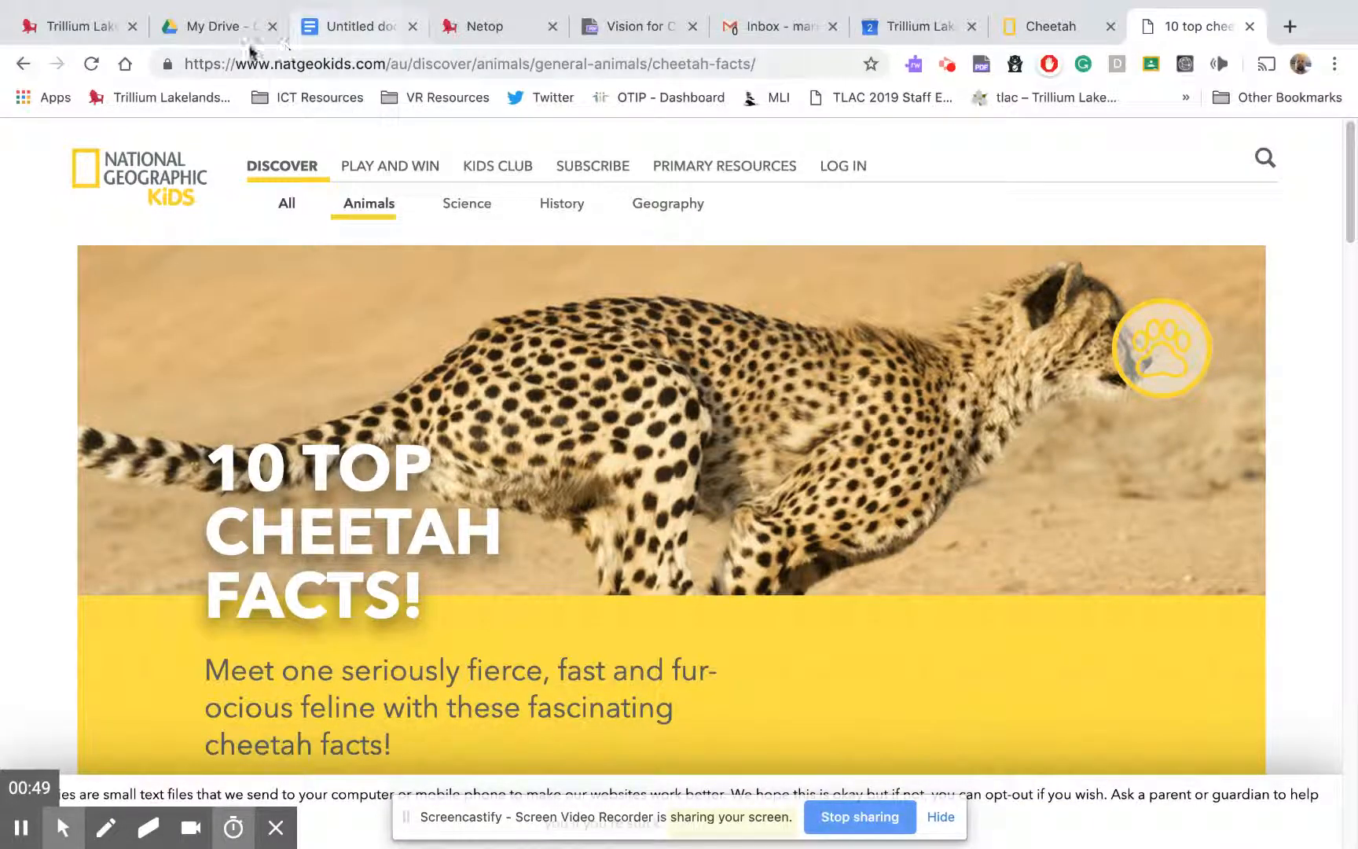
# - Go to My Drive and bring up the blank Untitled document
pyautogui.click(207, 26)
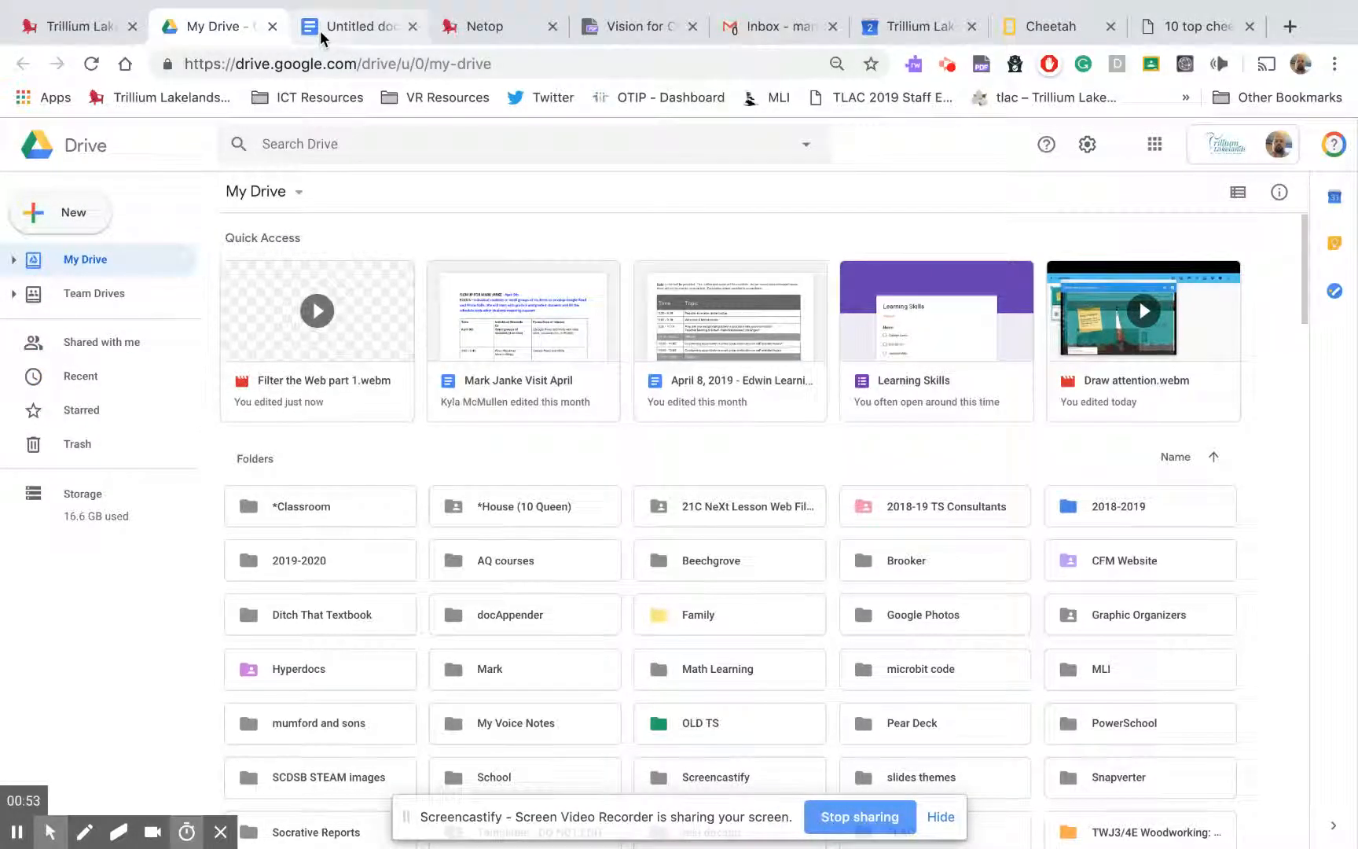
pyautogui.click(355, 27)
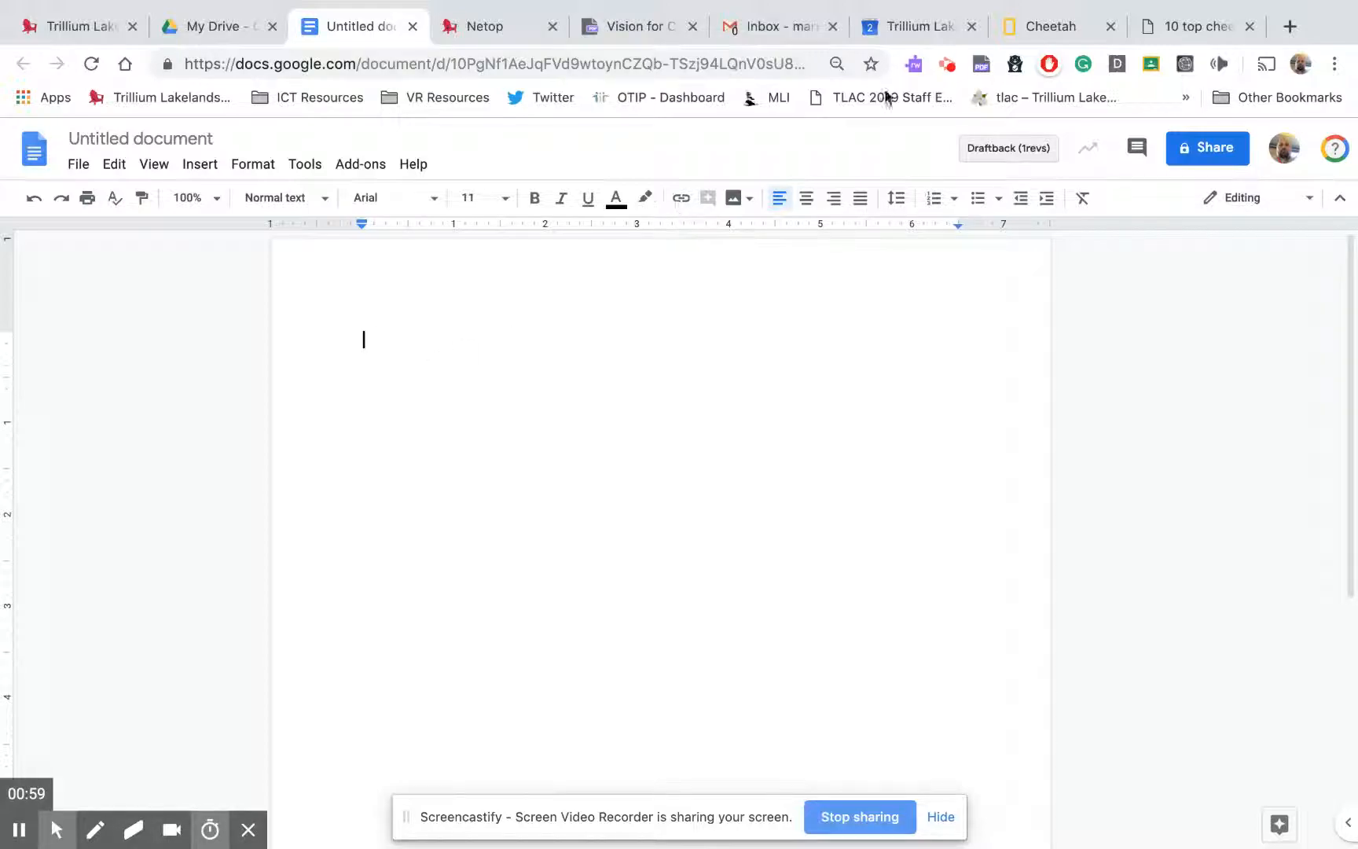
pyautogui.moveTo(1048, 27)
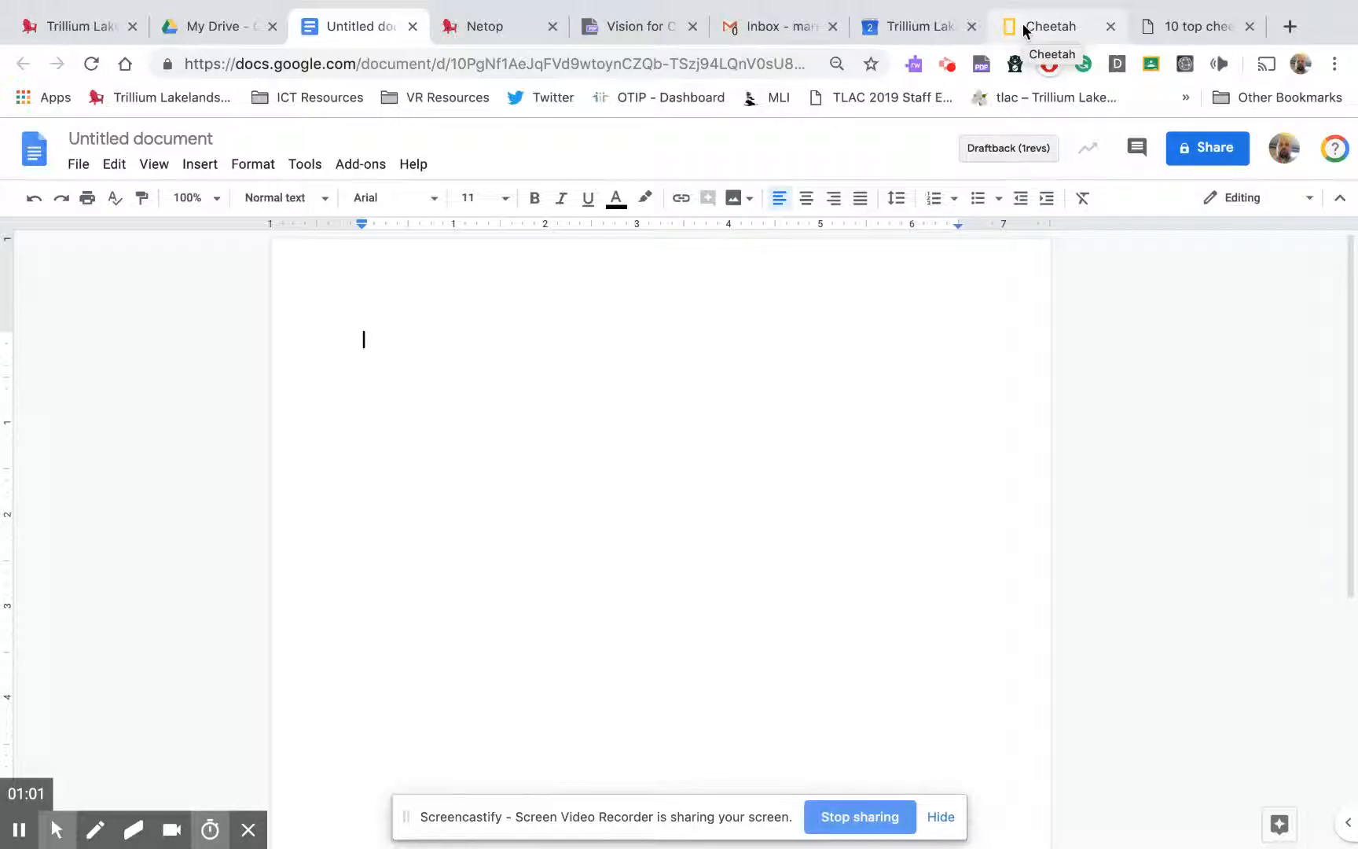
# - Copy the Cheetah page address and paste it as a link in the document
pyautogui.click(1050, 27)
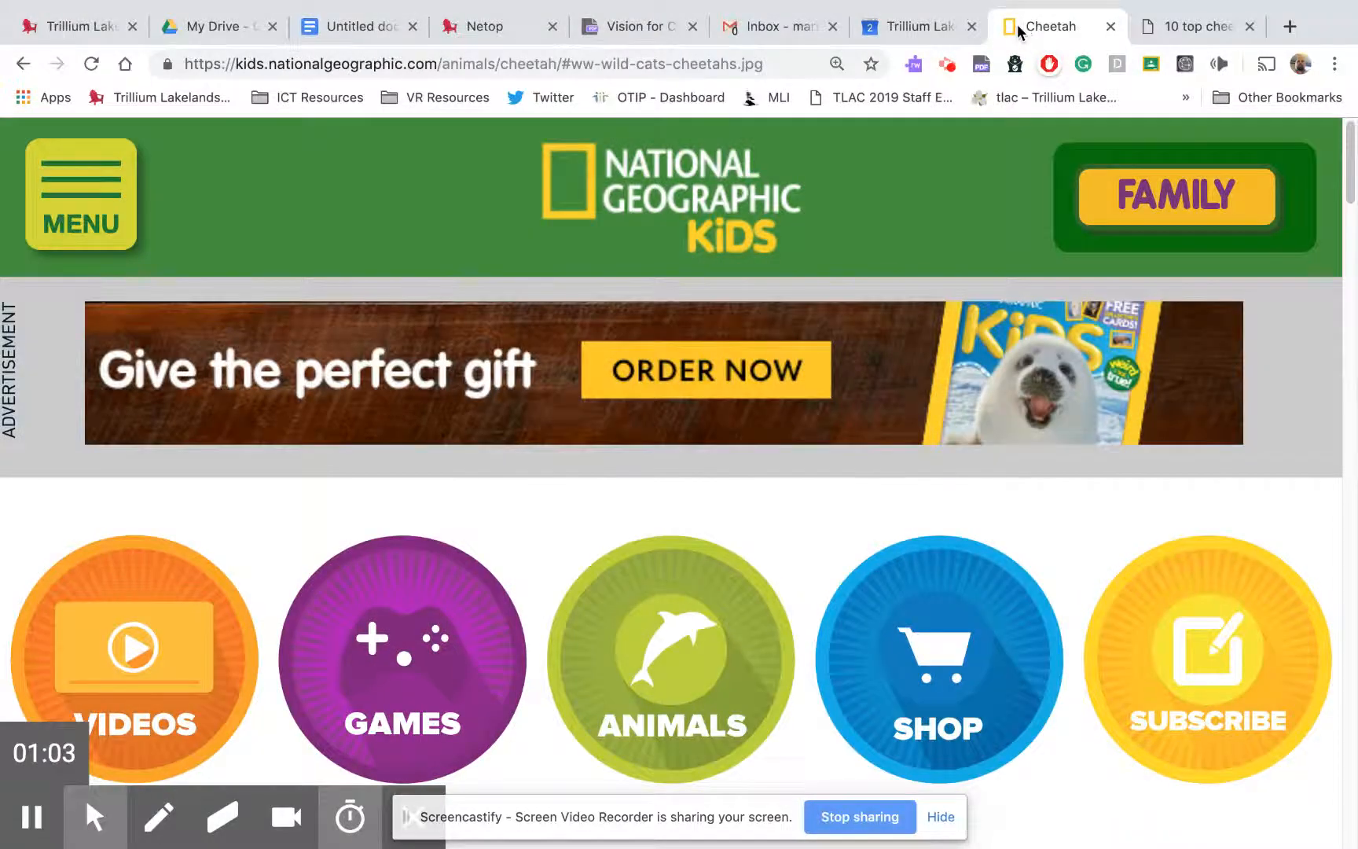
pyautogui.rightClick(424, 64)
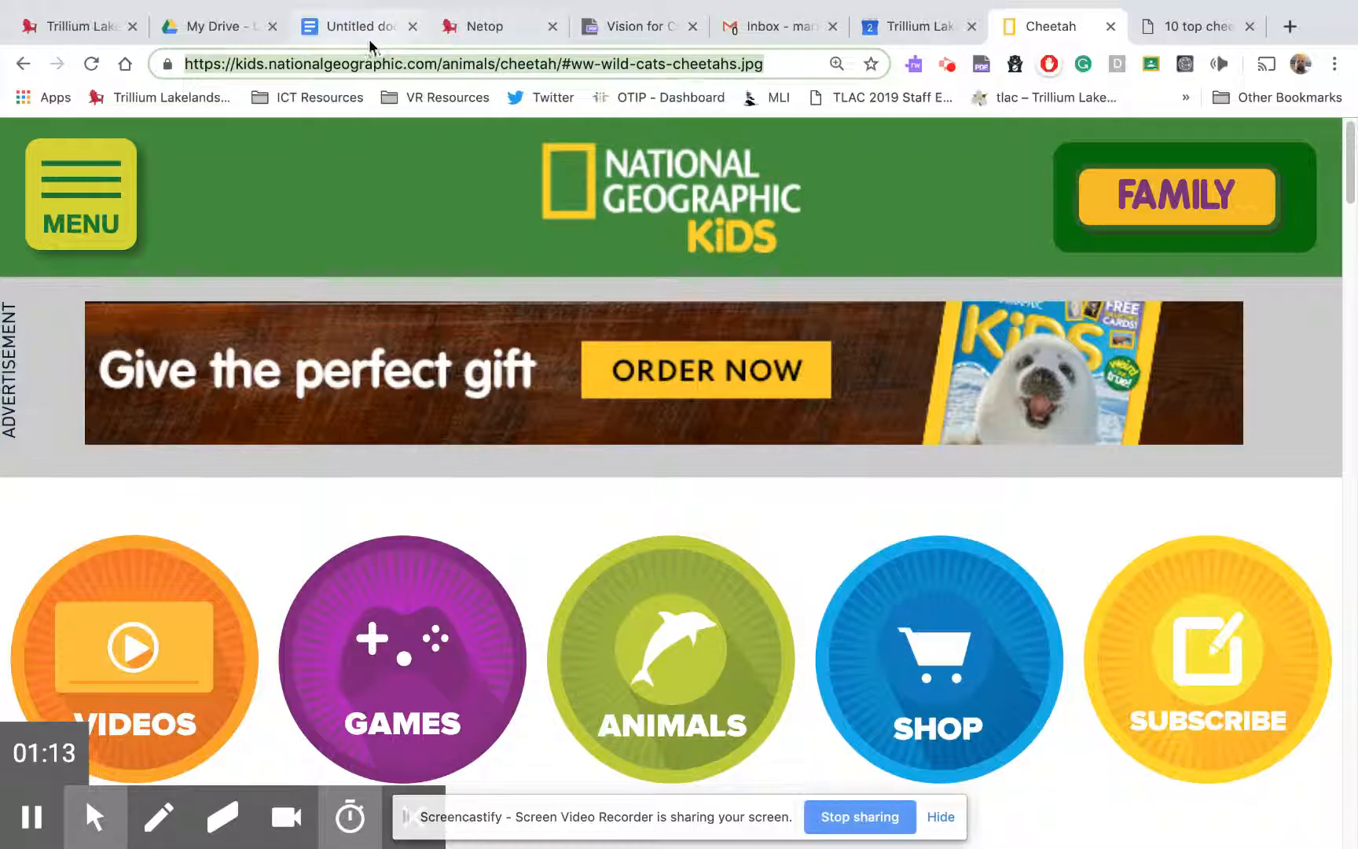
pyautogui.click(354, 26)
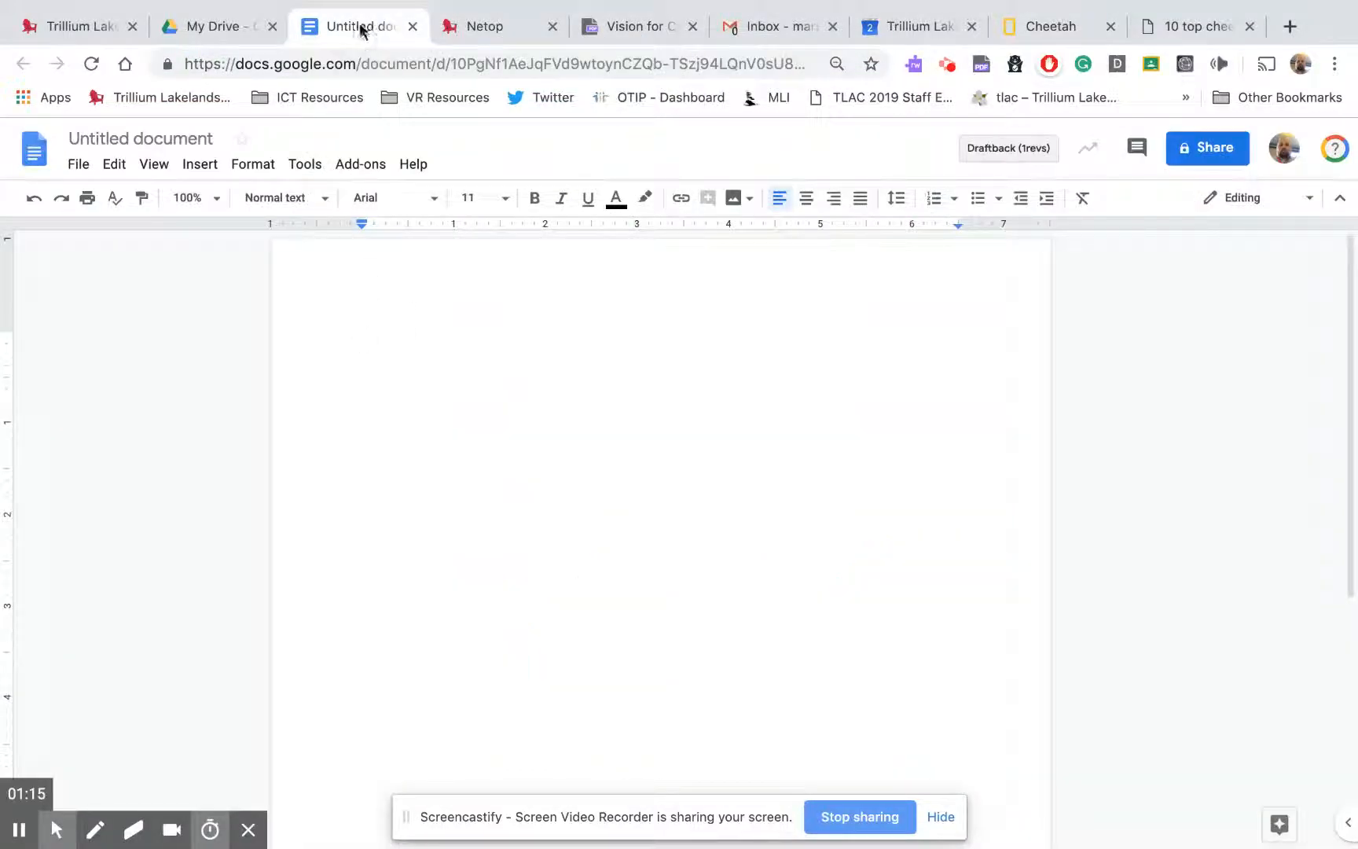
pyautogui.rightClick(363, 340)
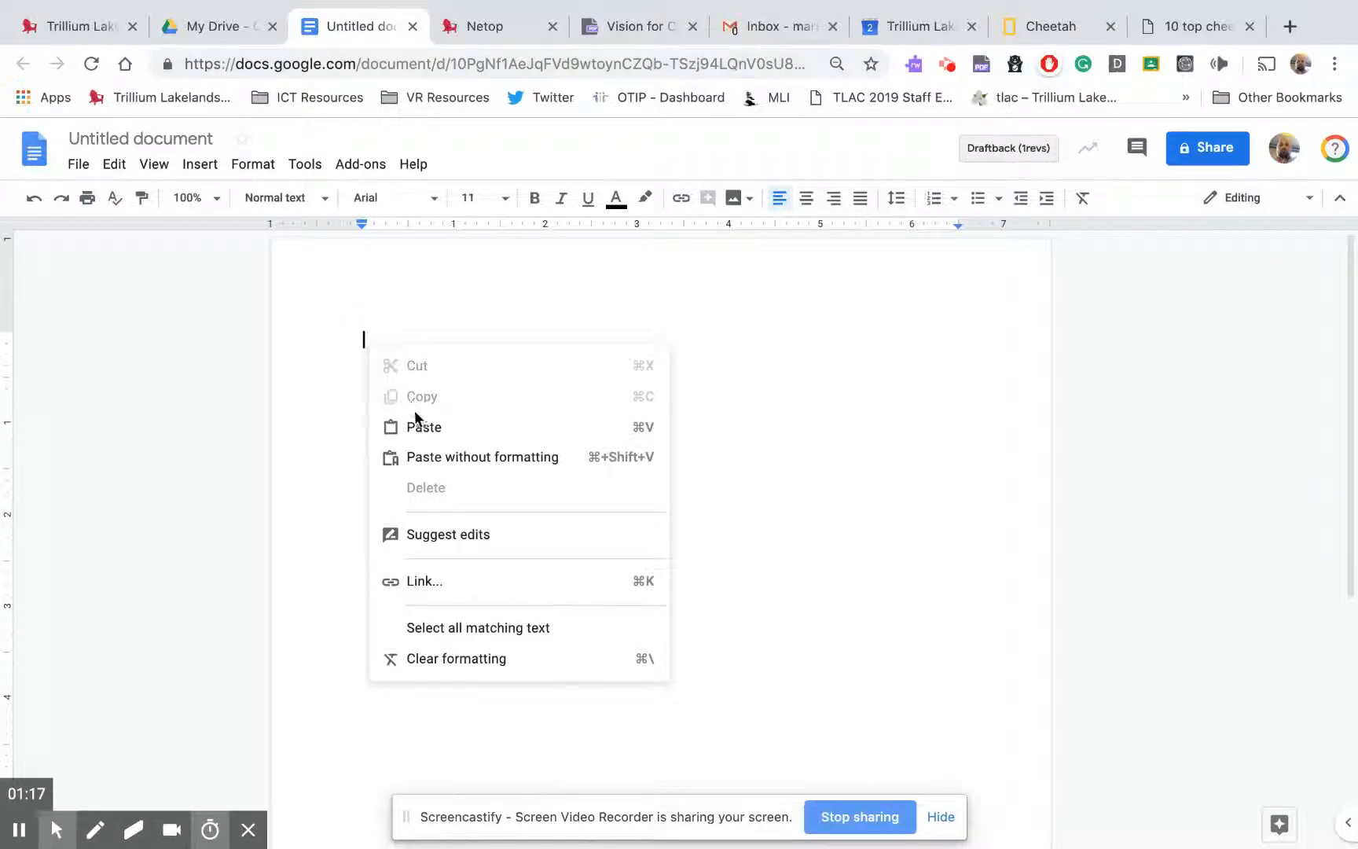
pyautogui.click(425, 426)
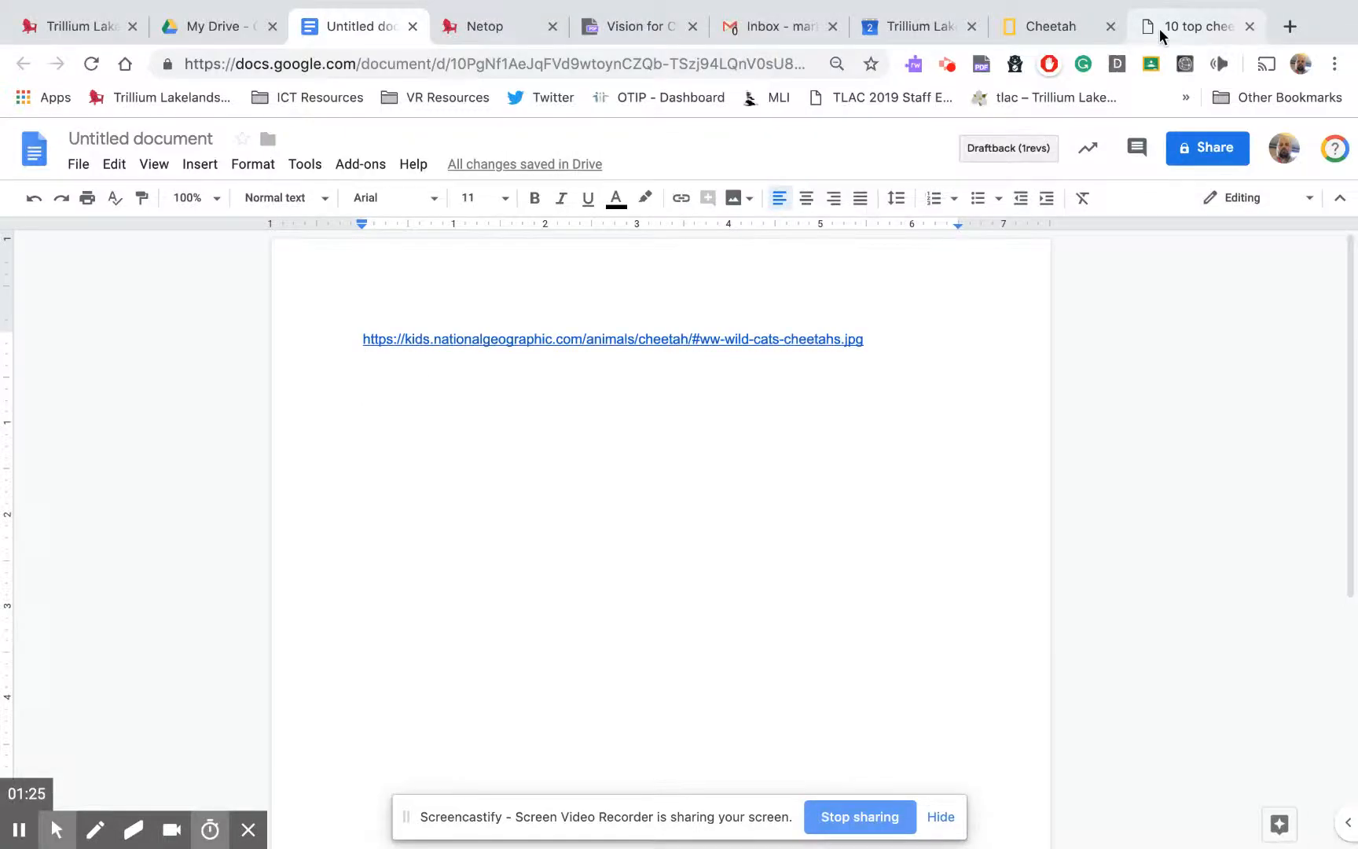
# - Copy the cheetah facts page address and paste it on the next line
pyautogui.rightClick(485, 63)
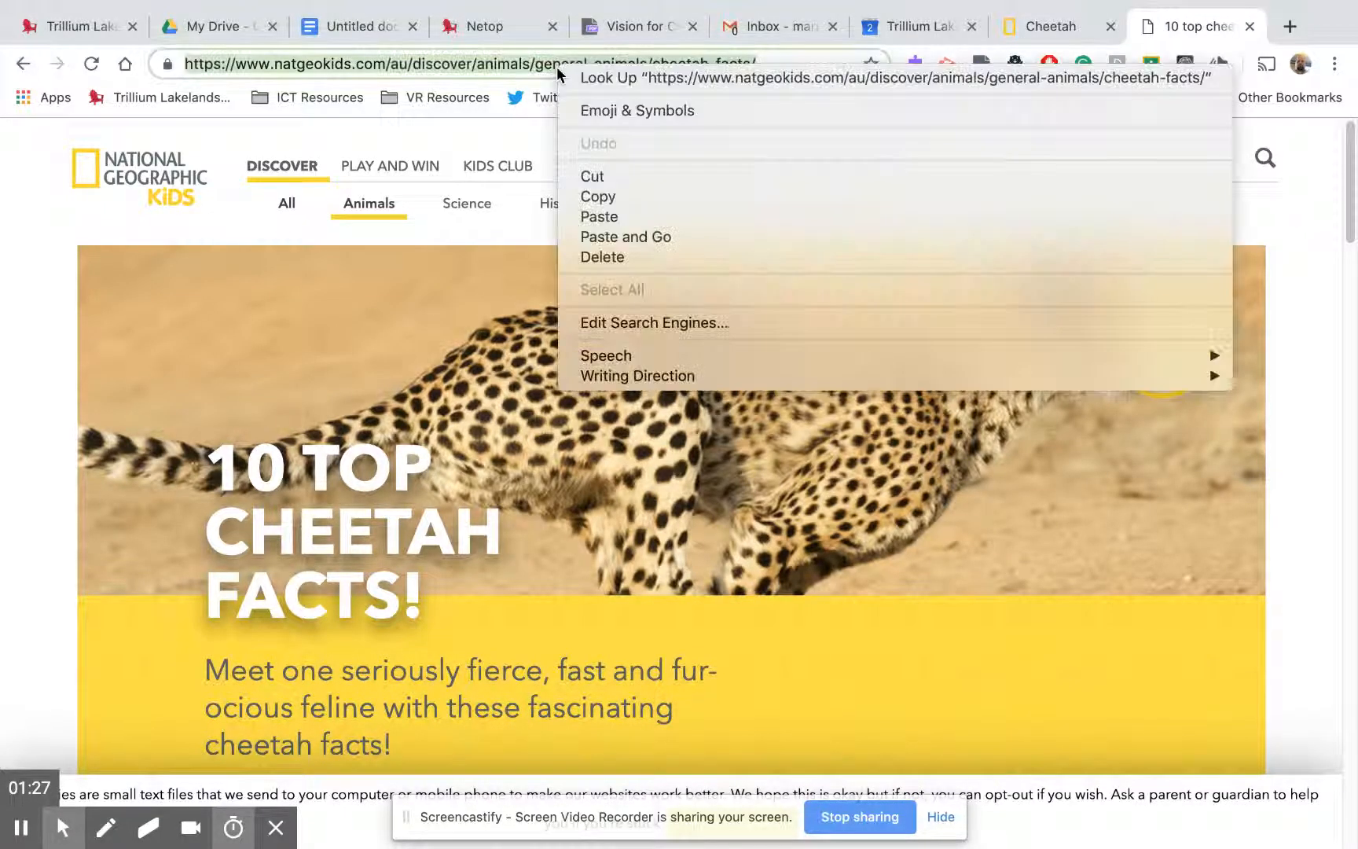
pyautogui.moveTo(597, 197)
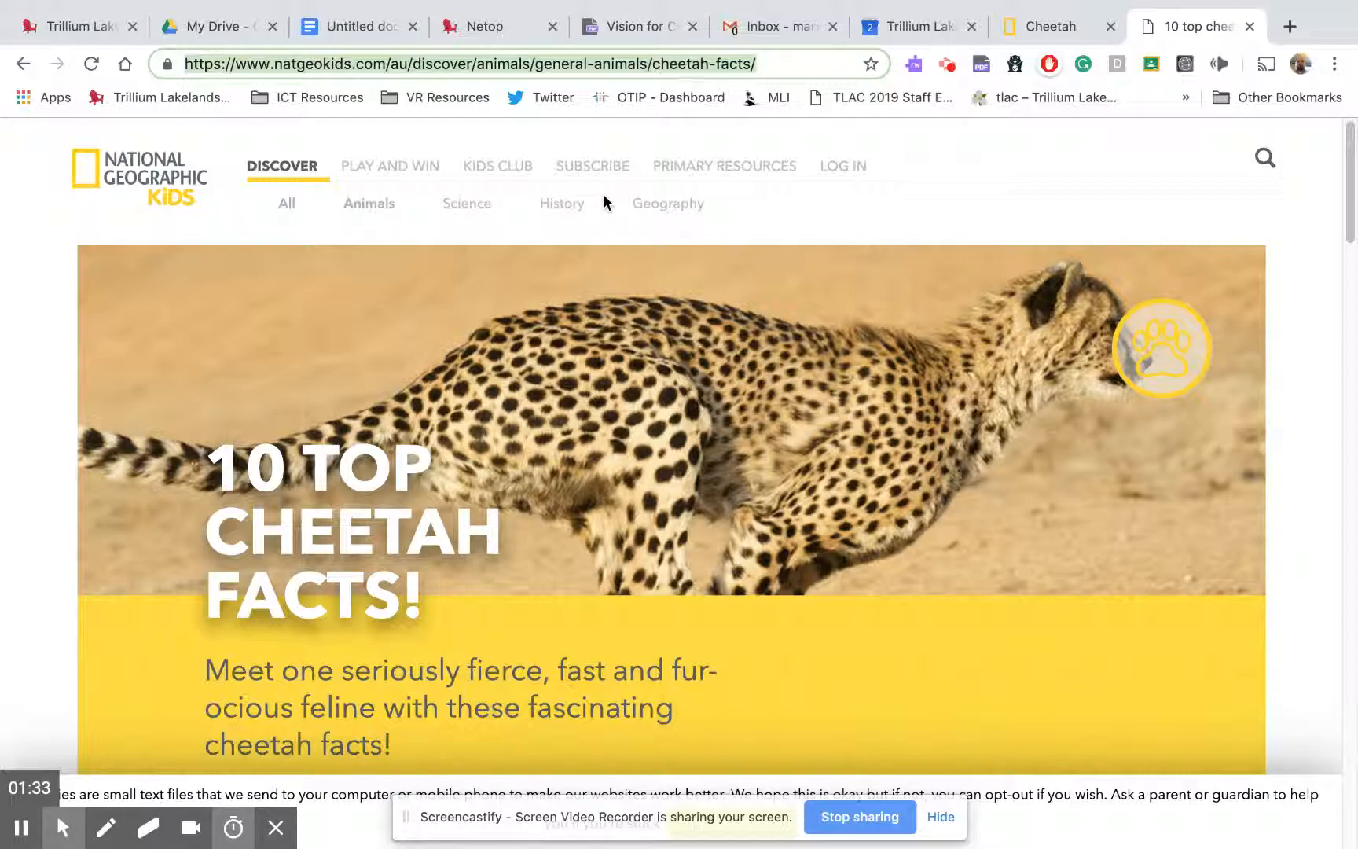
pyautogui.click(355, 27)
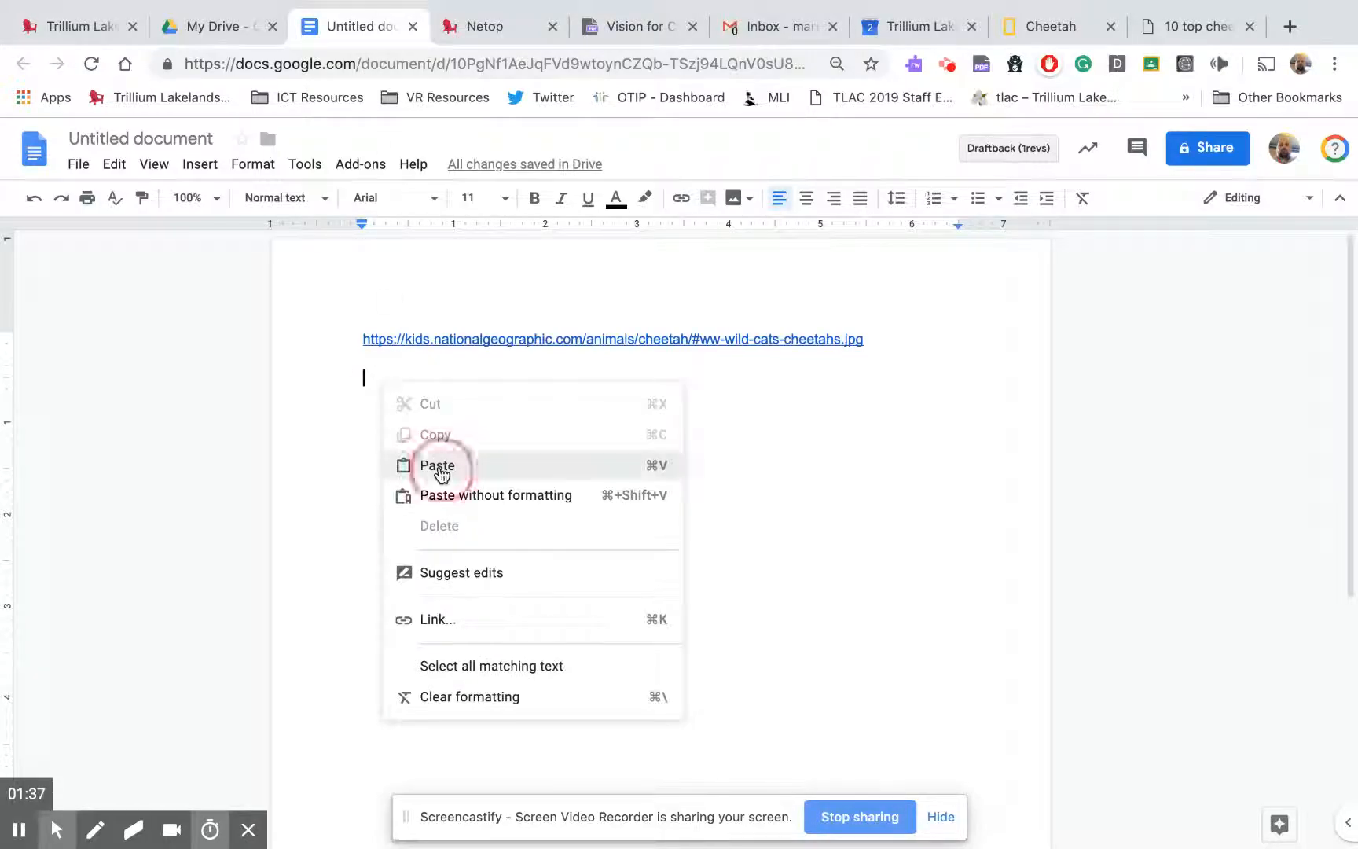
pyautogui.click(438, 465)
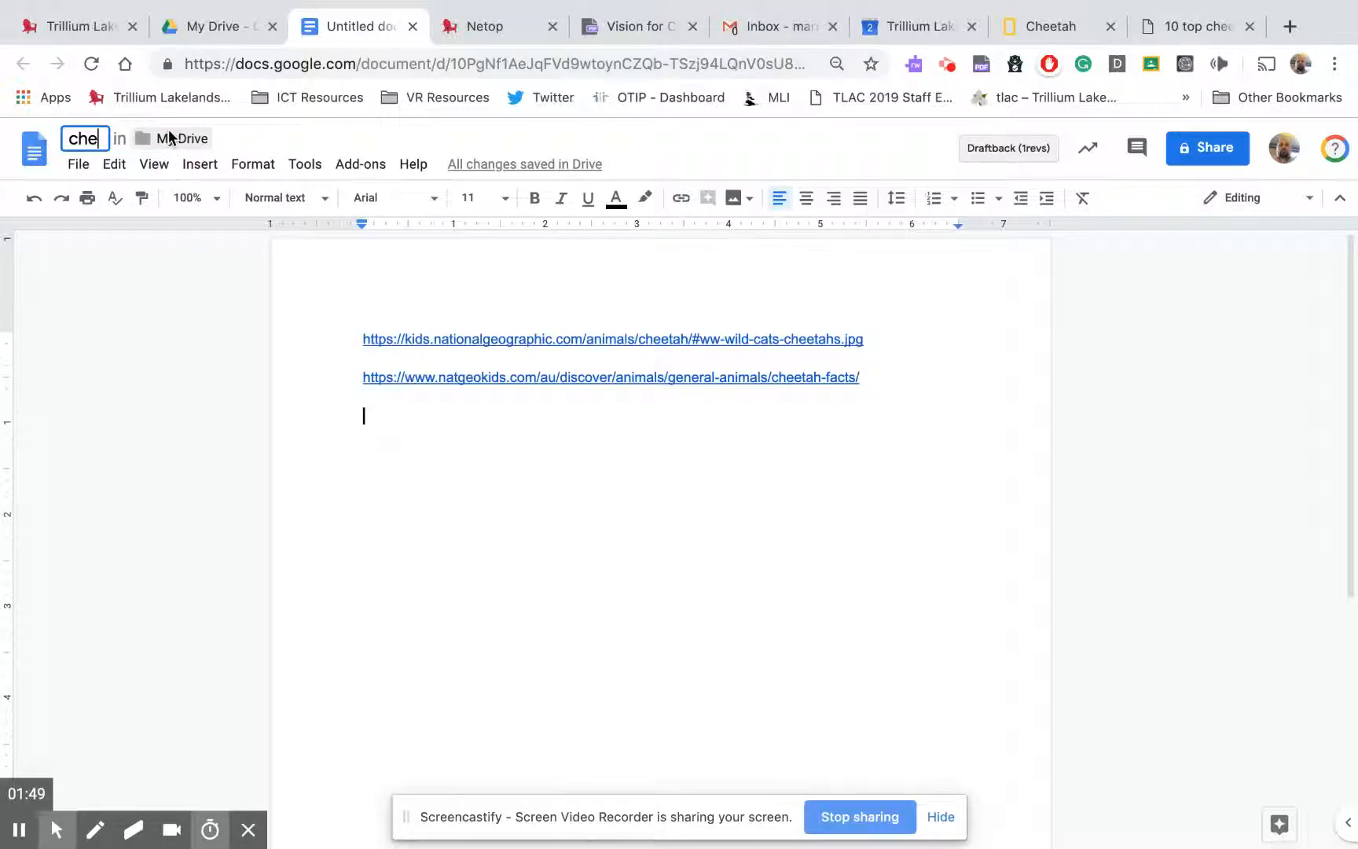
# - Title the document 'cheetah links' and go to its File options
pyautogui.write('cheetah li')
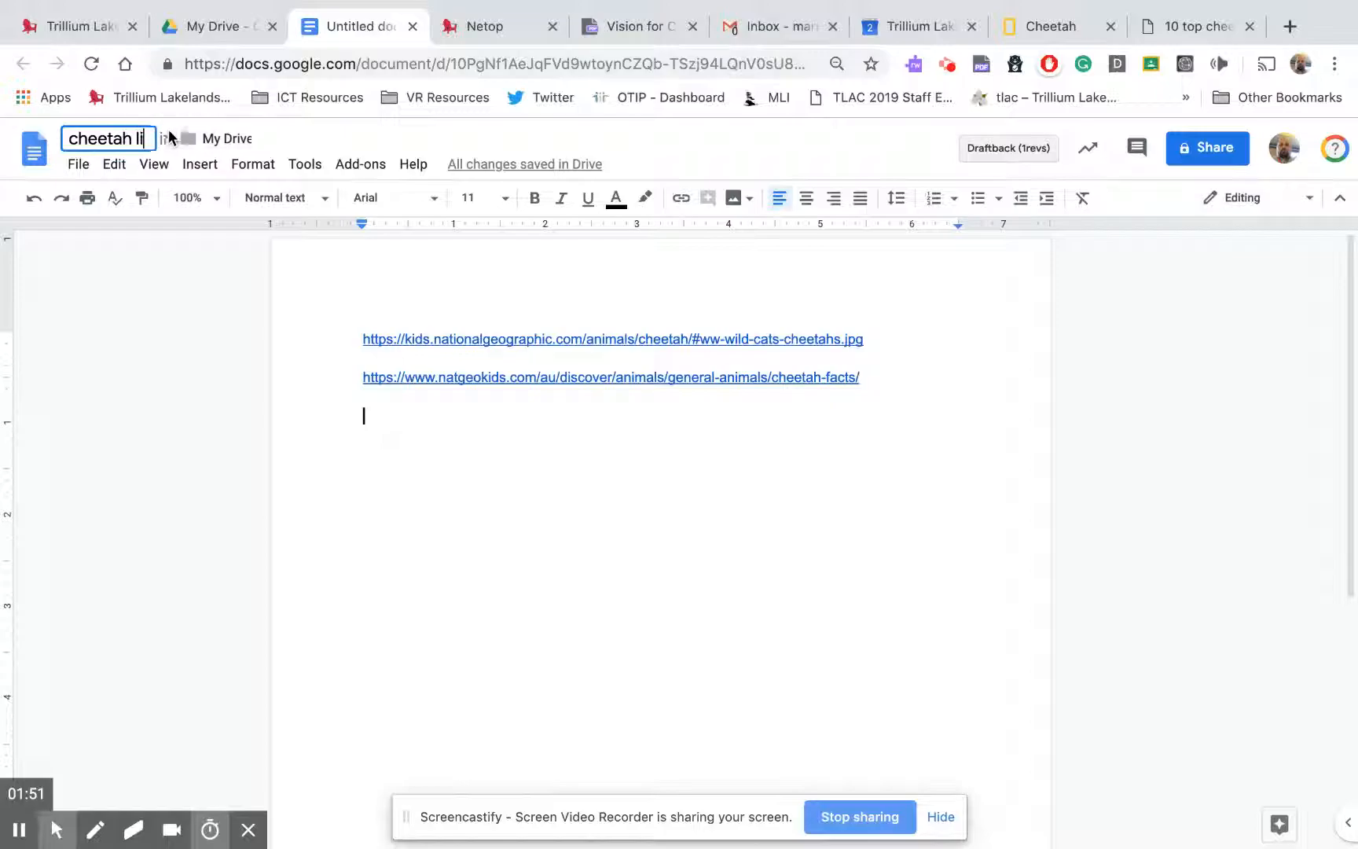
pyautogui.write('nks')
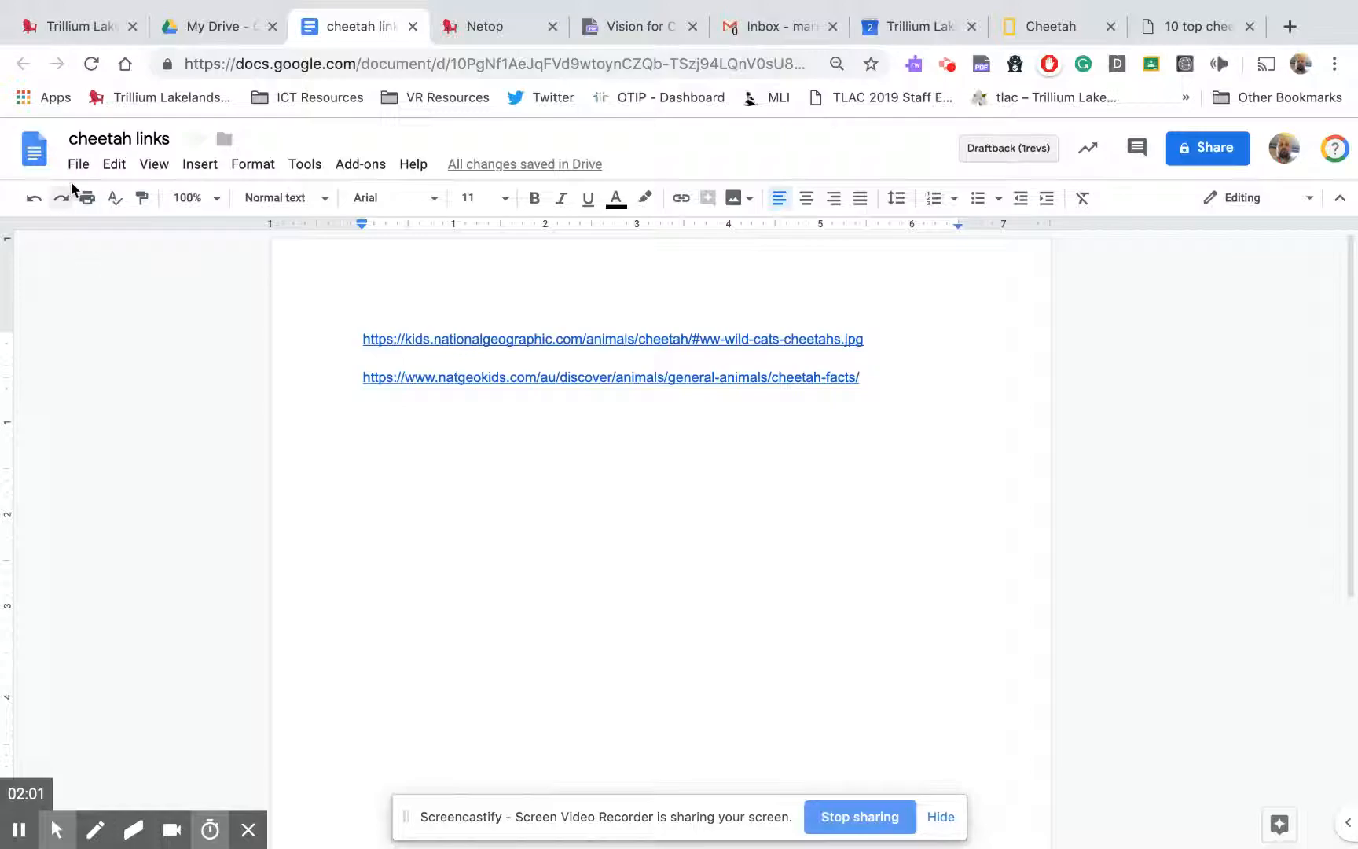
pyautogui.click(79, 163)
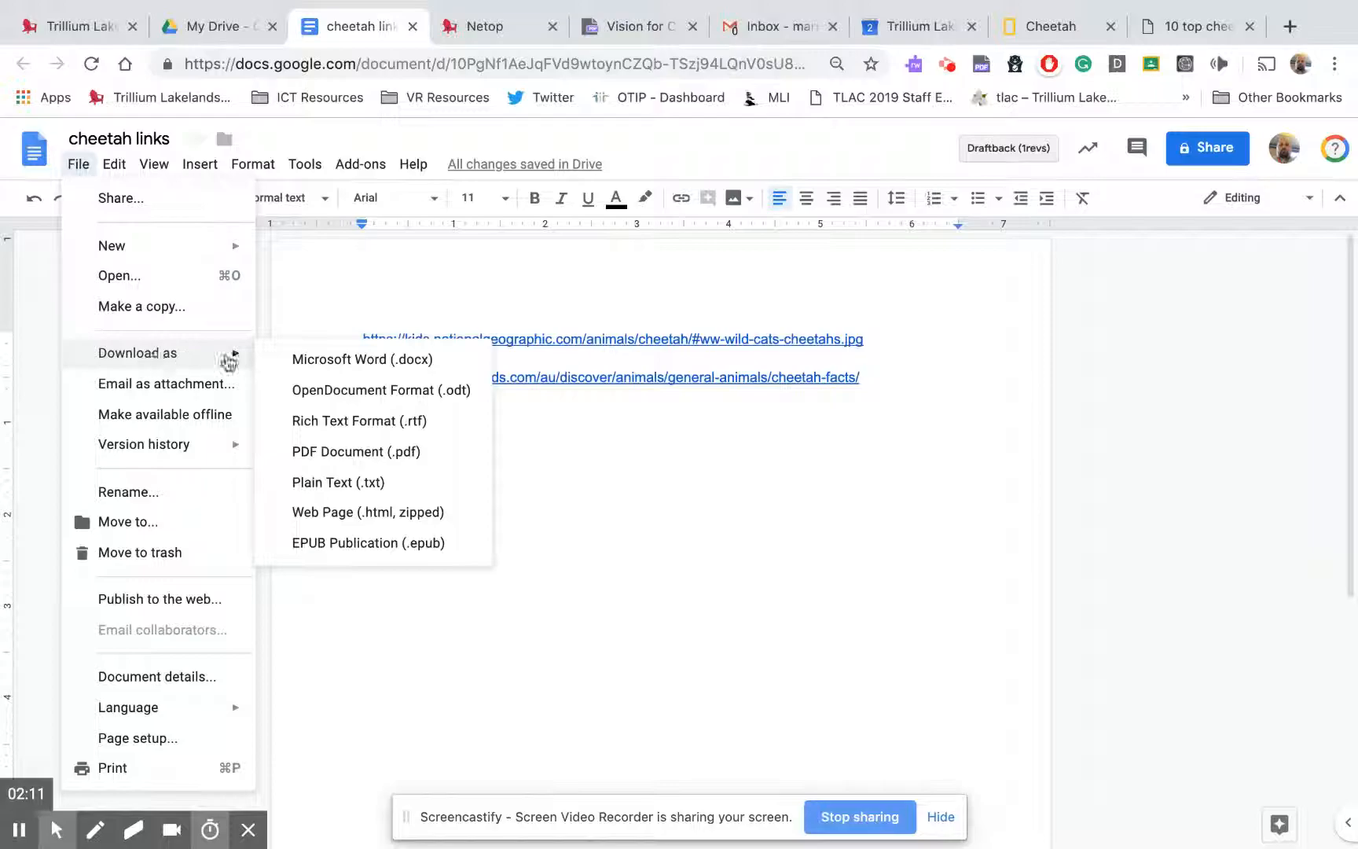
pyautogui.moveTo(398, 494)
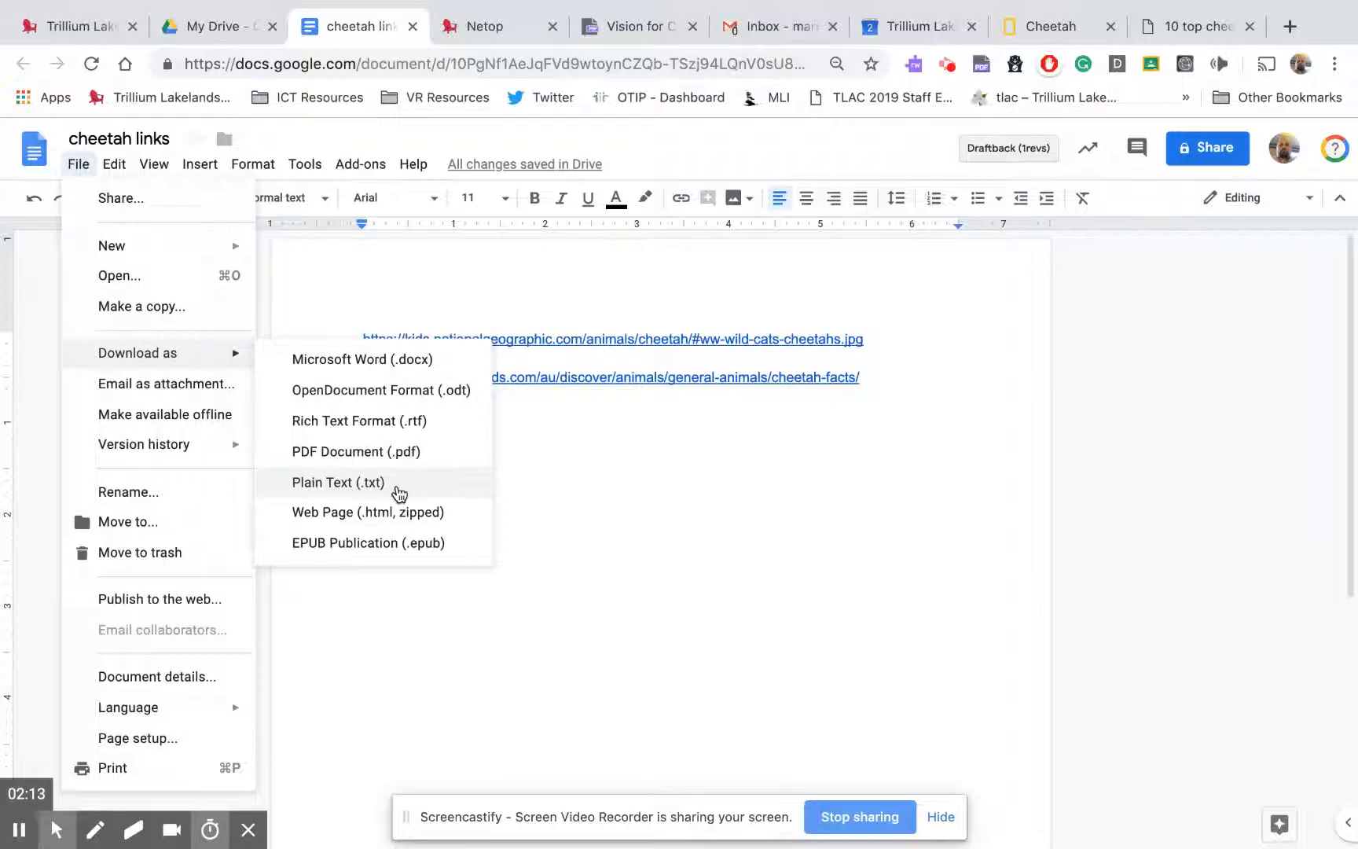
pyautogui.moveTo(402, 365)
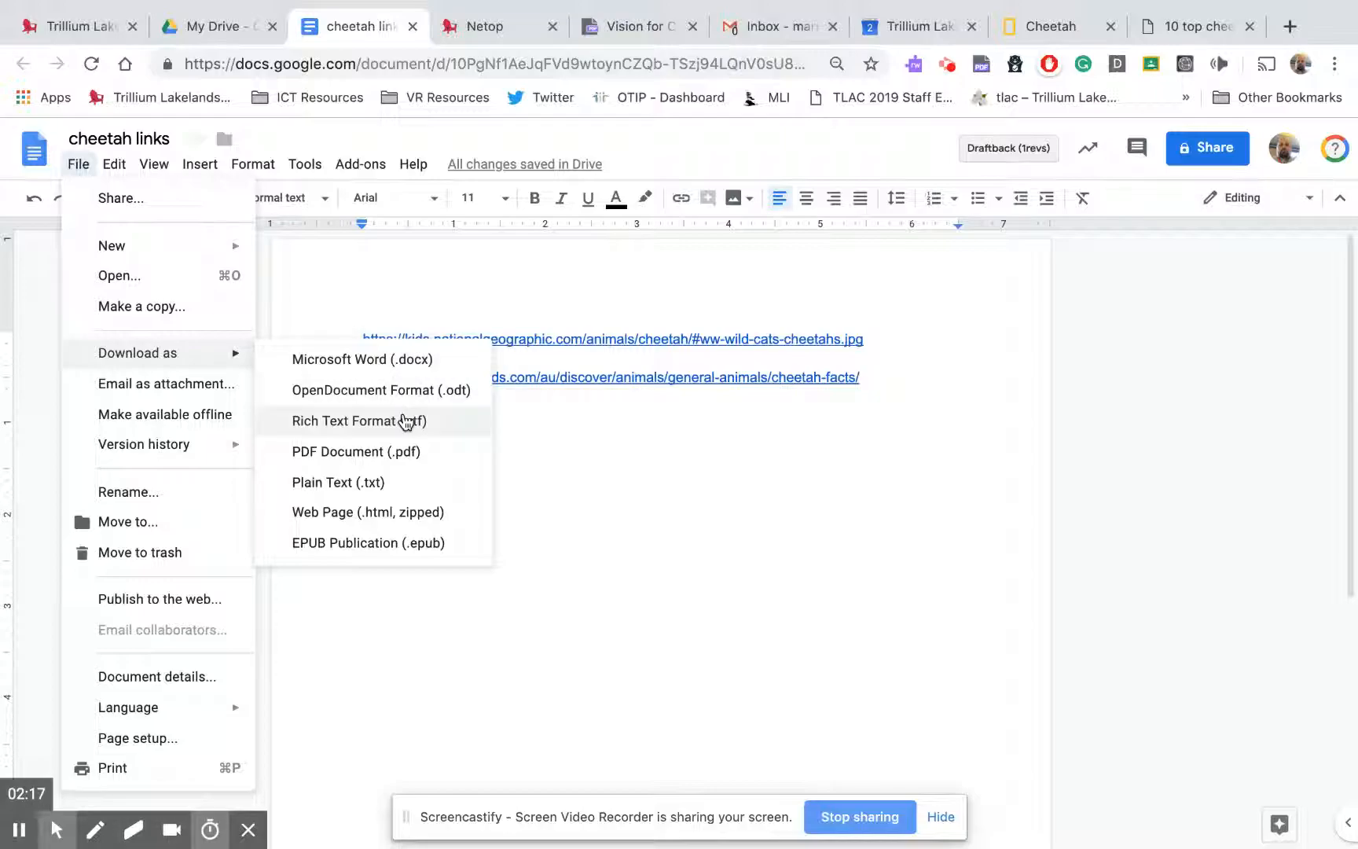
pyautogui.moveTo(393, 451)
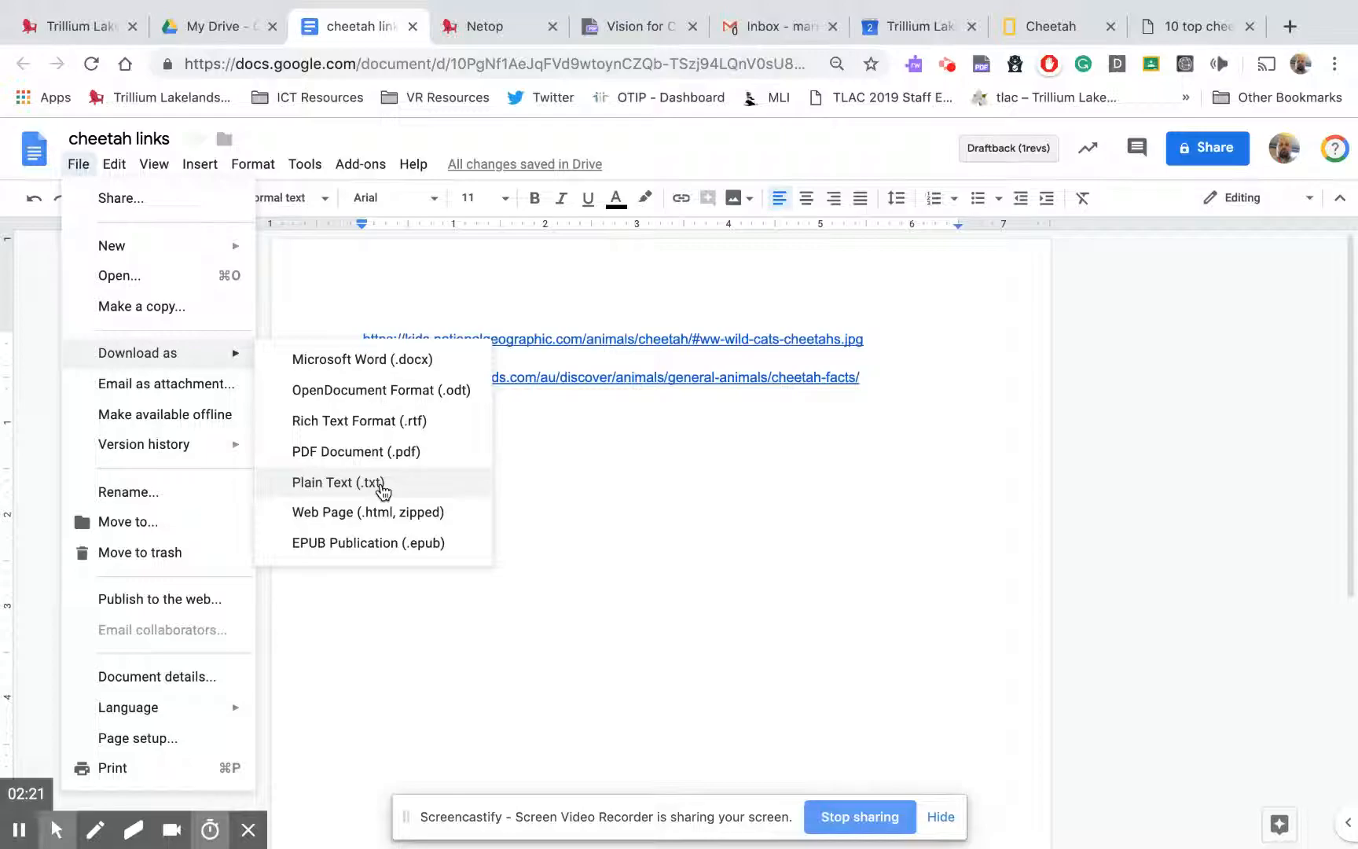
pyautogui.moveTo(393, 492)
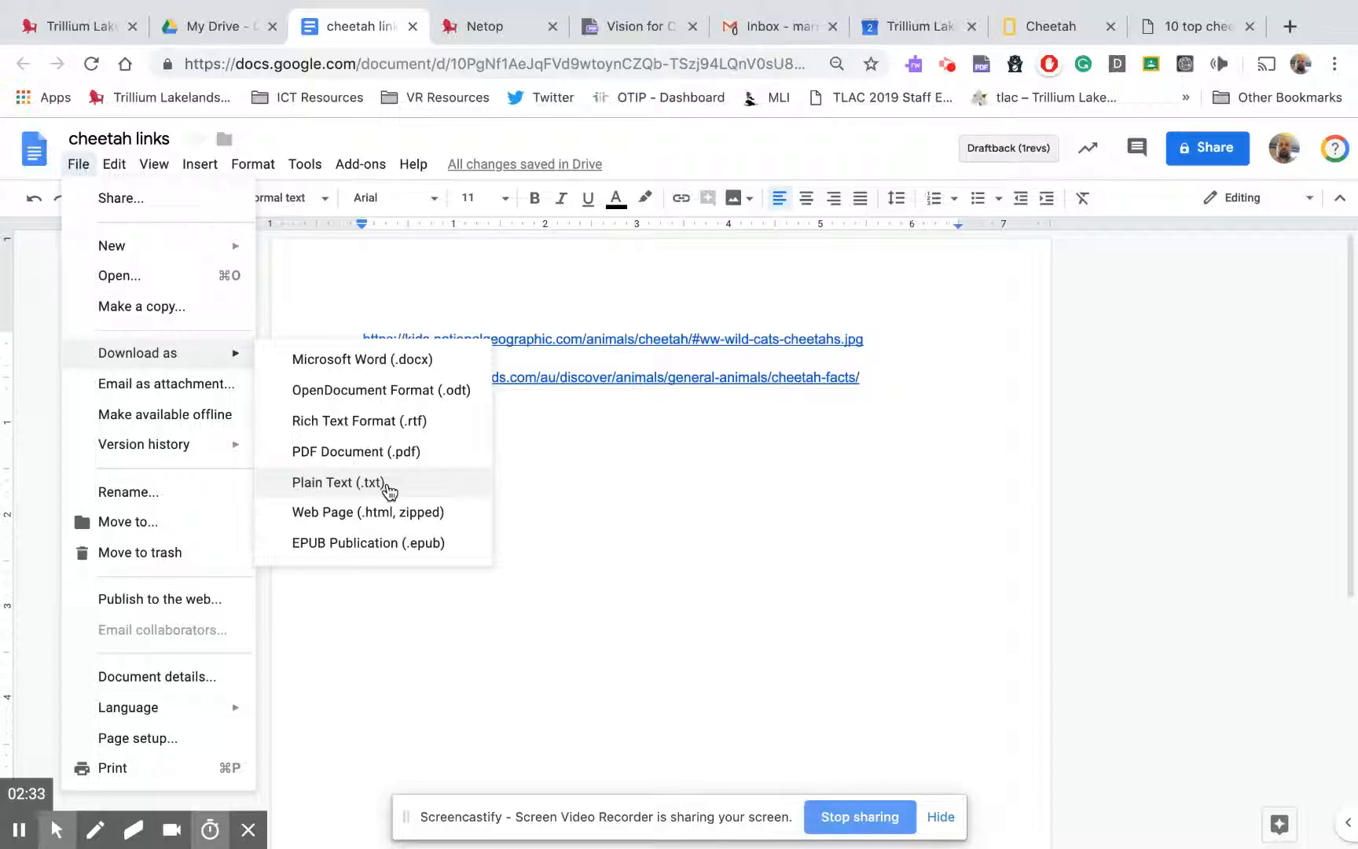
# - Download the cheetah links document as a Plain Text (.txt) file
pyautogui.click(338, 483)
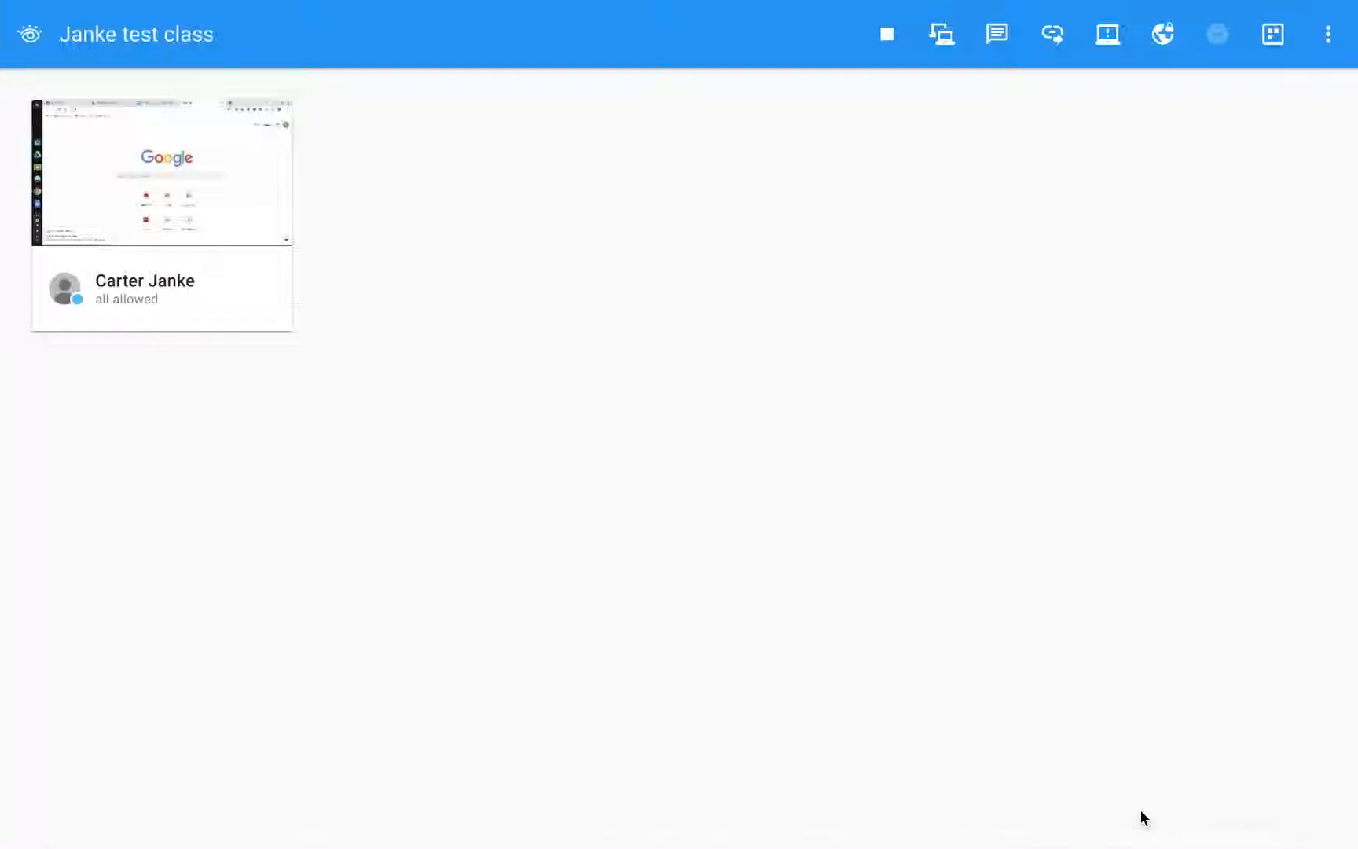
pyautogui.moveTo(1138, 219)
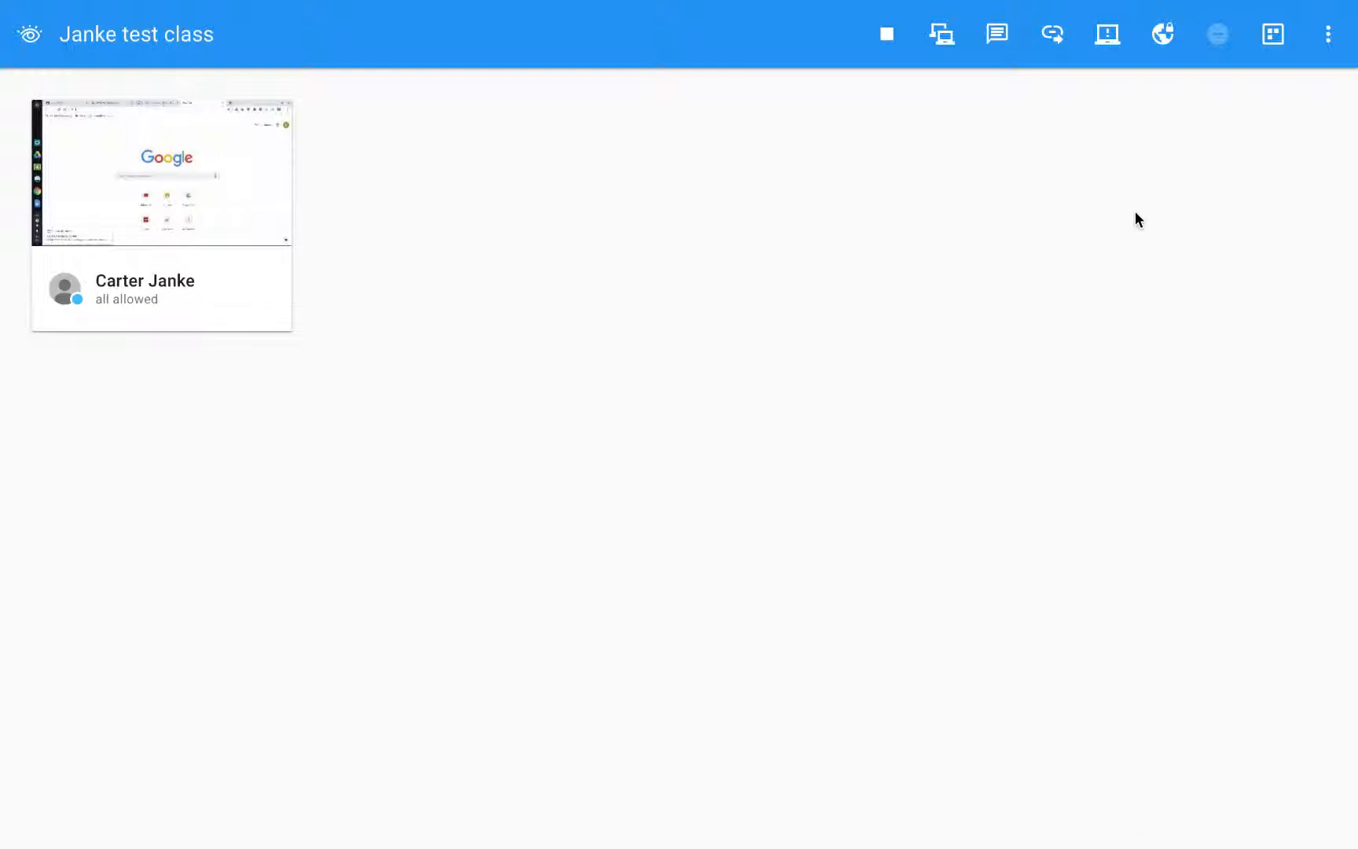
pyautogui.moveTo(1328, 33)
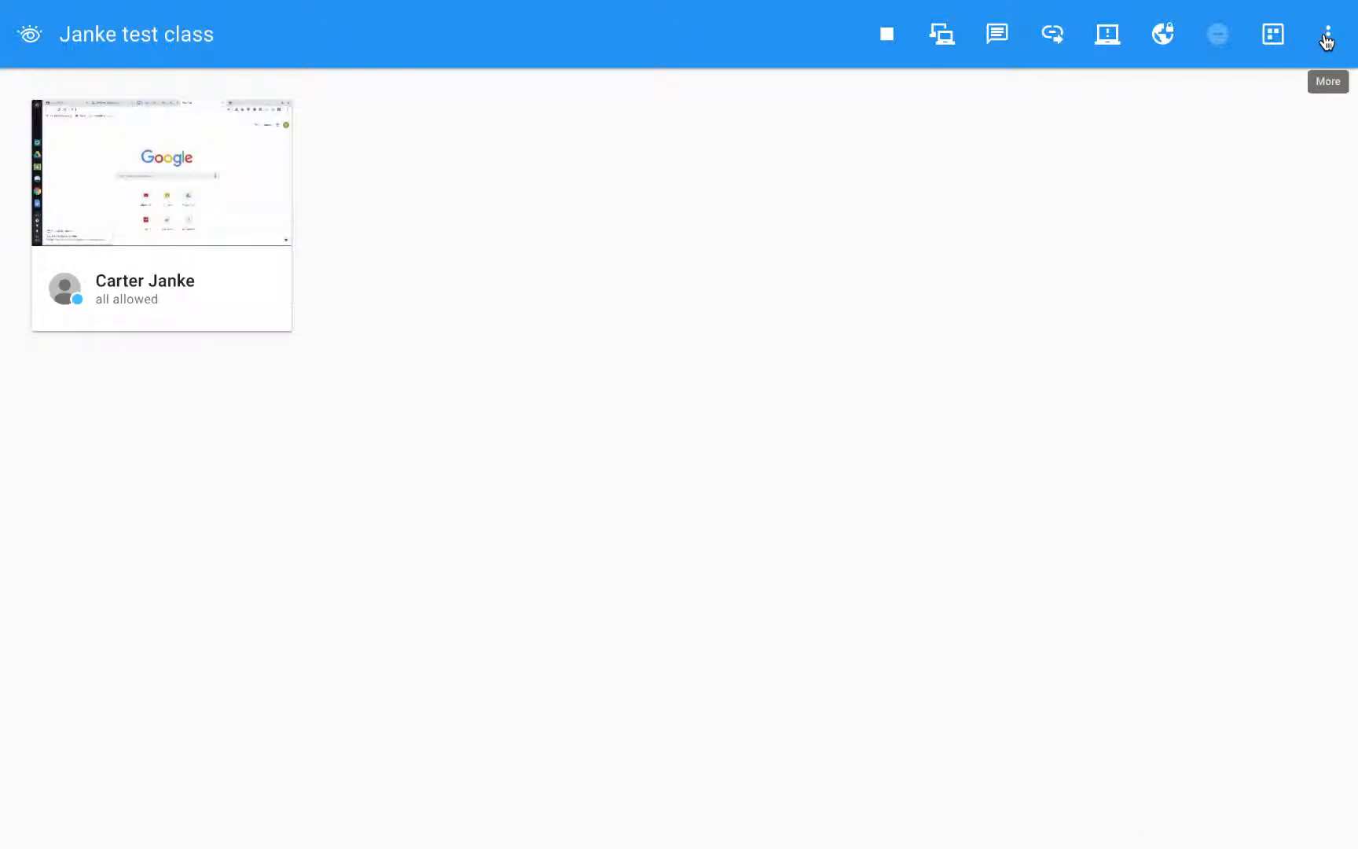
# - Reach Configure Filter Web from the class menu and reveal the add-list choices
pyautogui.click(1327, 33)
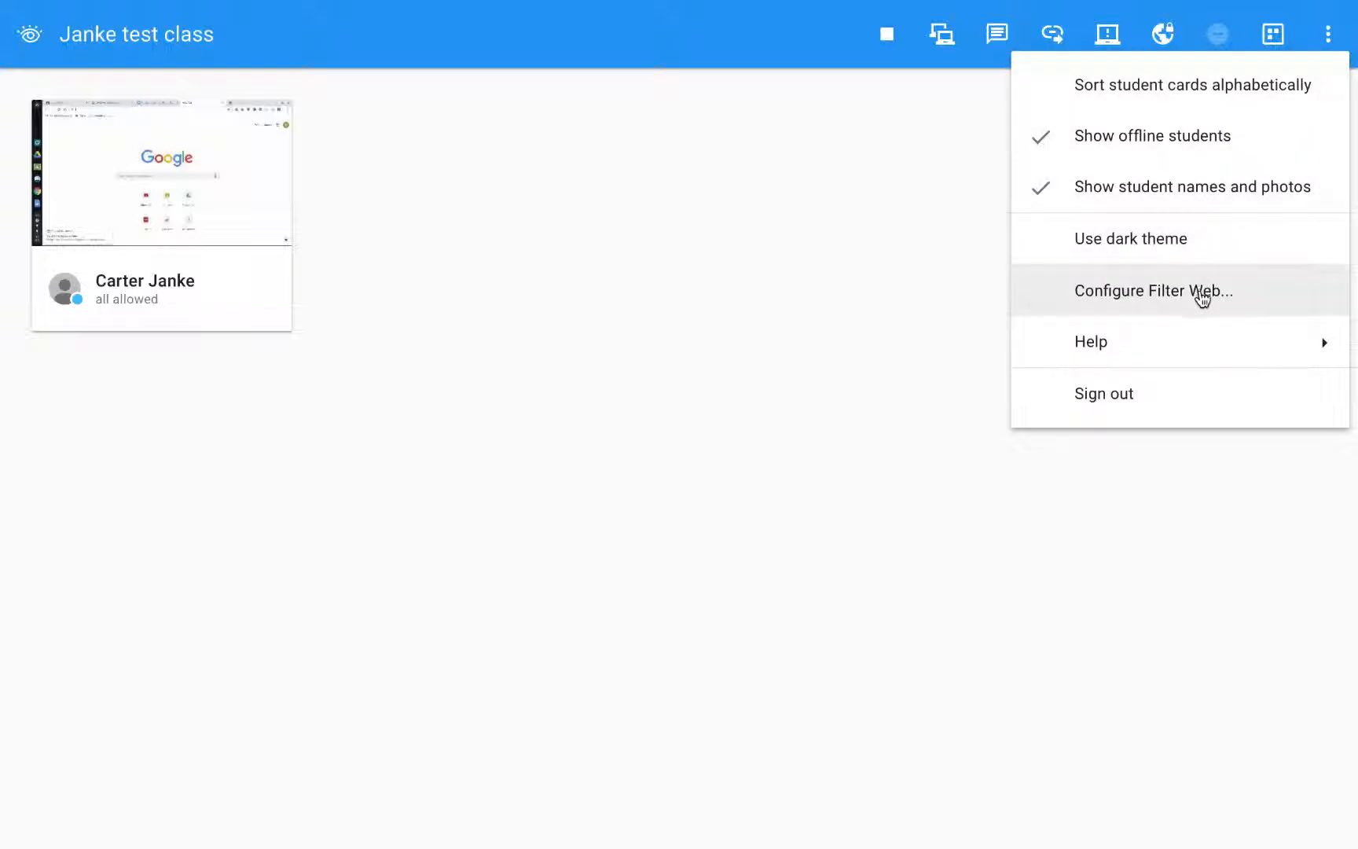
pyautogui.click(1153, 290)
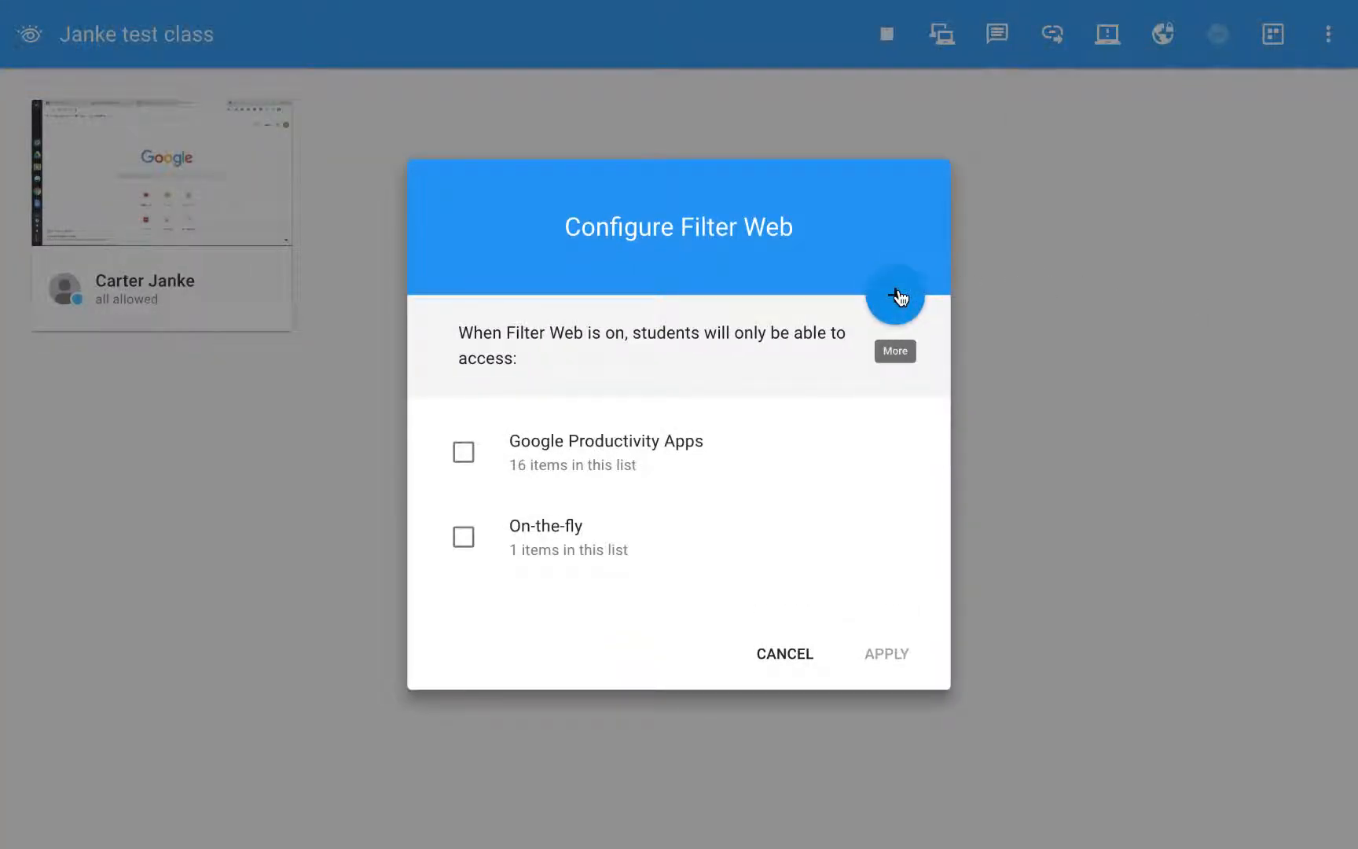
pyautogui.moveTo(1077, 94)
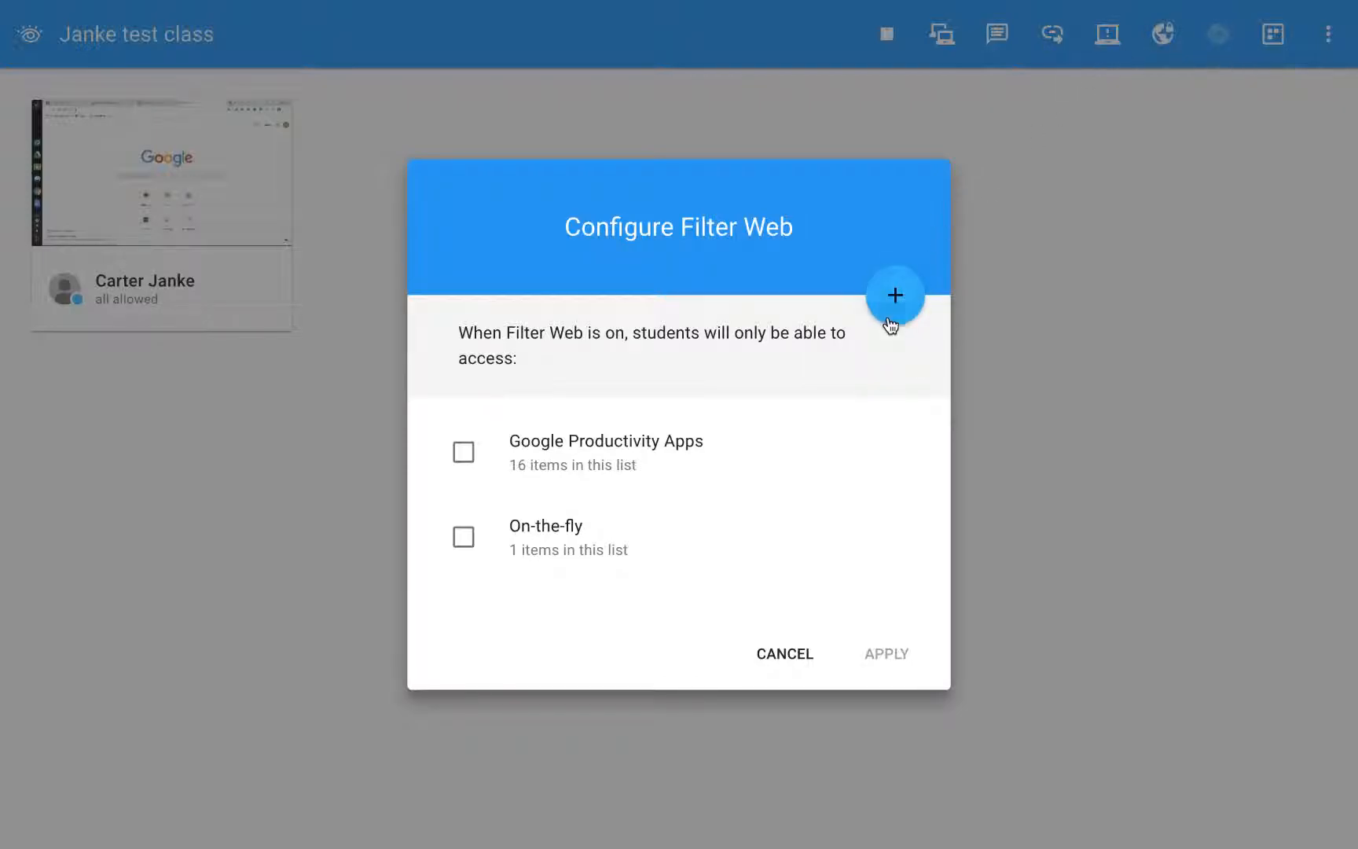
pyautogui.click(896, 294)
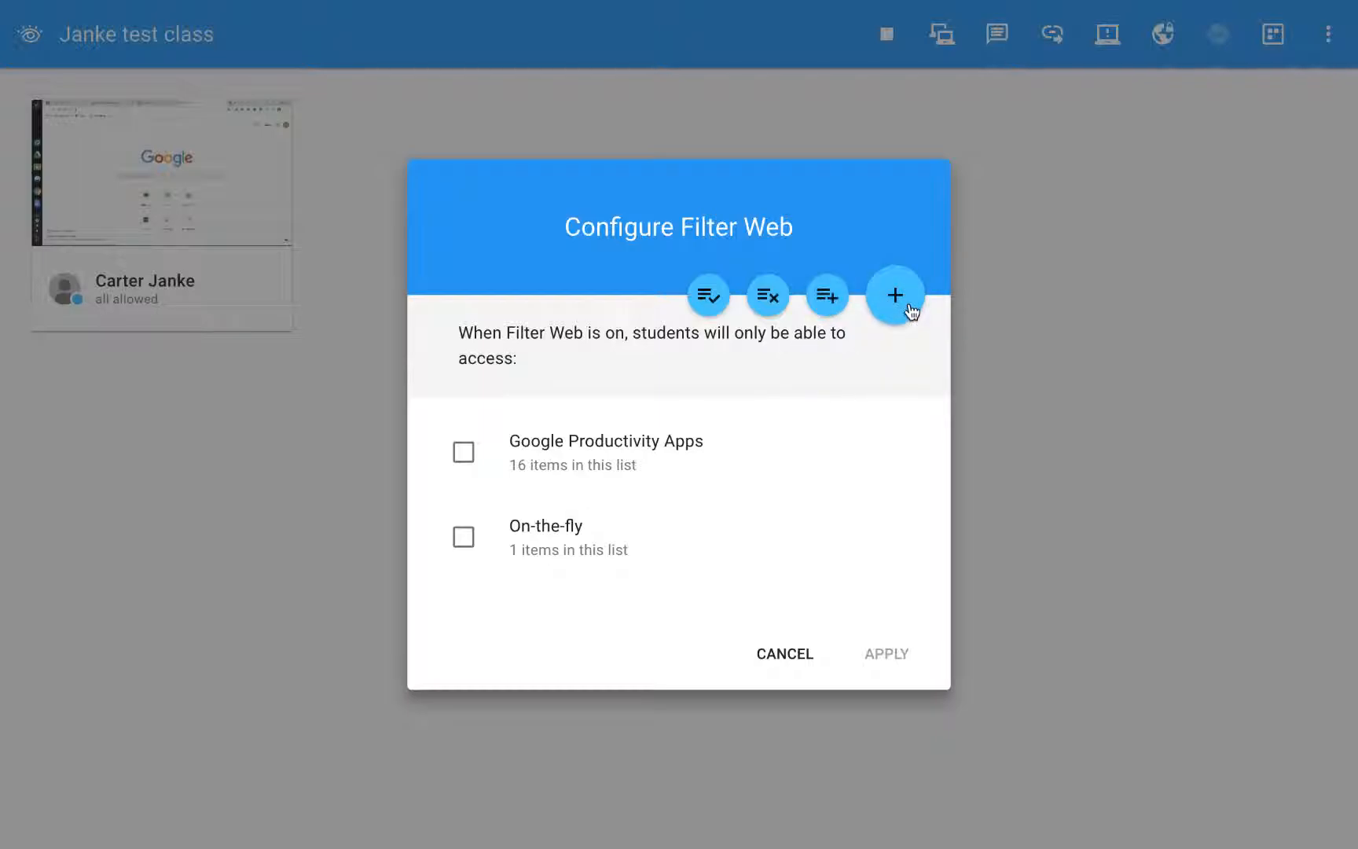
pyautogui.moveTo(827, 294)
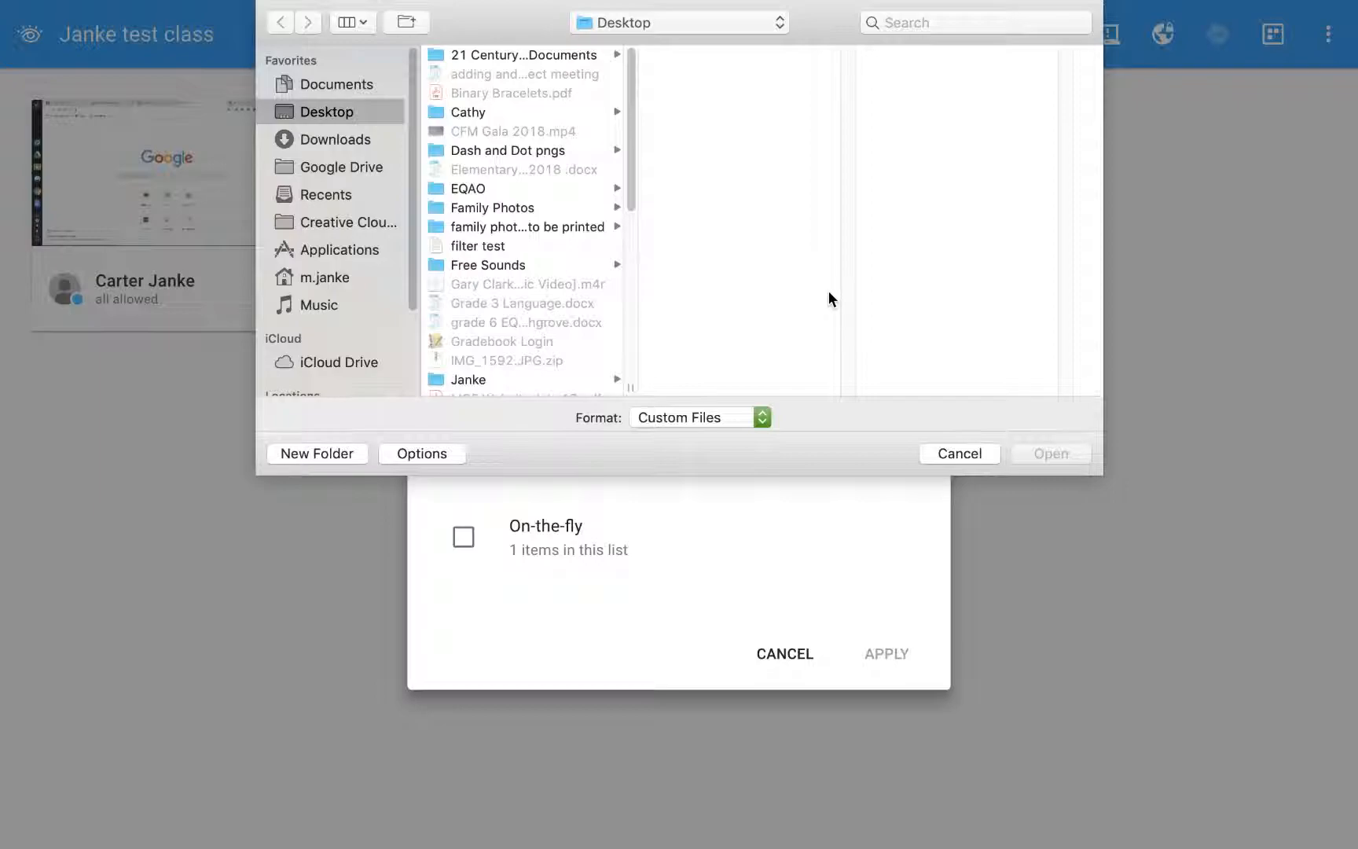
pyautogui.moveTo(522, 253)
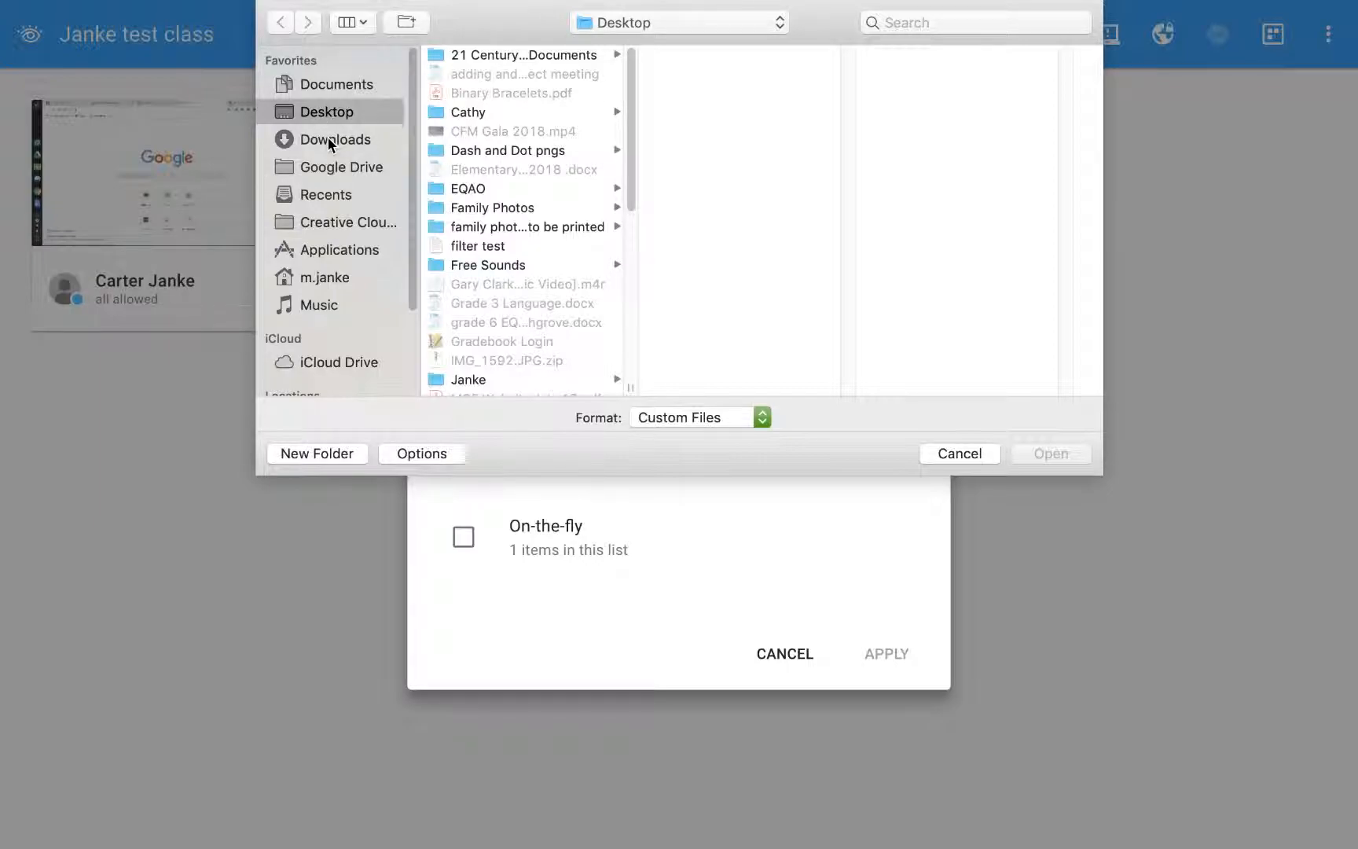
# - Import cheetah links.txt from Downloads as a new Filter Web list
pyautogui.click(335, 140)
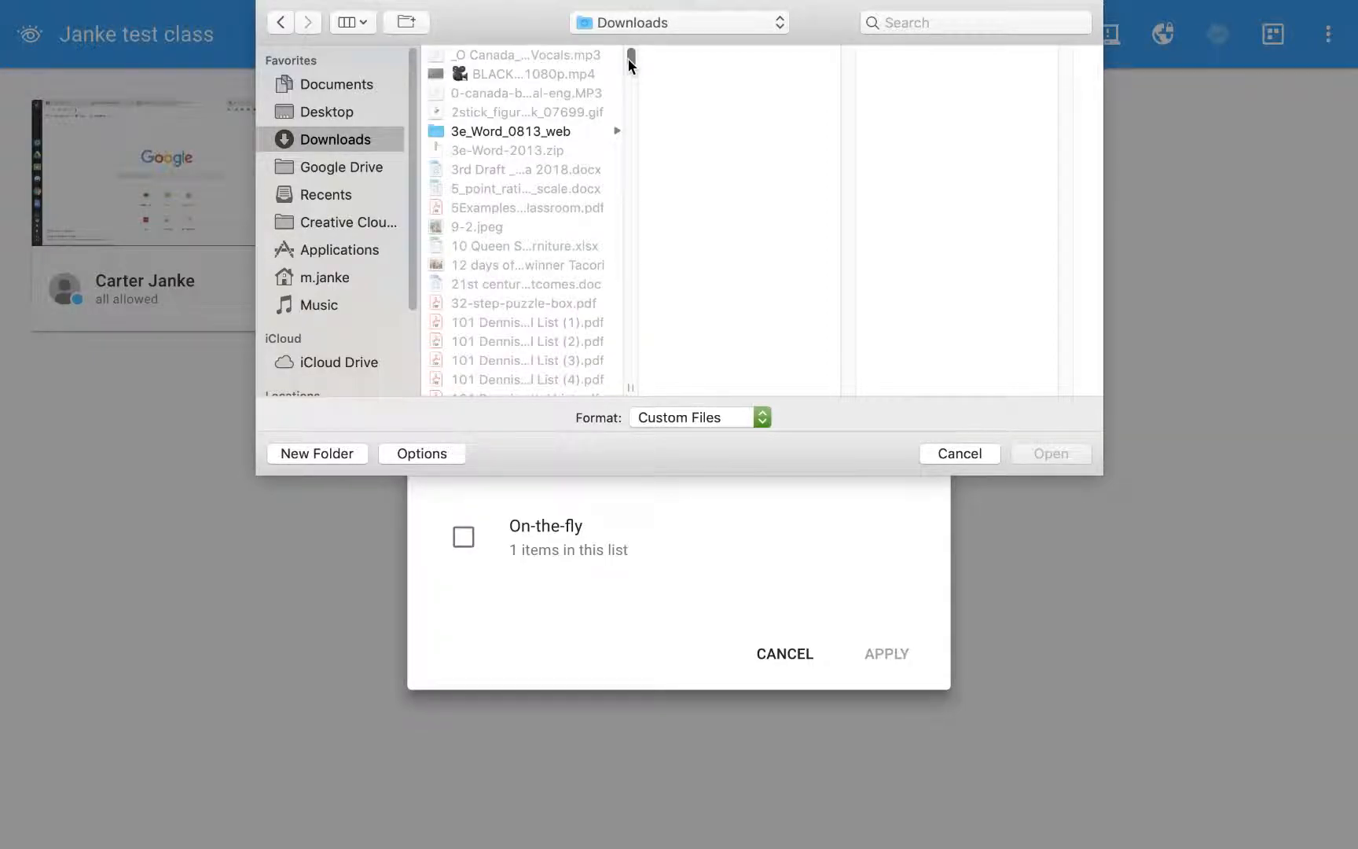
pyautogui.scroll(-3)
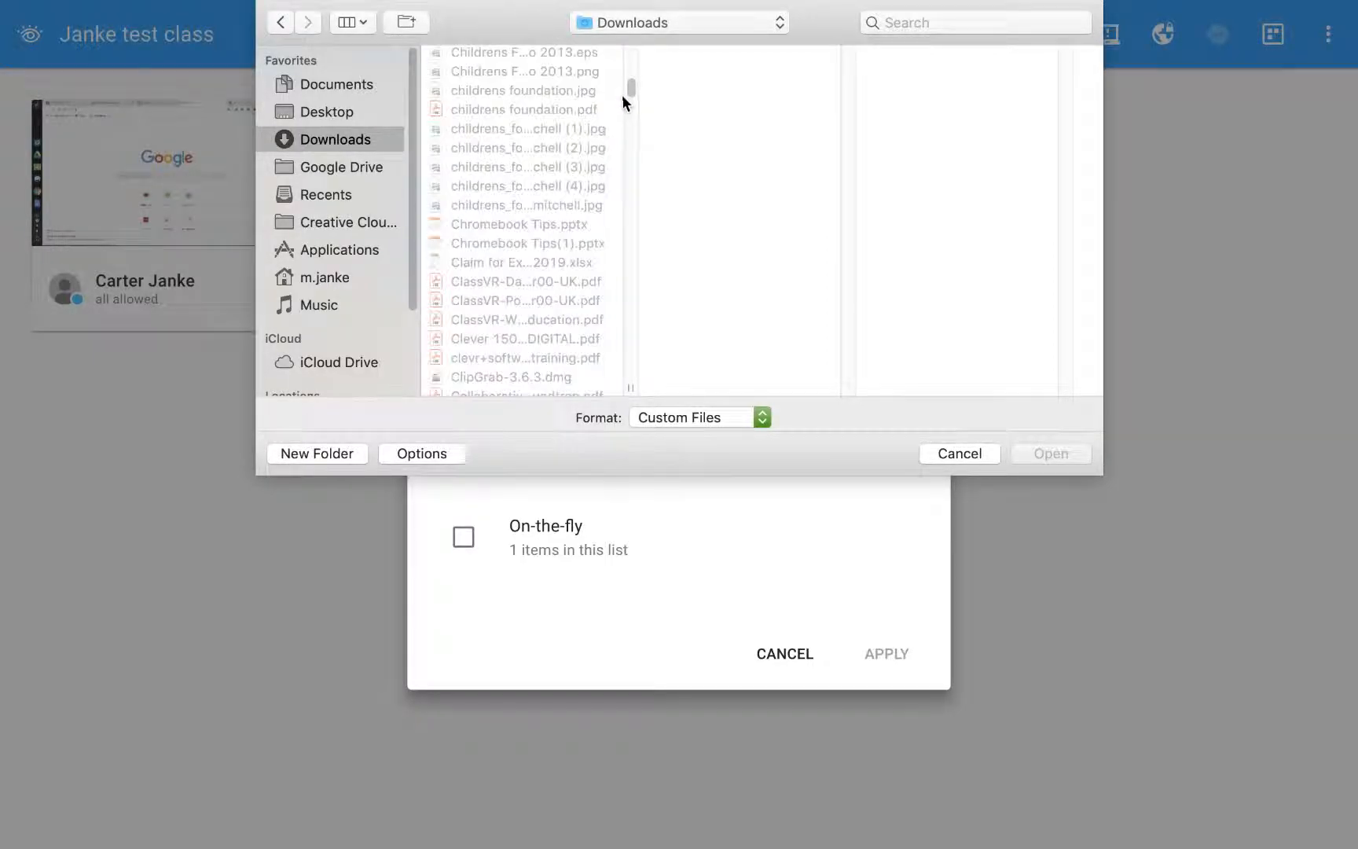
pyautogui.moveTo(544, 299)
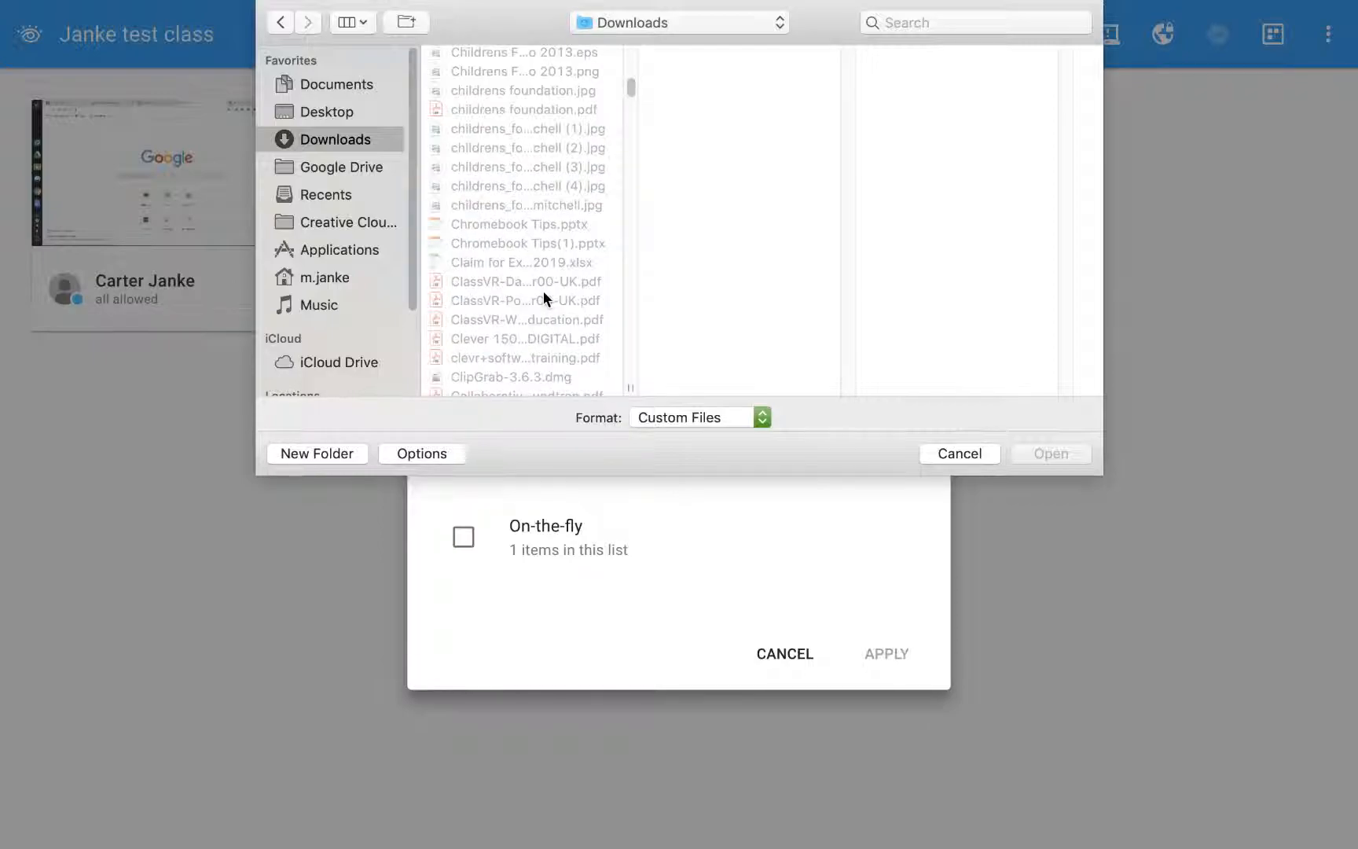
pyautogui.scroll(3)
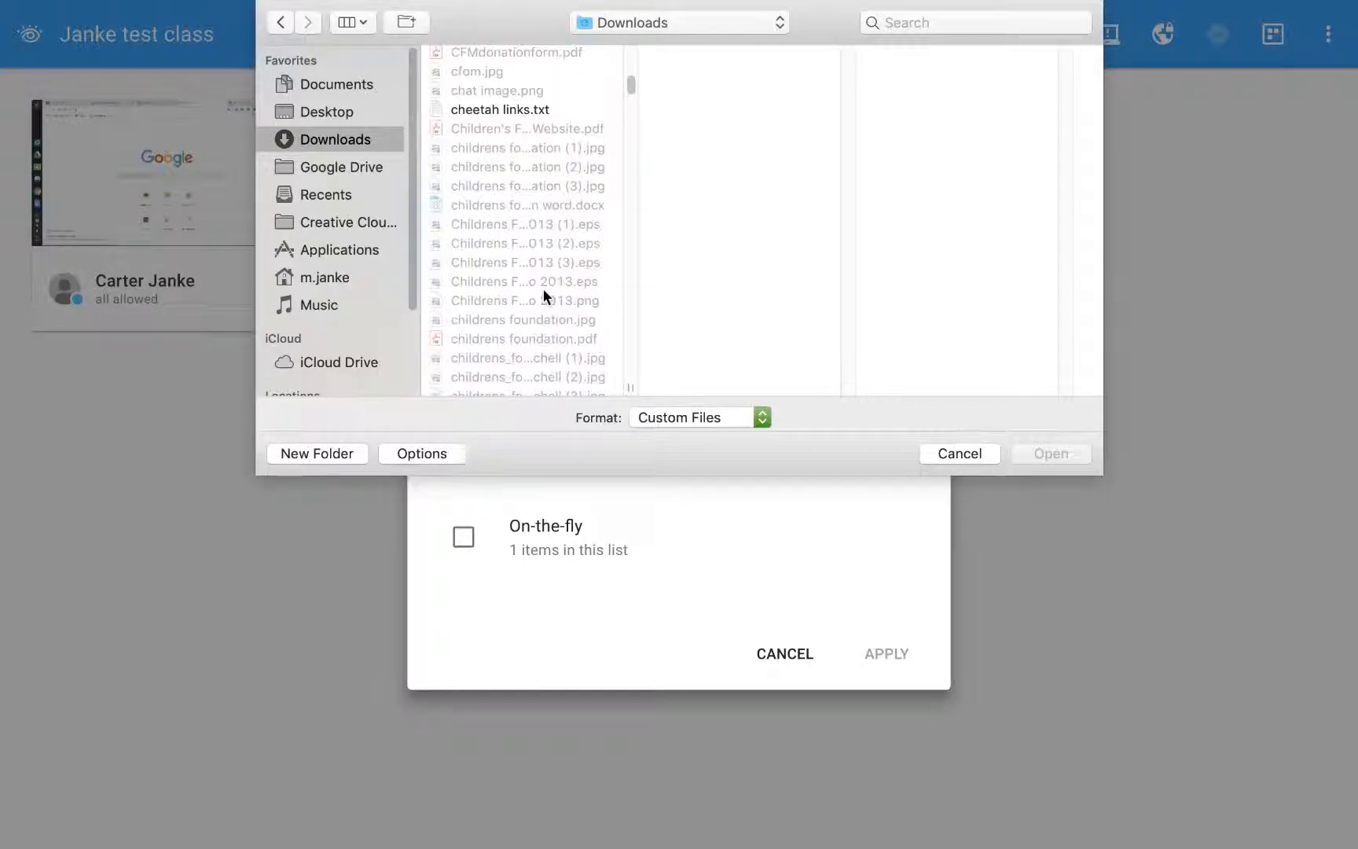
pyautogui.click(498, 108)
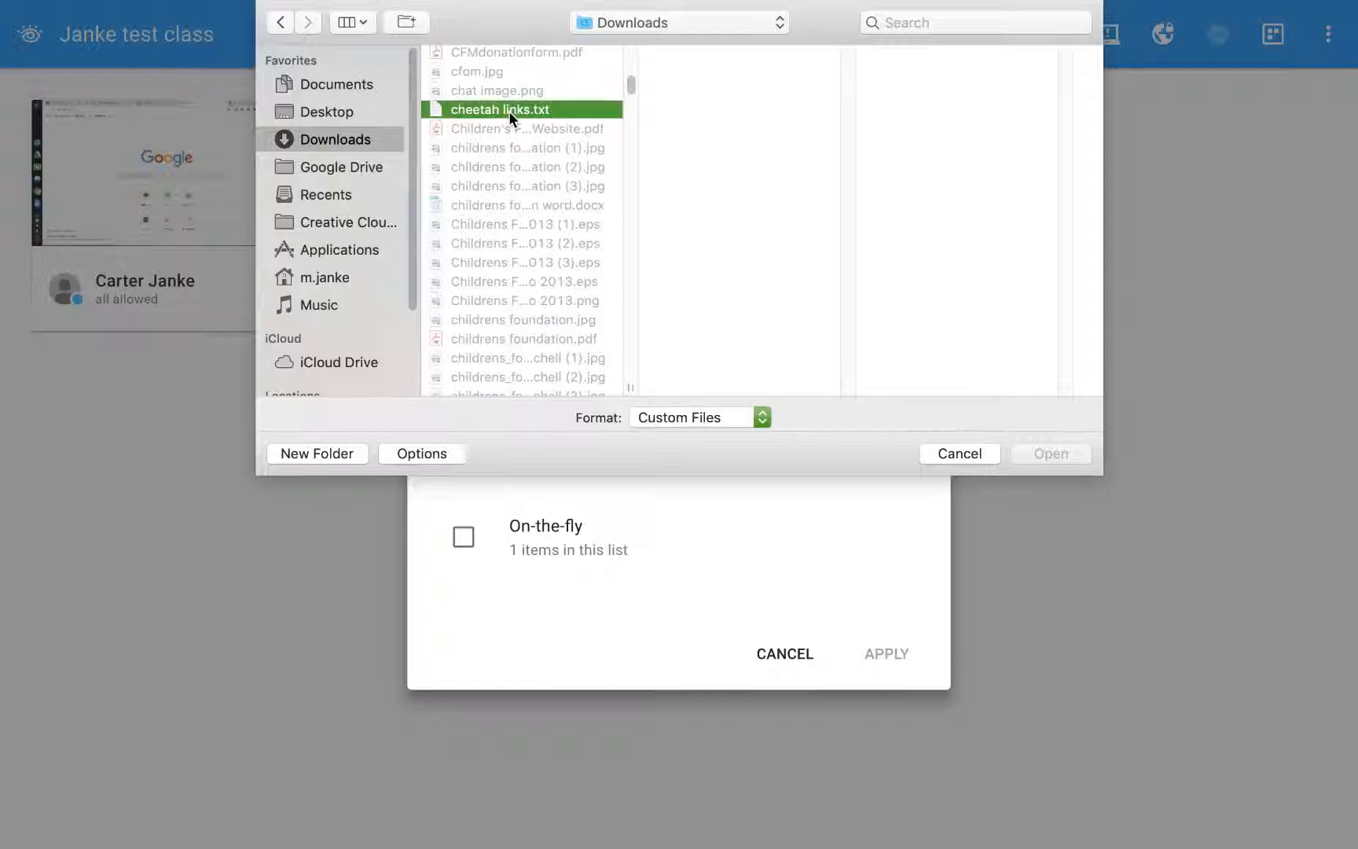
pyautogui.click(500, 109)
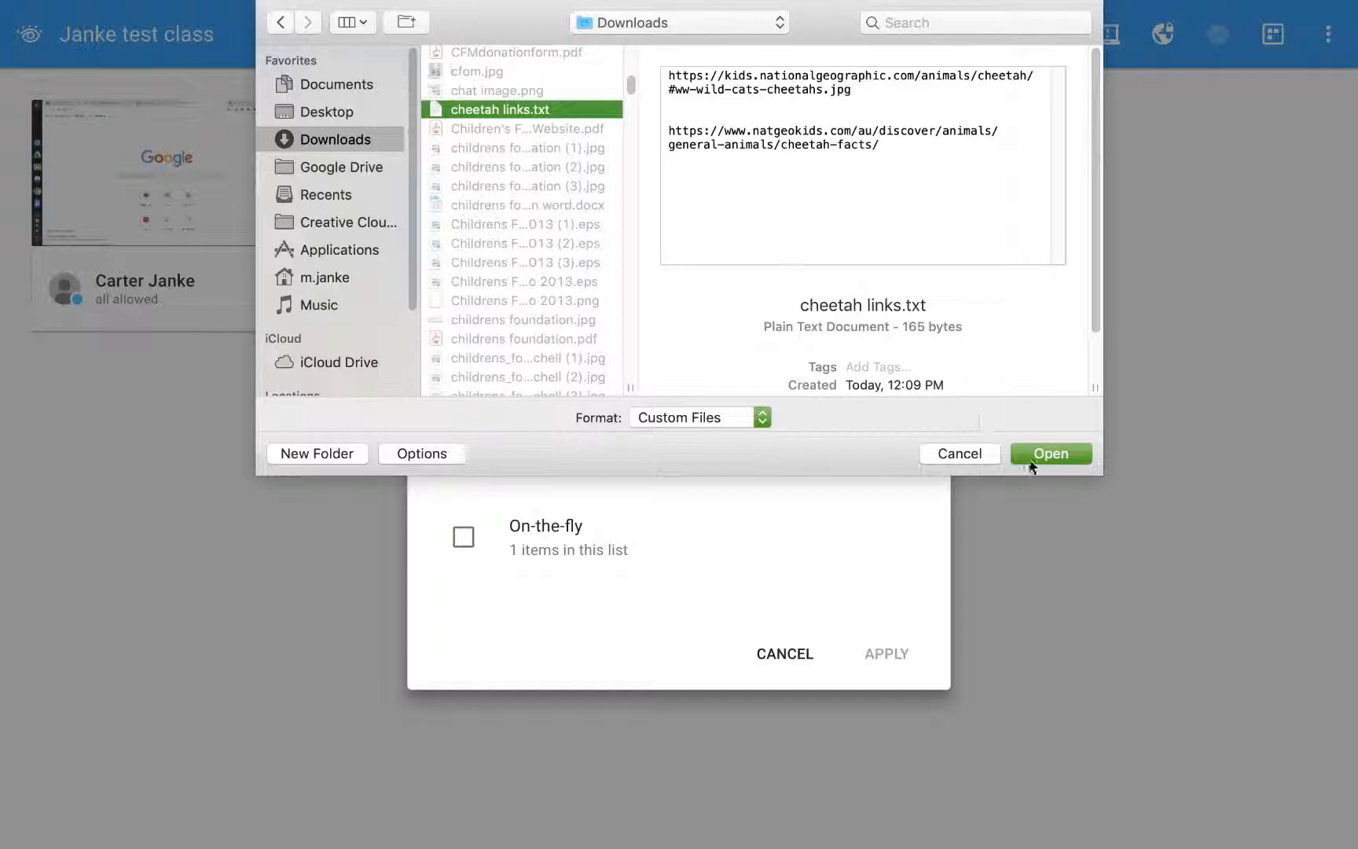
pyautogui.click(1050, 452)
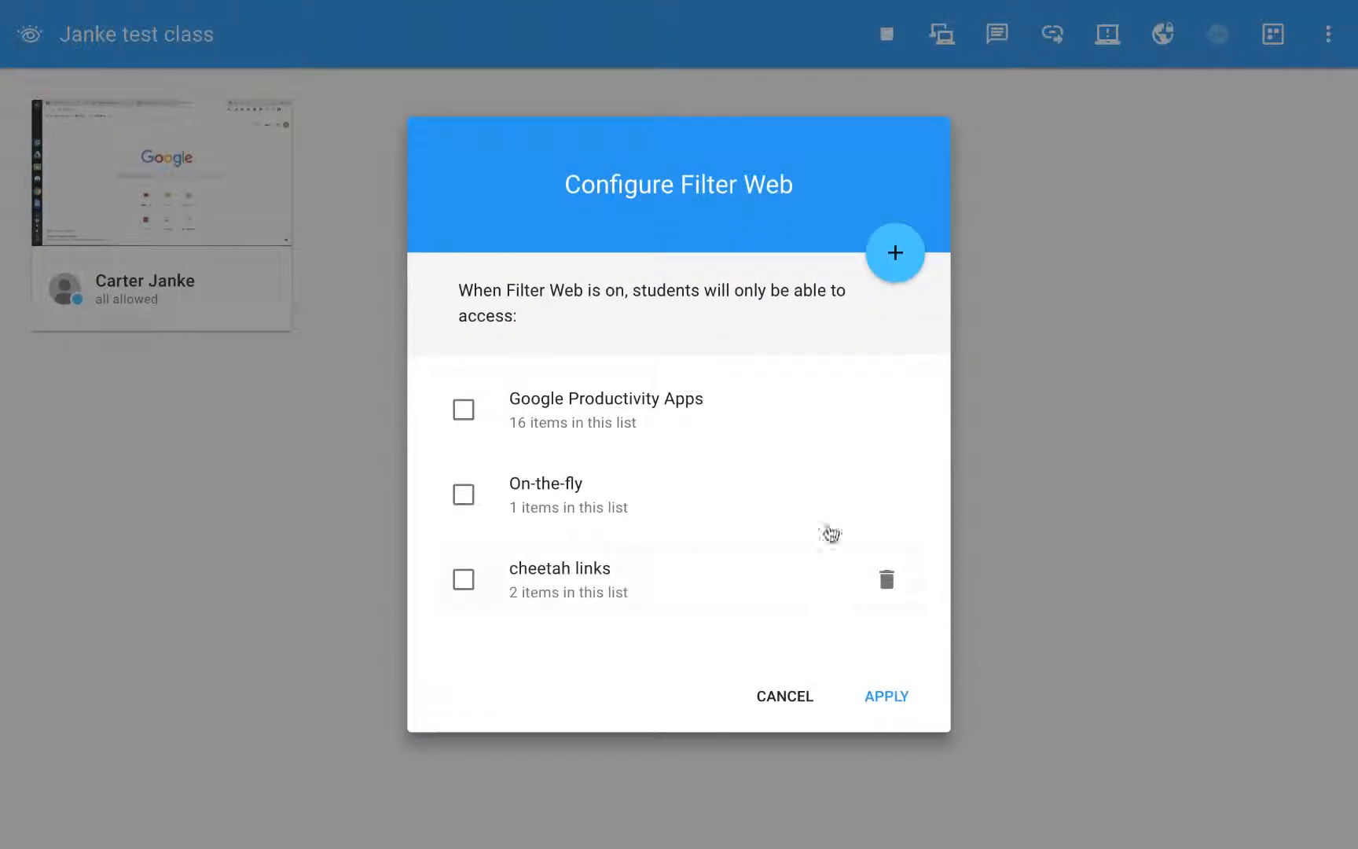
pyautogui.moveTo(589, 588)
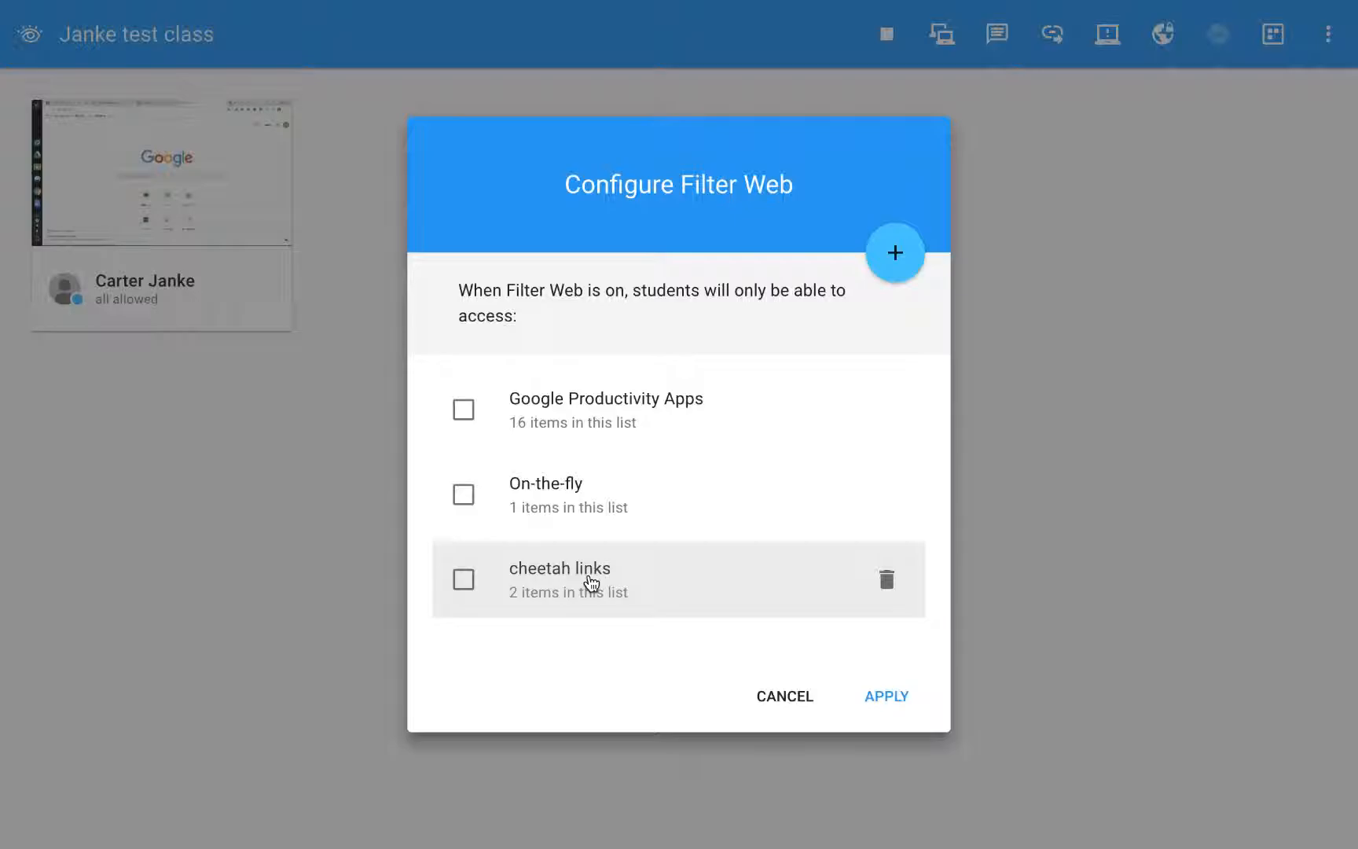
# - Allow the Google Productivity Apps and cheetah links lists in Filter Web
pyautogui.click(464, 409)
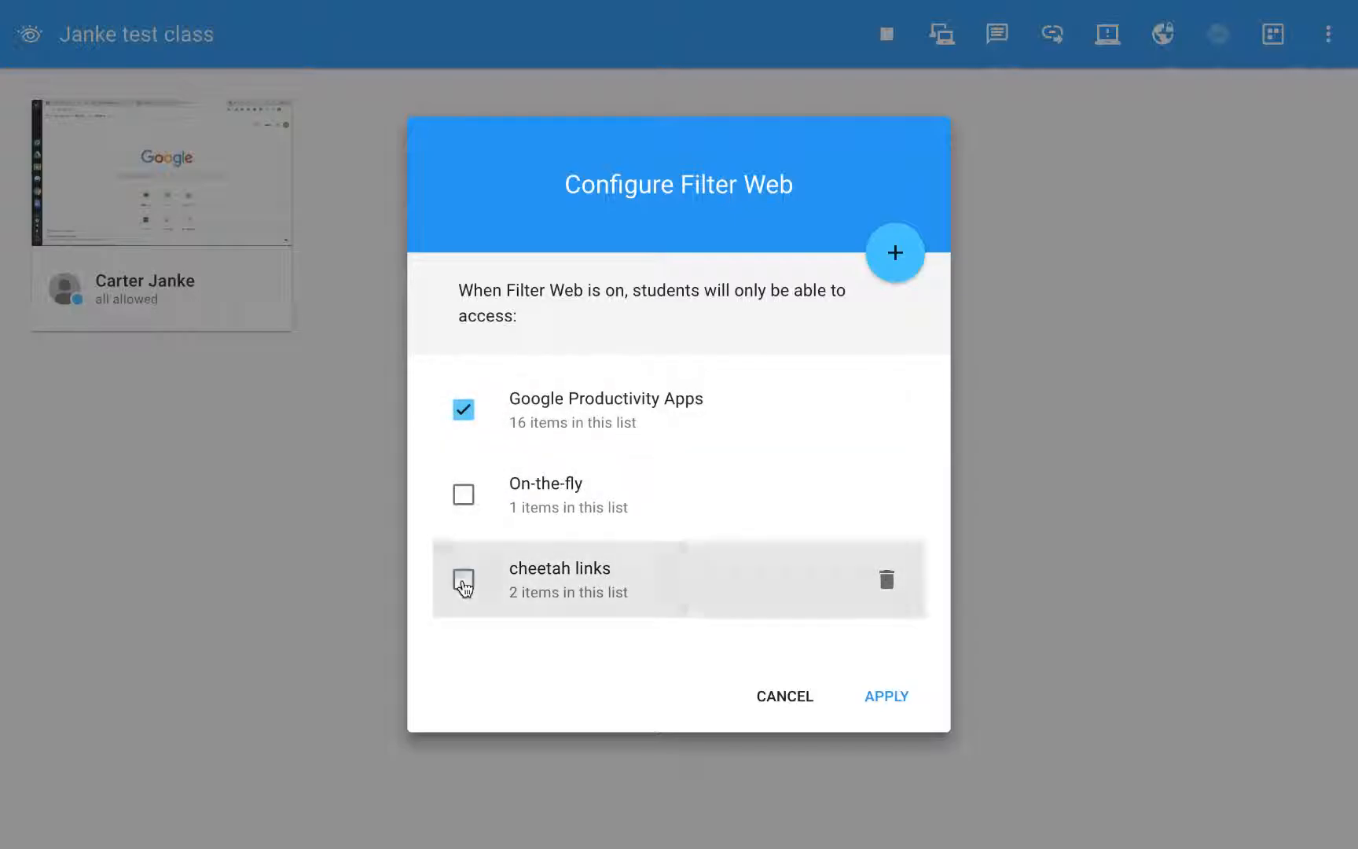
pyautogui.click(464, 578)
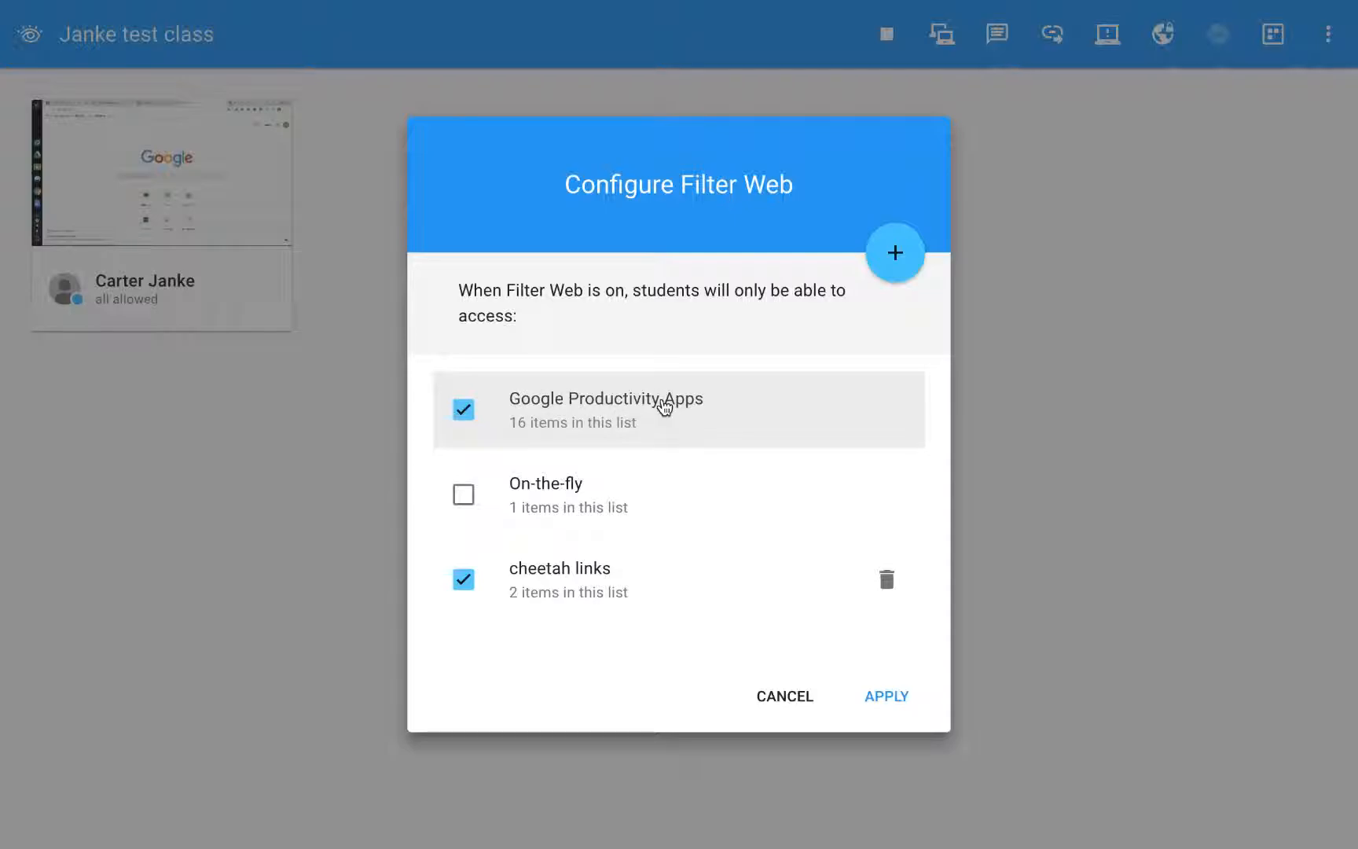
pyautogui.moveTo(571, 580)
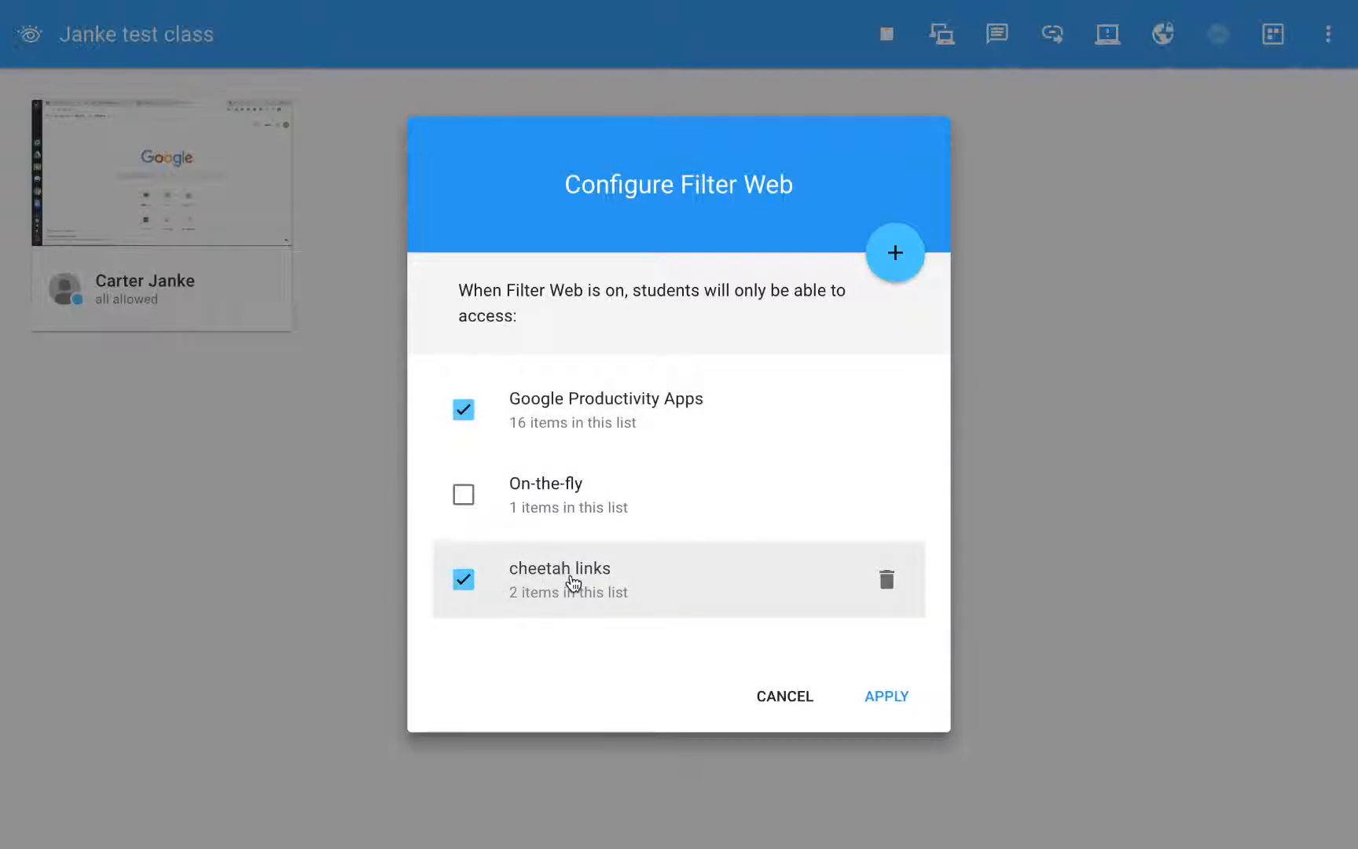
pyautogui.moveTo(1011, 744)
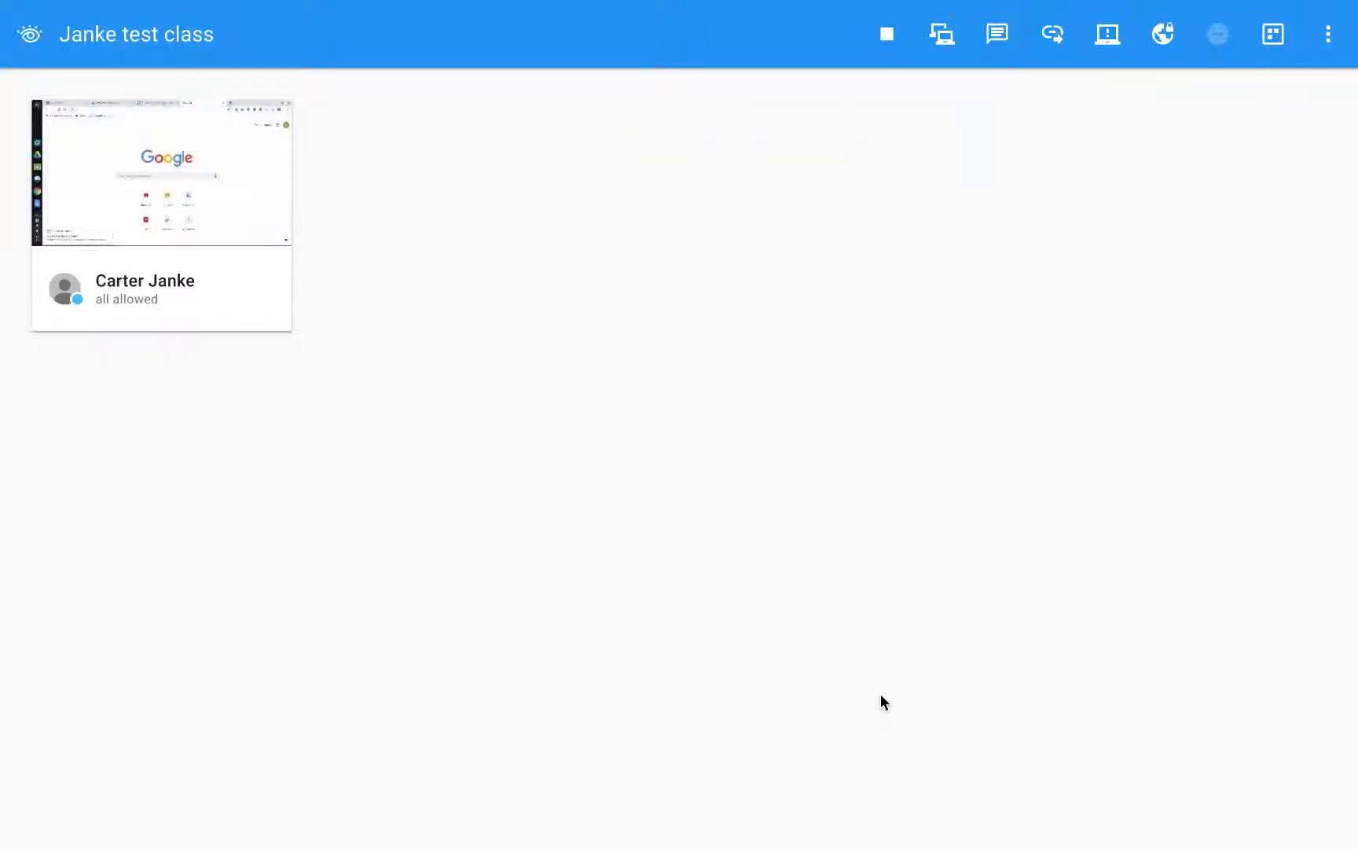
pyautogui.moveTo(265, 358)
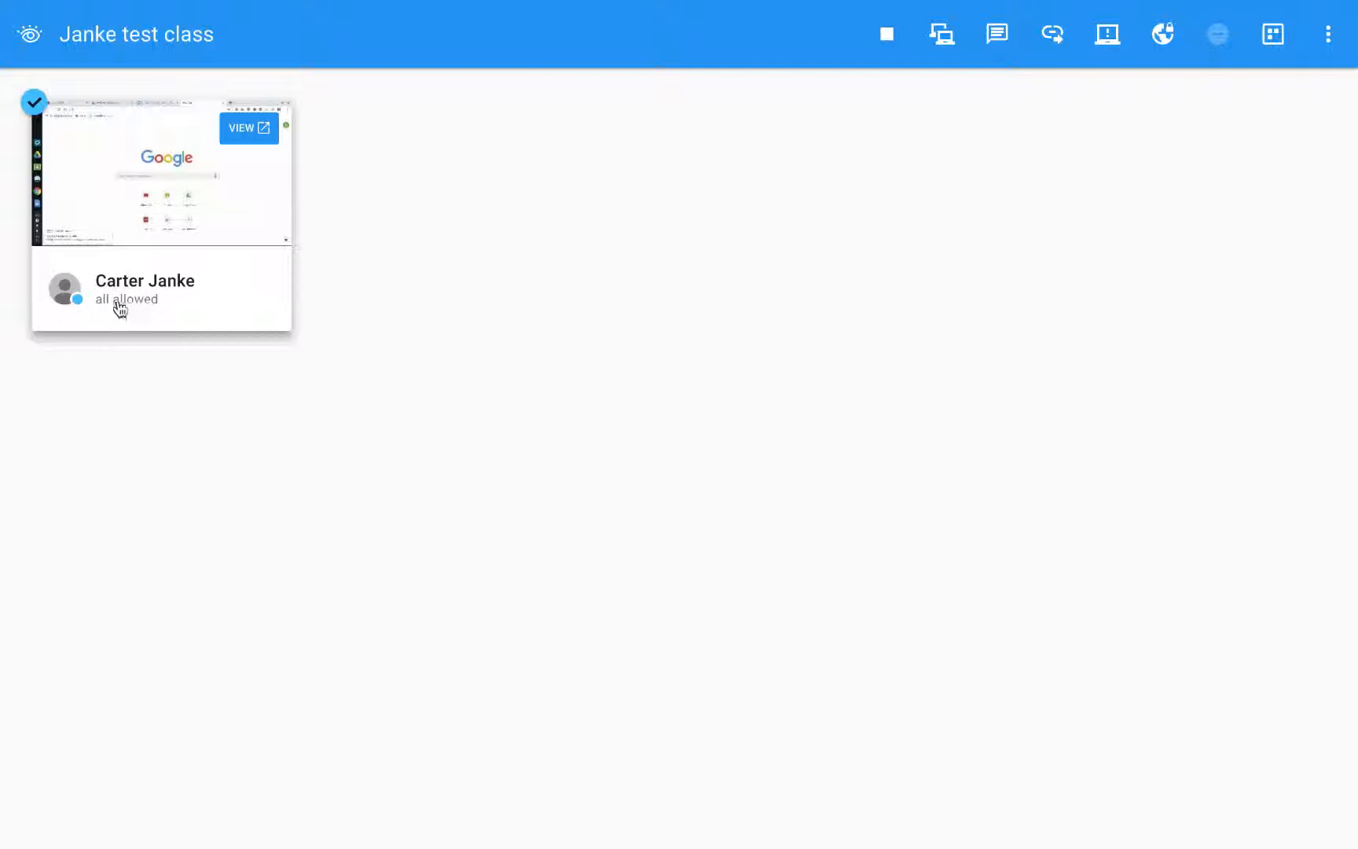
pyautogui.moveTo(1152, 95)
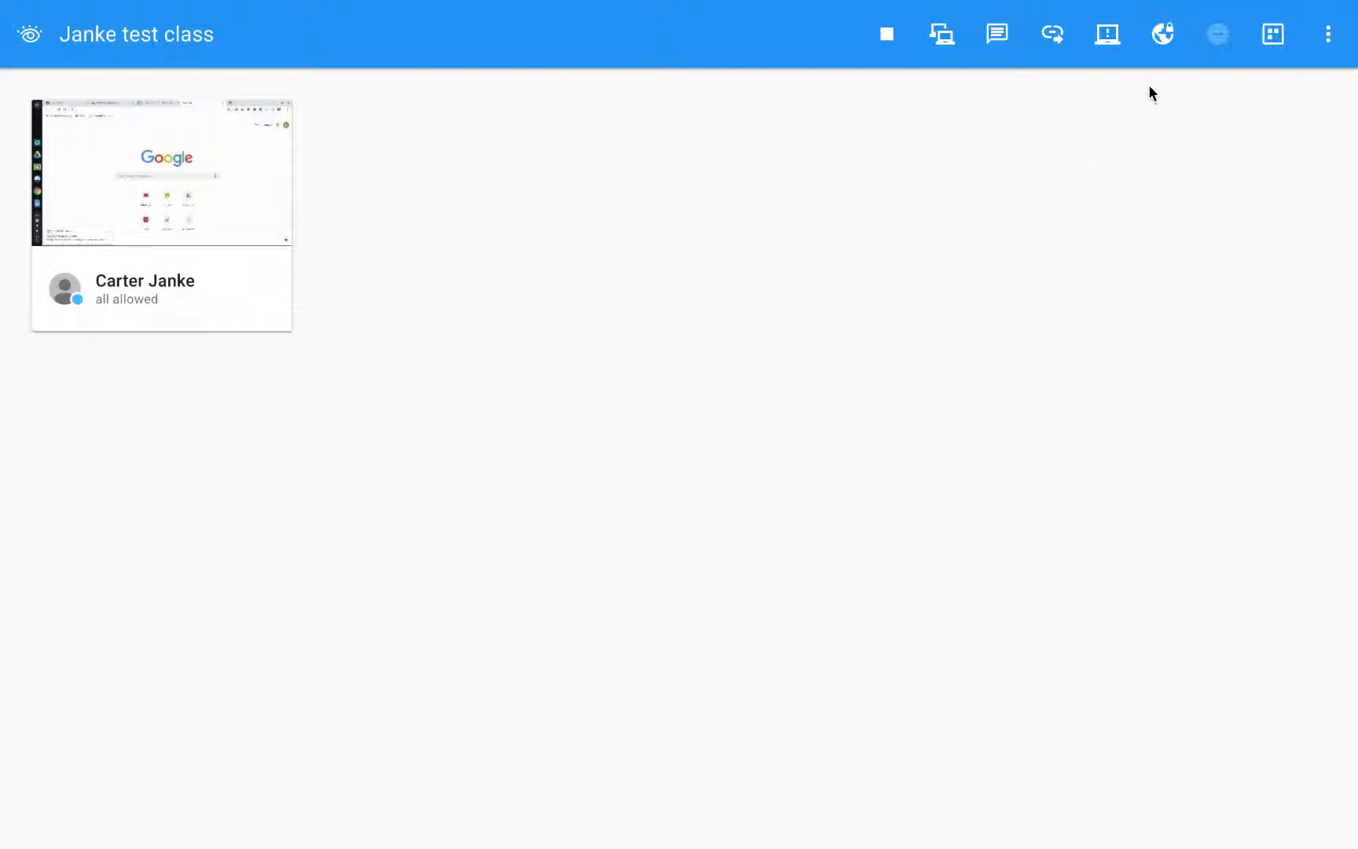
# - Turn Filter Web on for the class and watch the student's screen live
pyautogui.click(1162, 33)
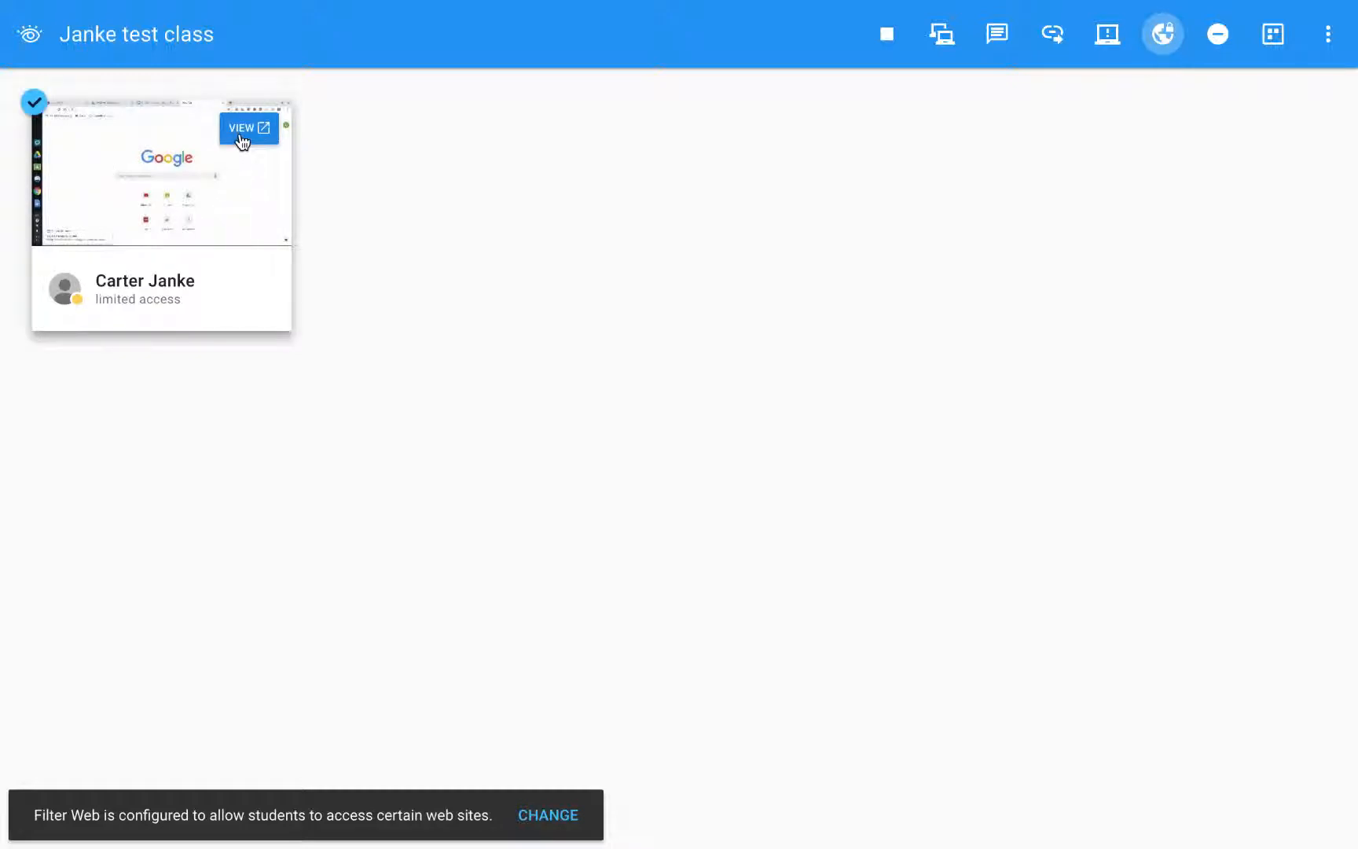
pyautogui.click(248, 129)
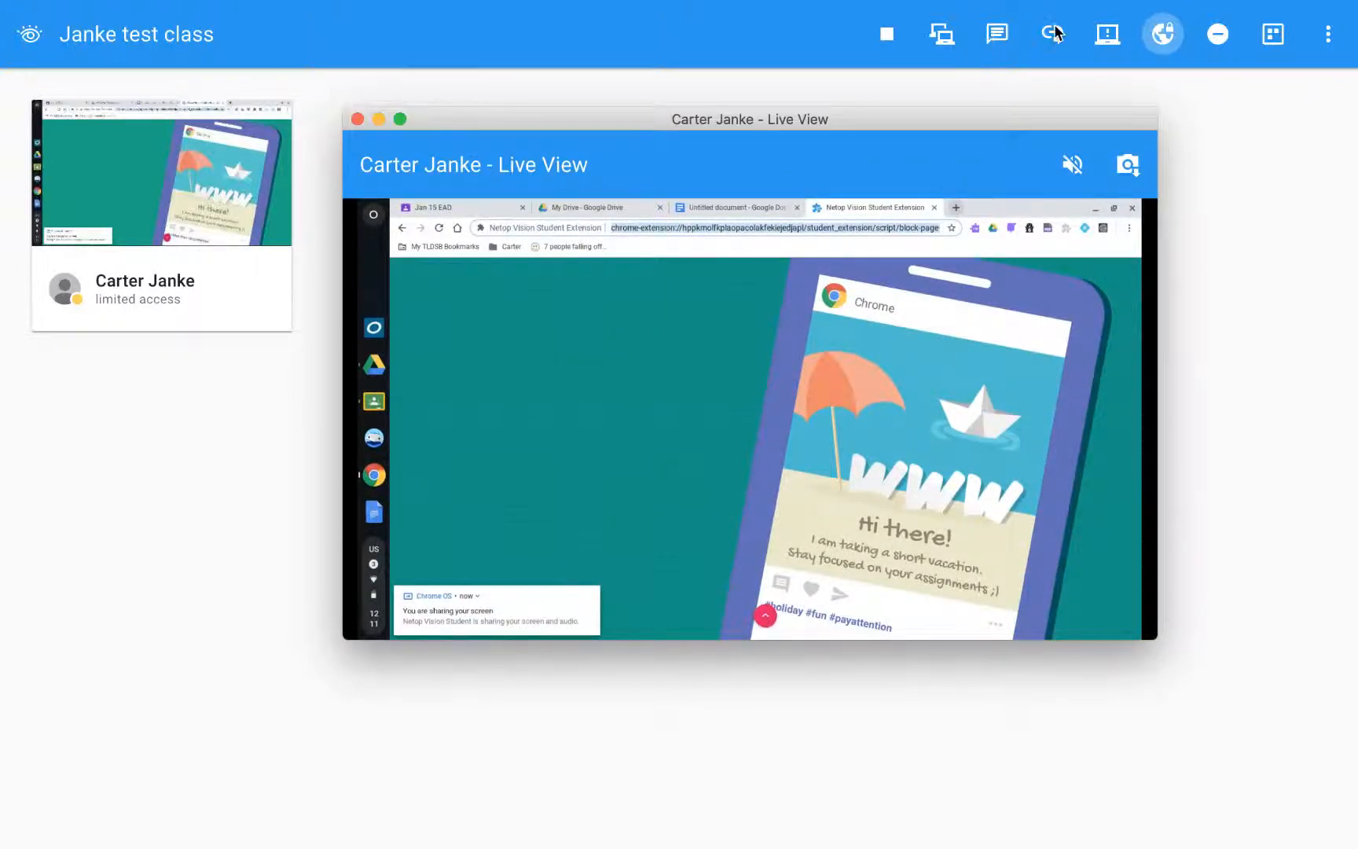
pyautogui.moveTo(1051, 33)
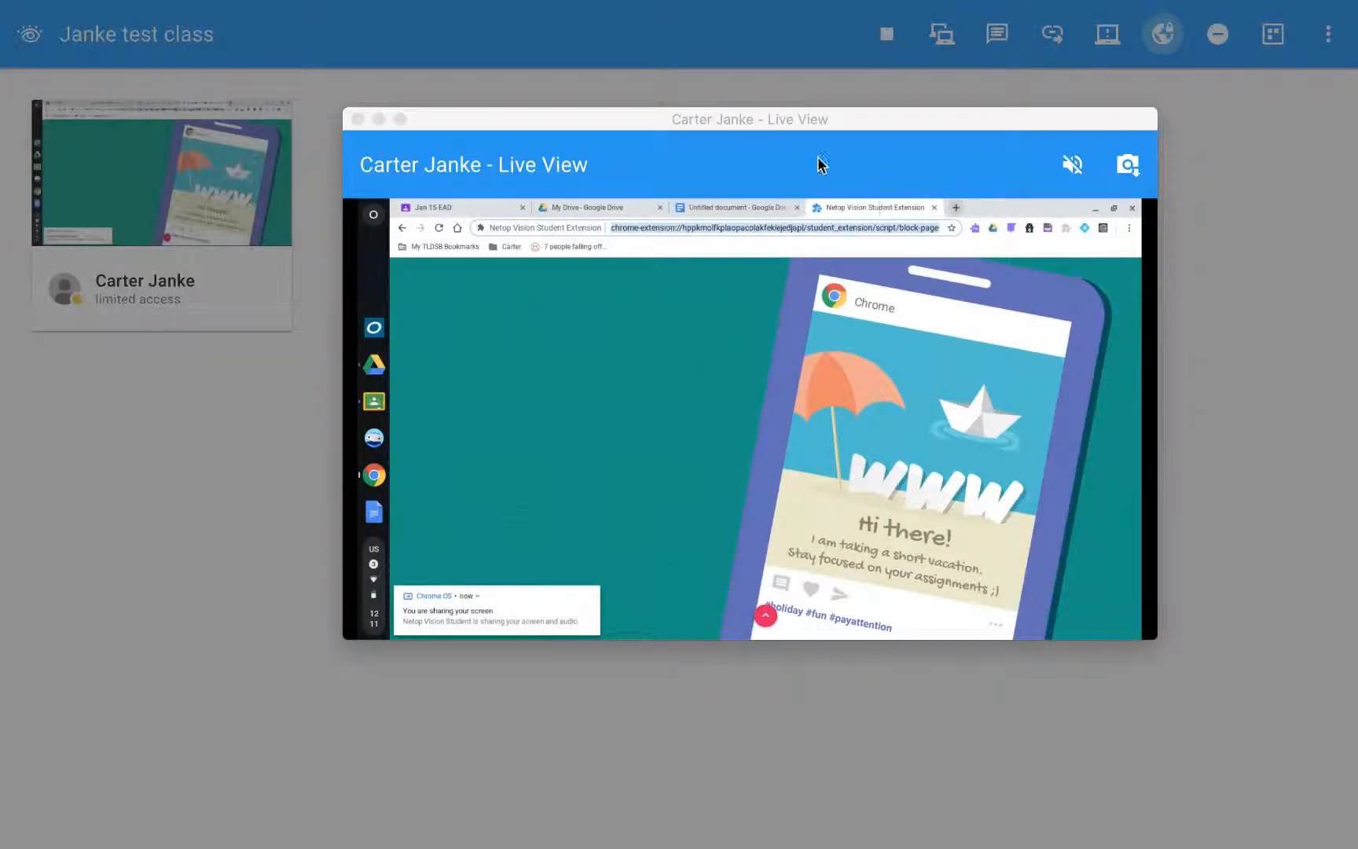
pyautogui.moveTo(356, 118)
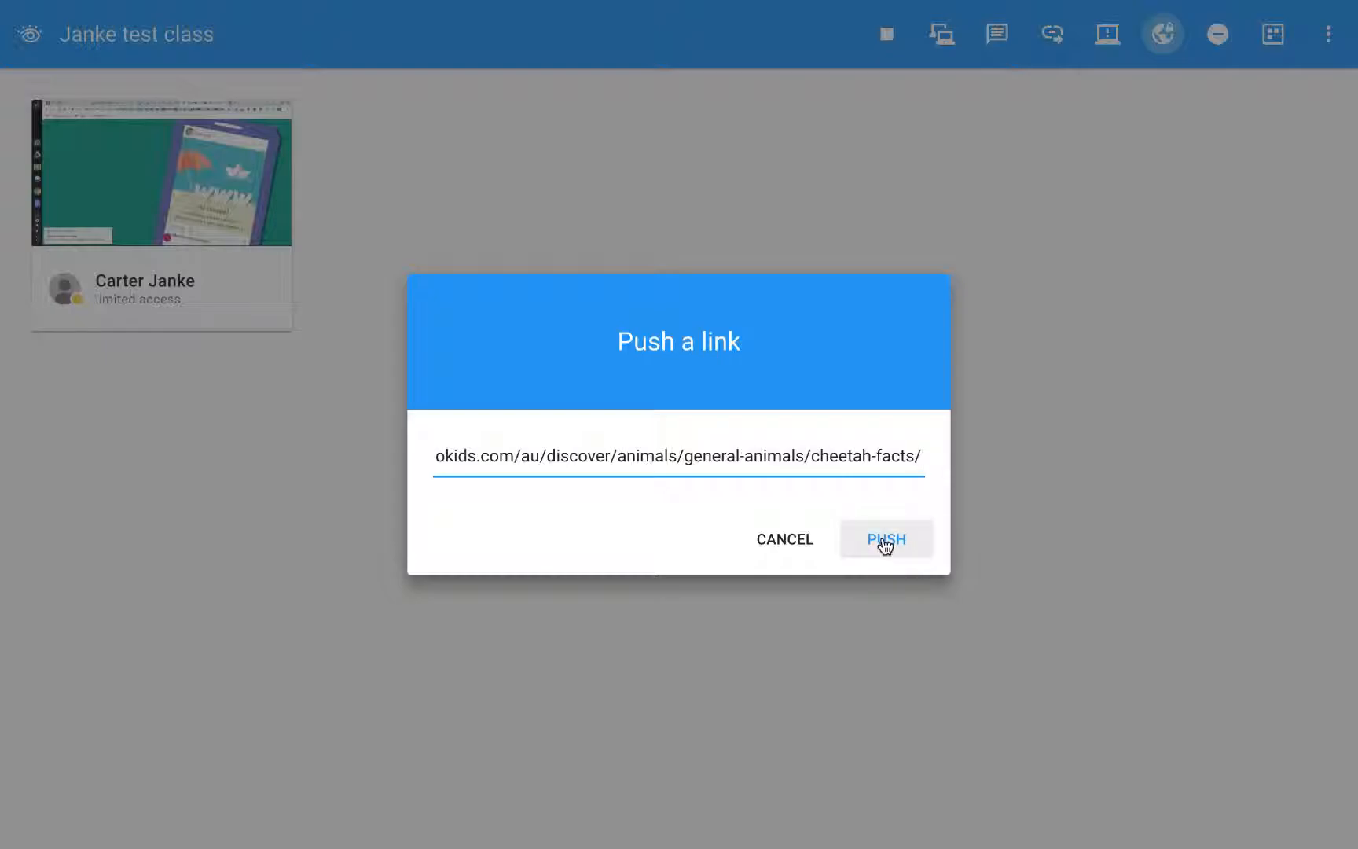
# - Push the cheetah facts link to the student and check it in live view
pyautogui.click(885, 540)
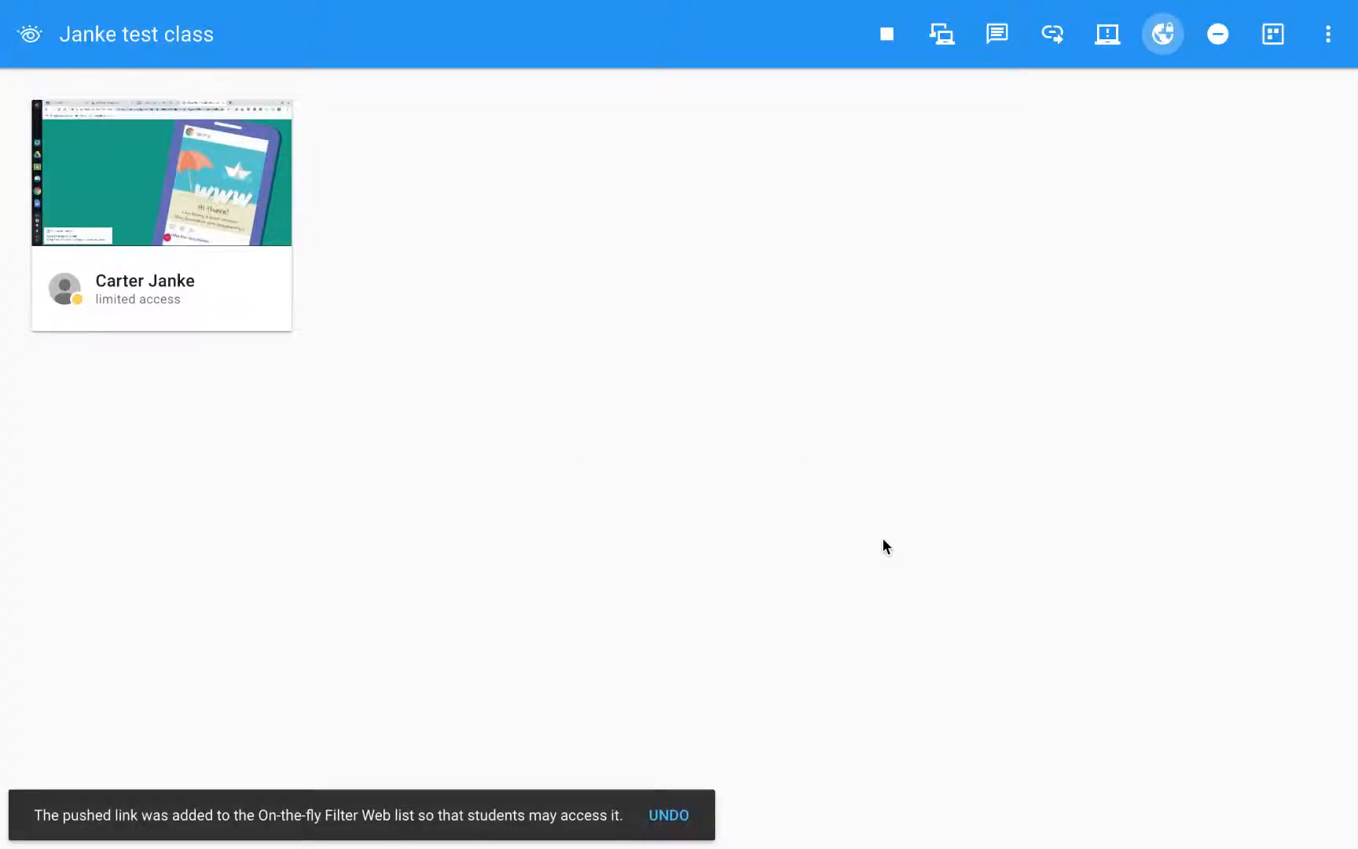
pyautogui.moveTo(160, 171)
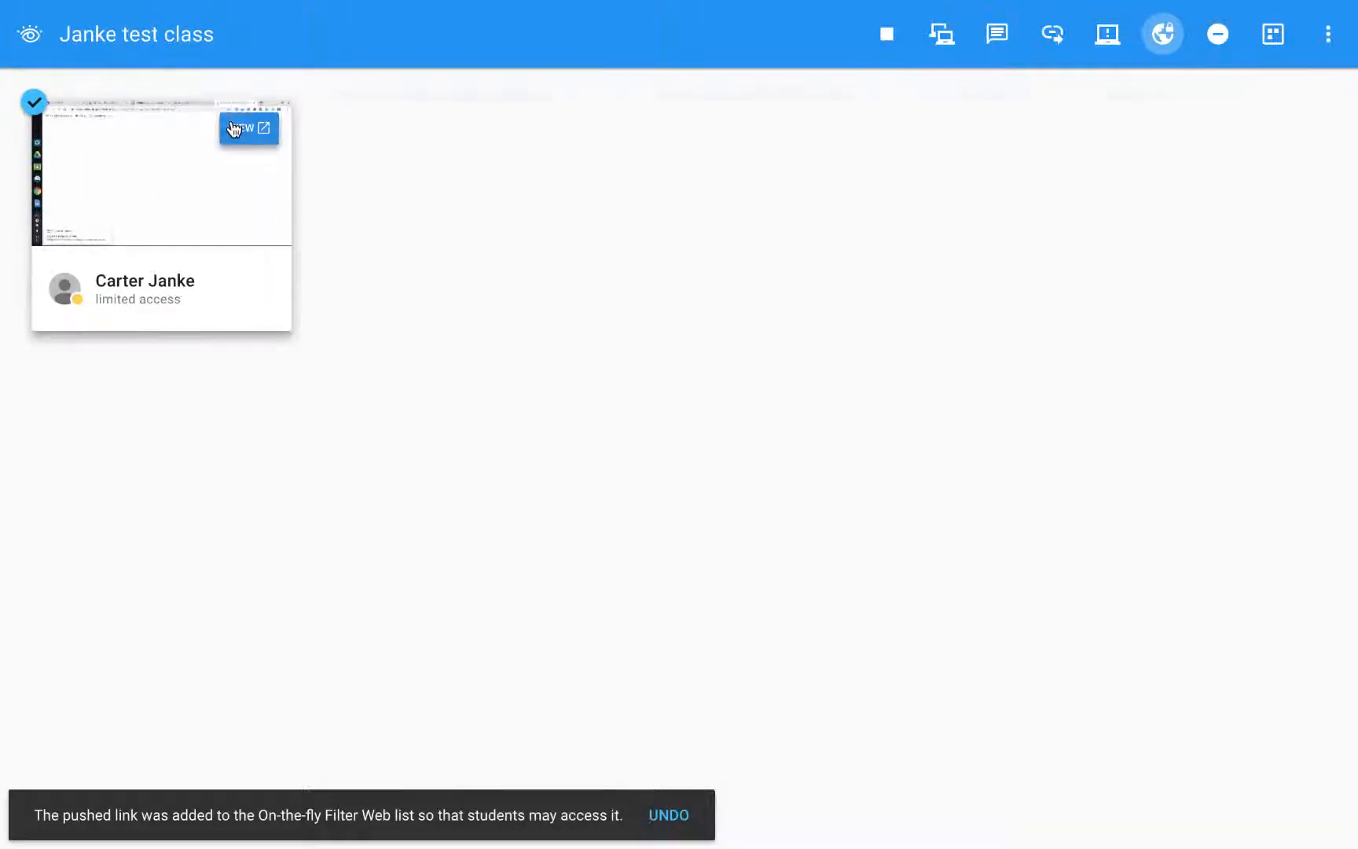
pyautogui.click(249, 129)
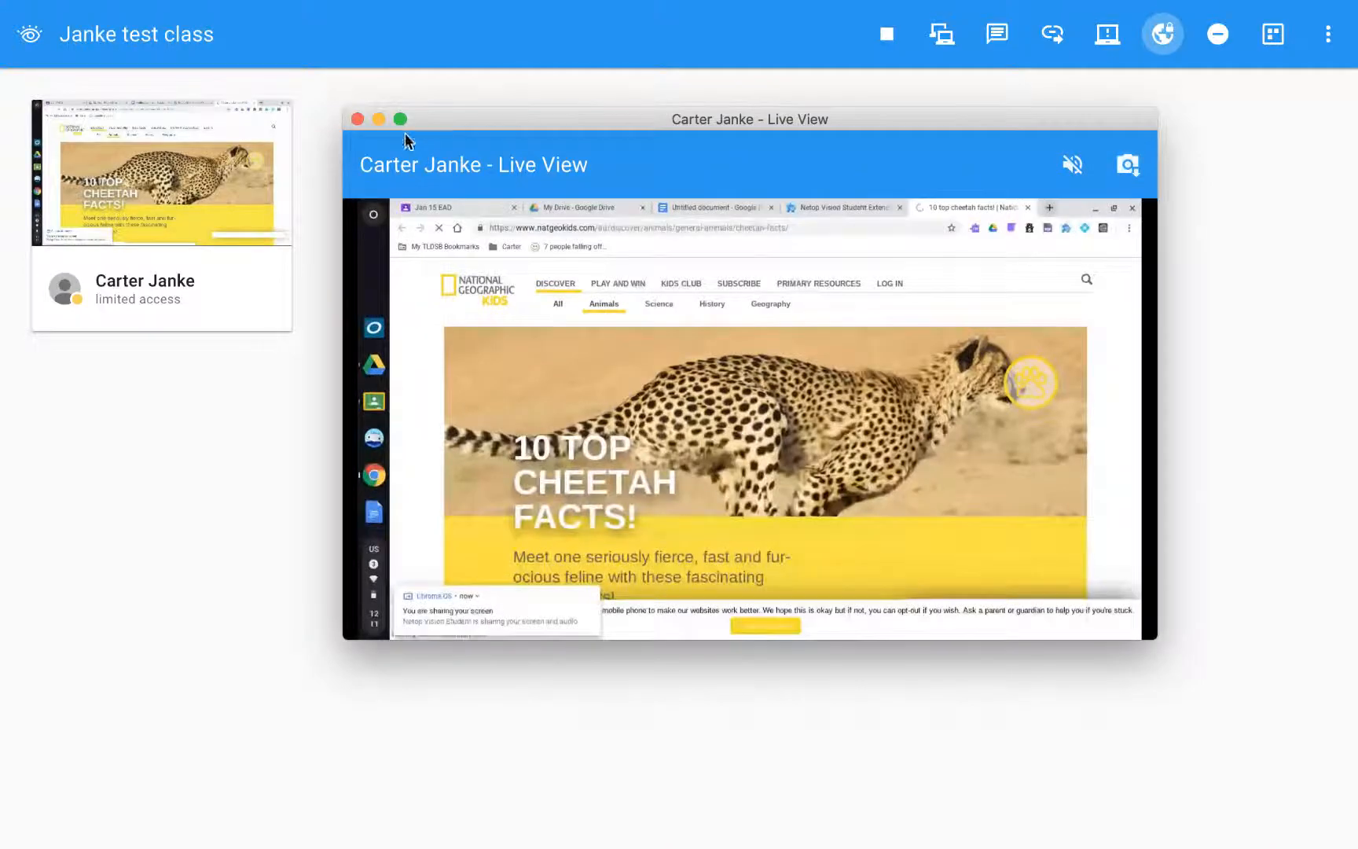
pyautogui.click(396, 119)
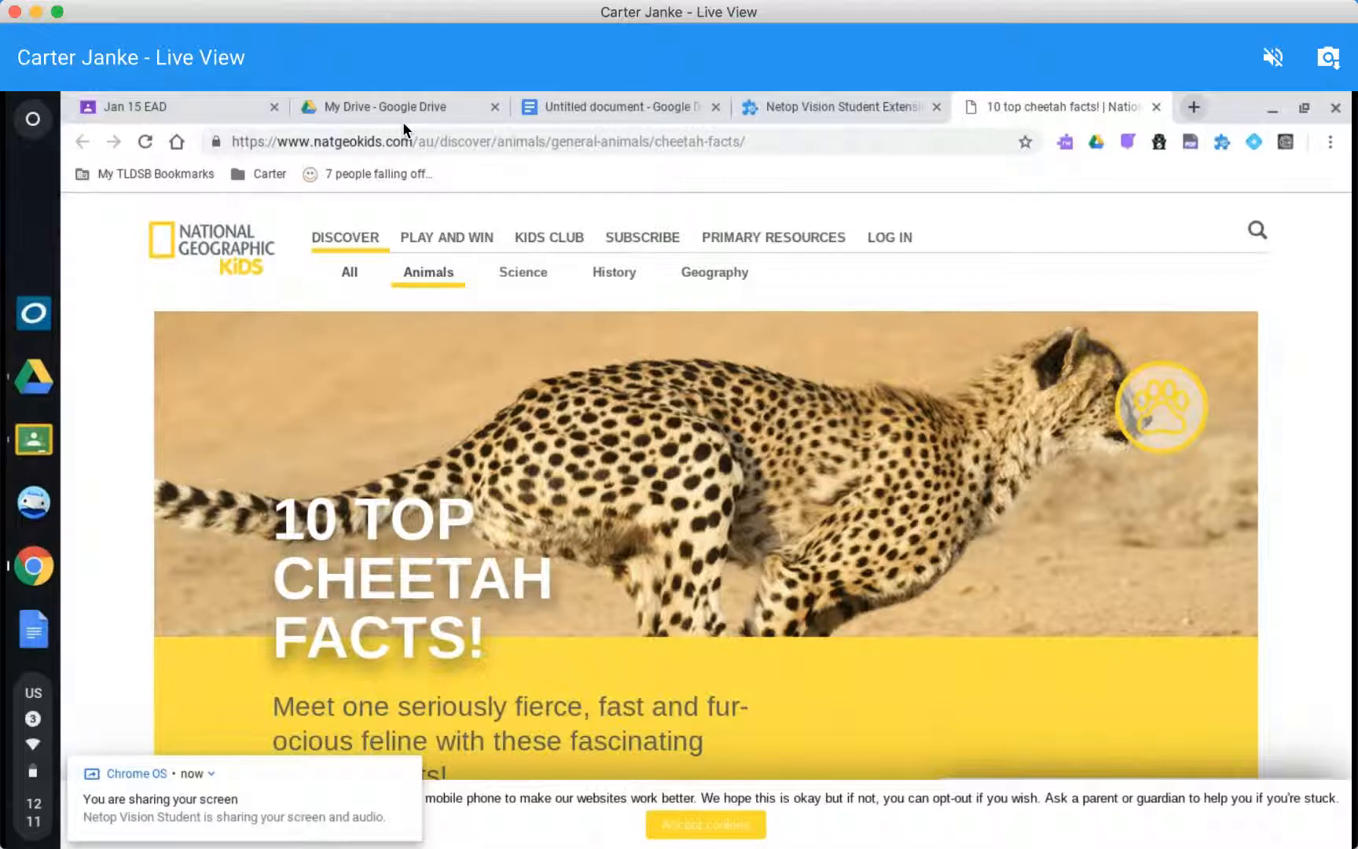
pyautogui.moveTo(1027, 225)
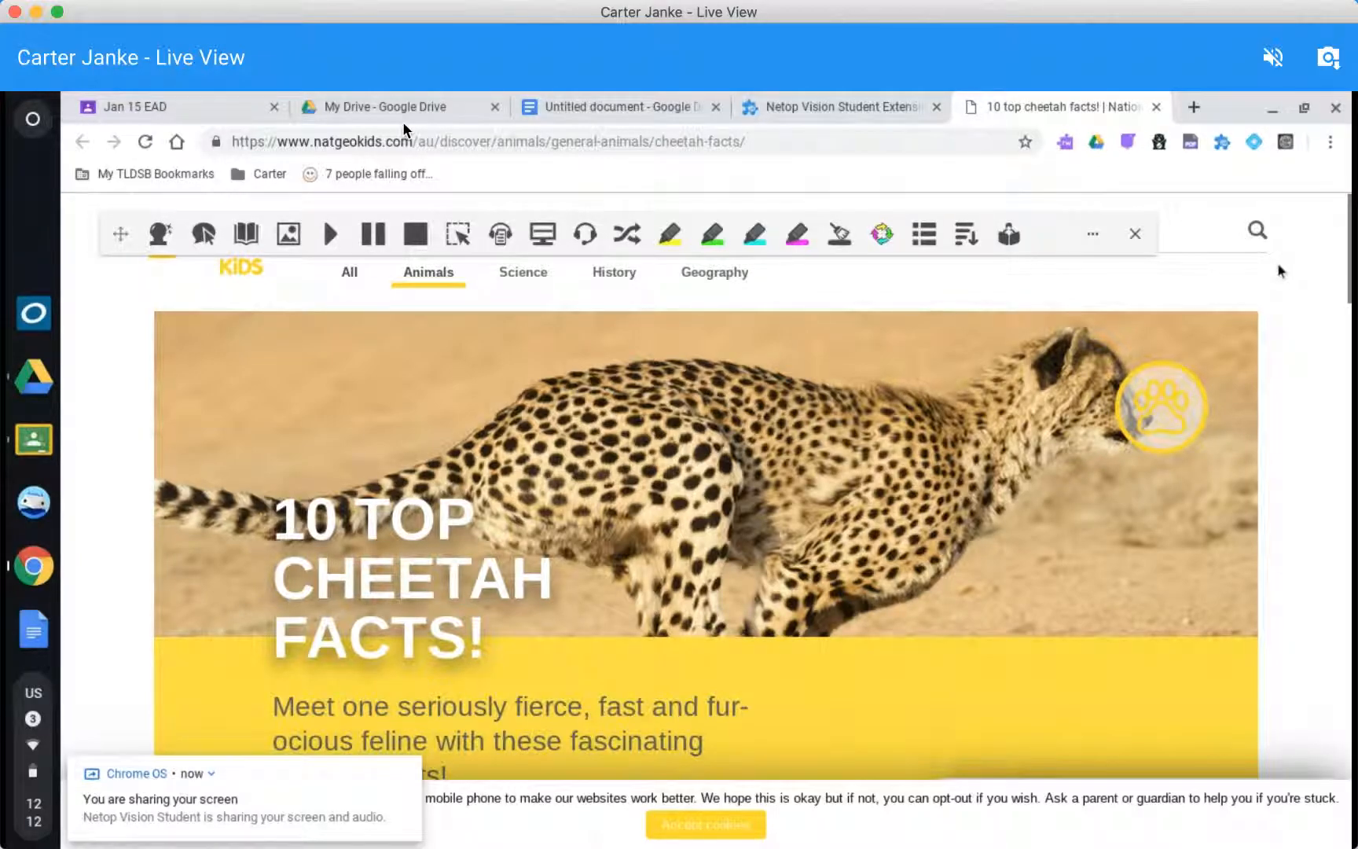
# - Test that a new student tab hits the block page, then return to the cheetah facts tab
pyautogui.scroll(-3)
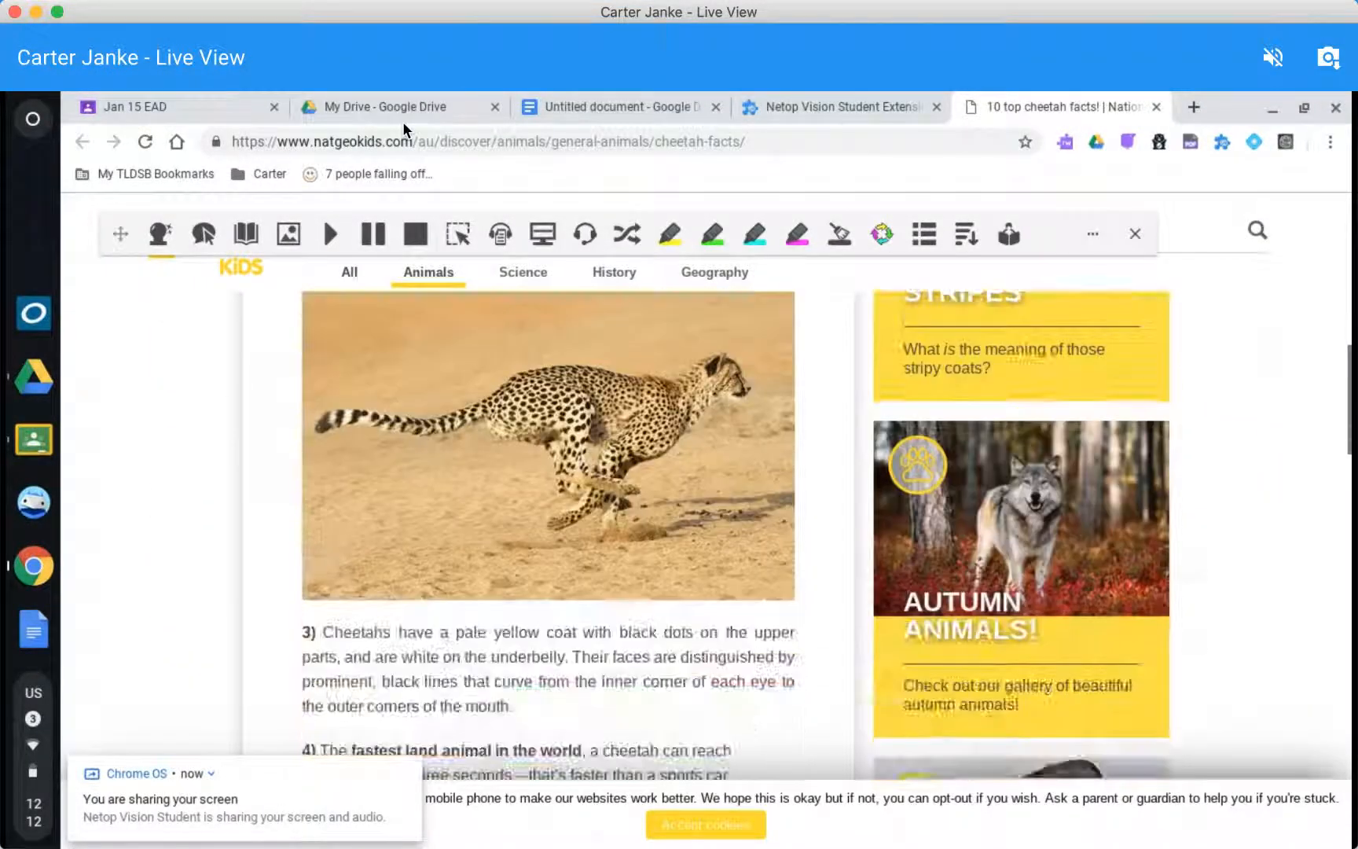
pyautogui.scroll(3)
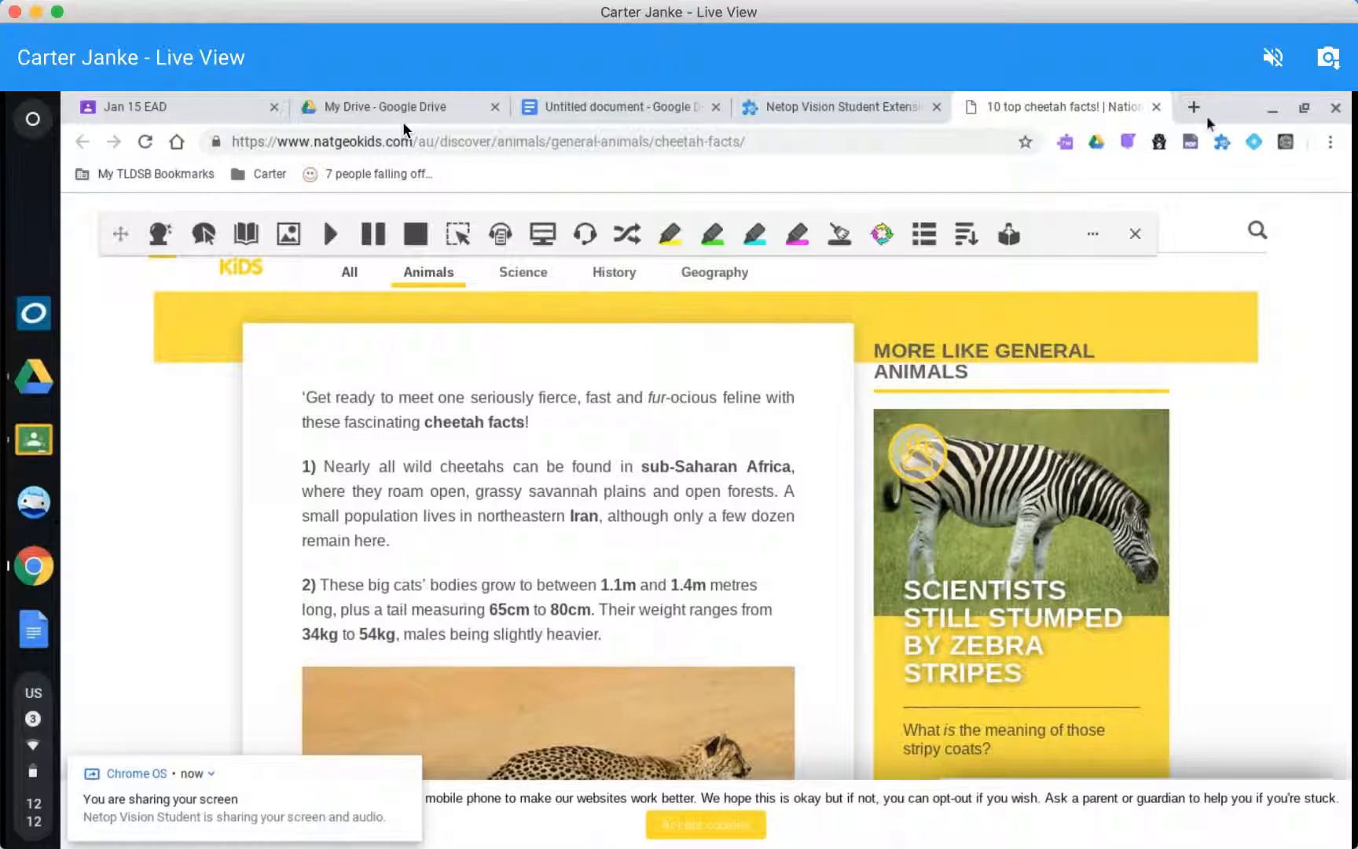
pyautogui.click(1198, 106)
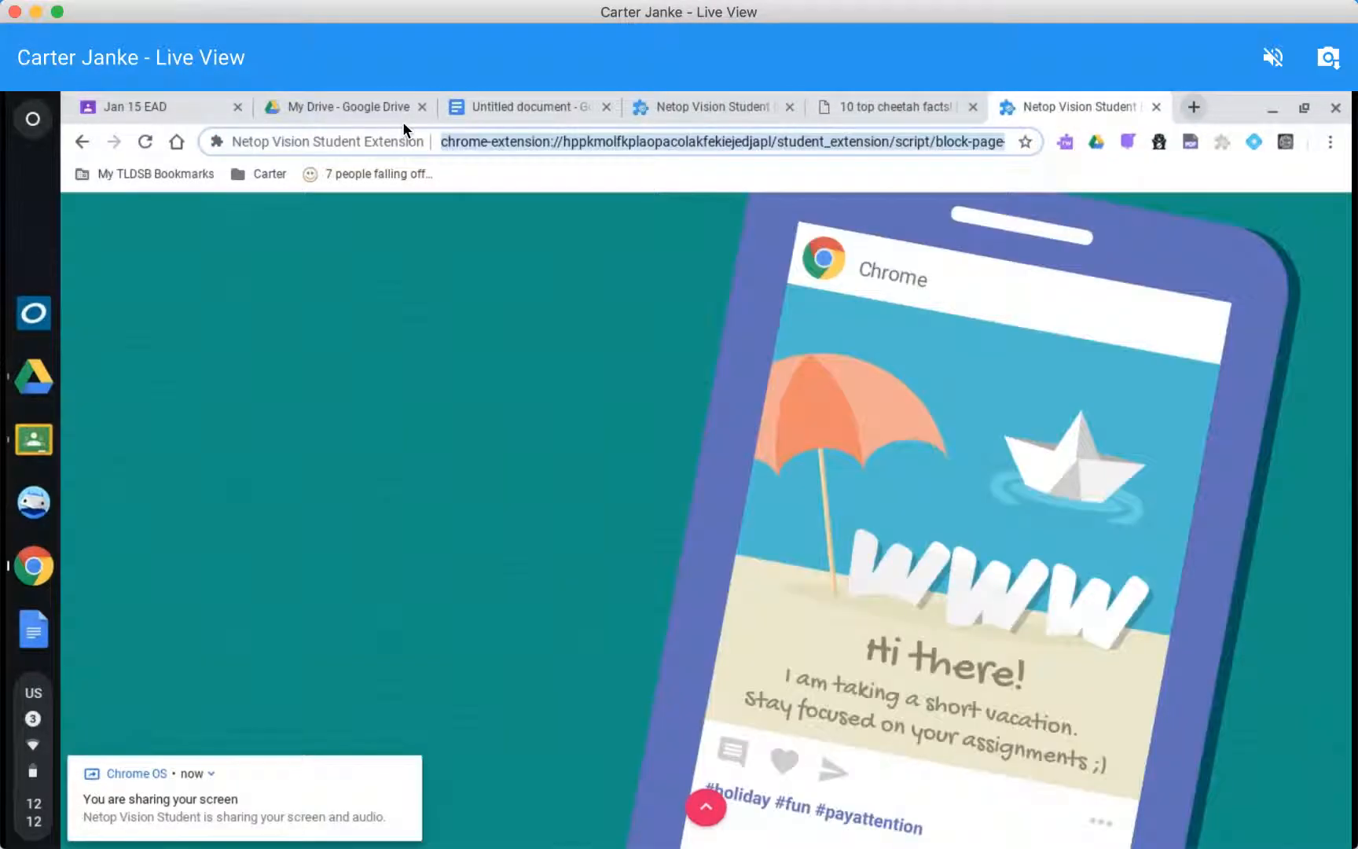
pyautogui.moveTo(953, 501)
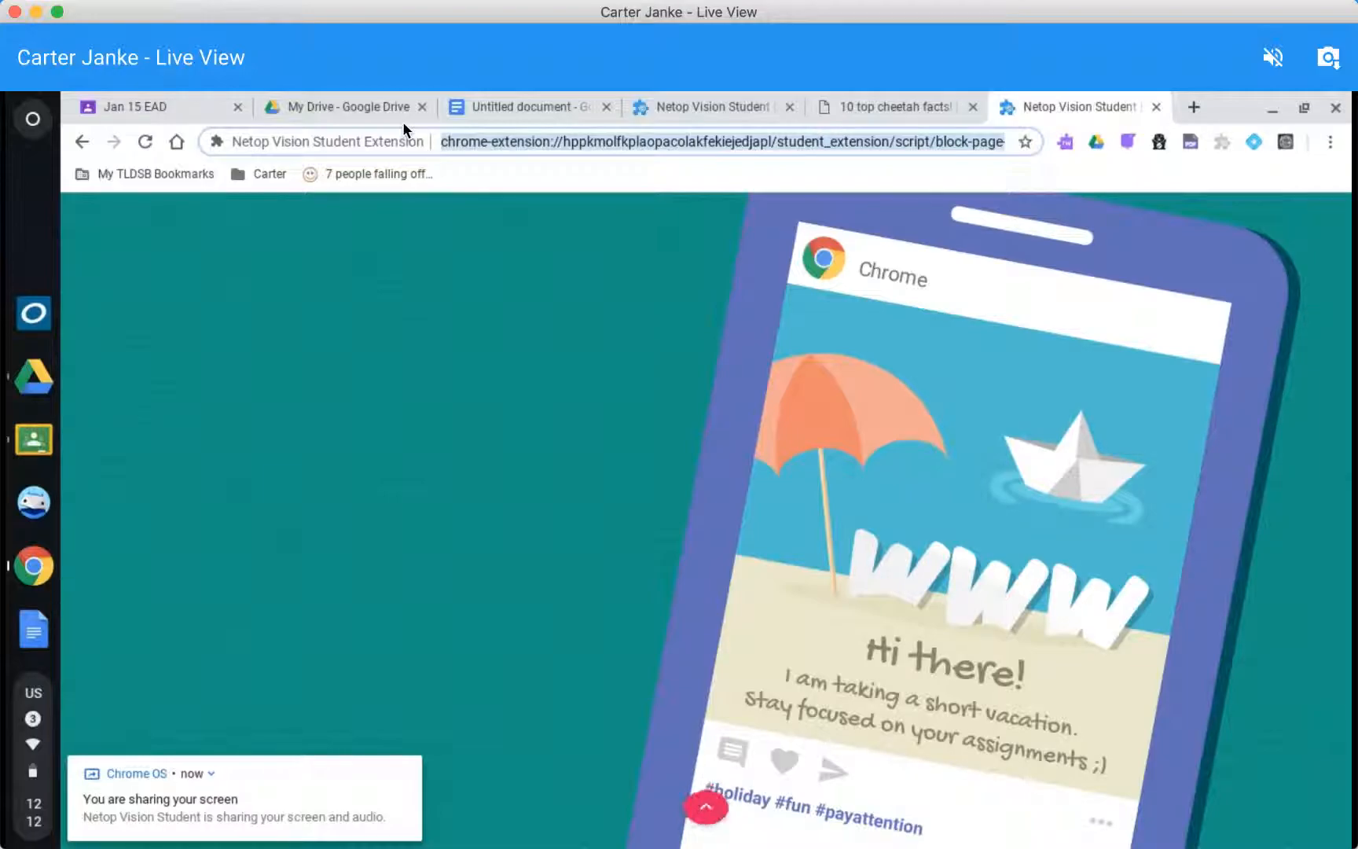
pyautogui.moveTo(866, 107)
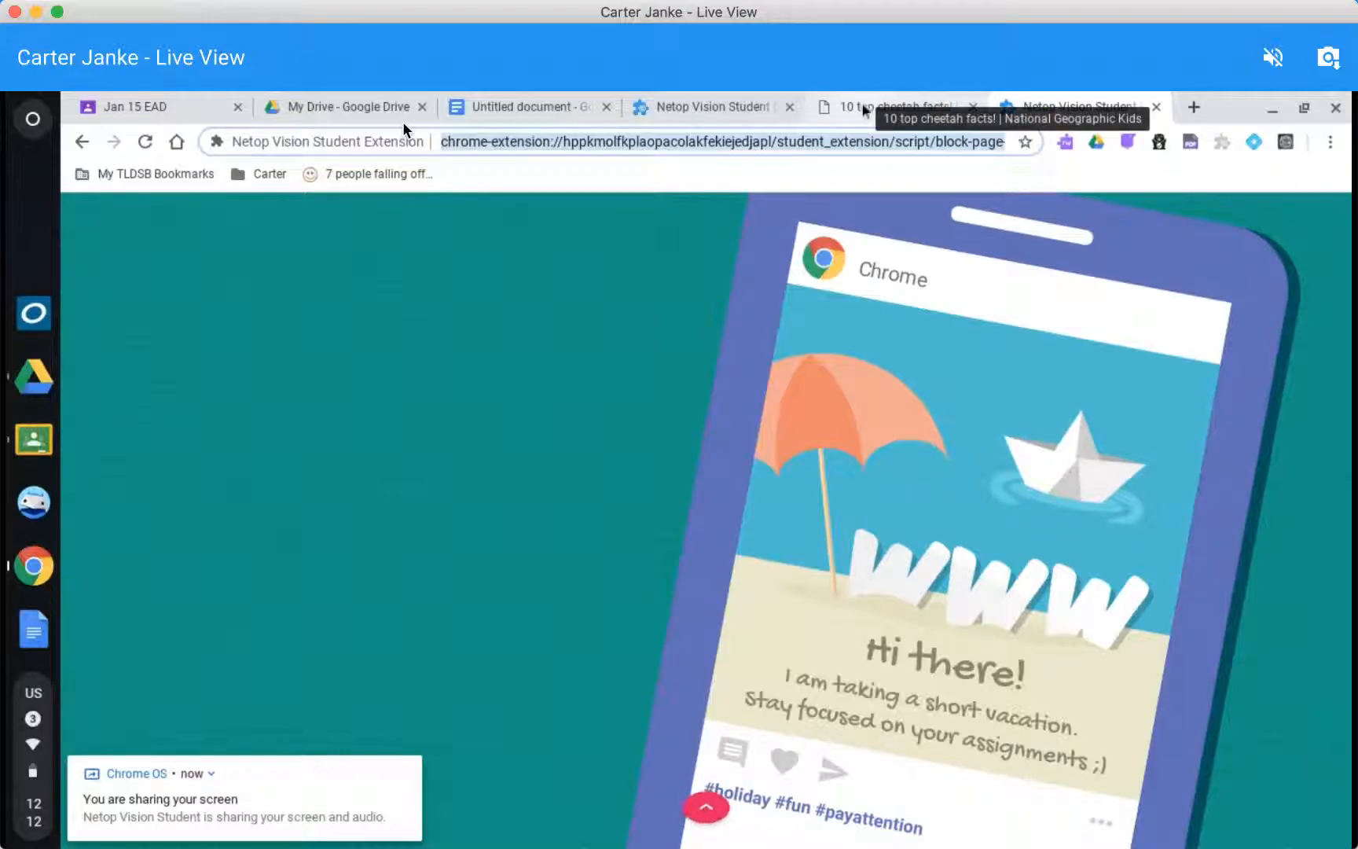
pyautogui.click(884, 107)
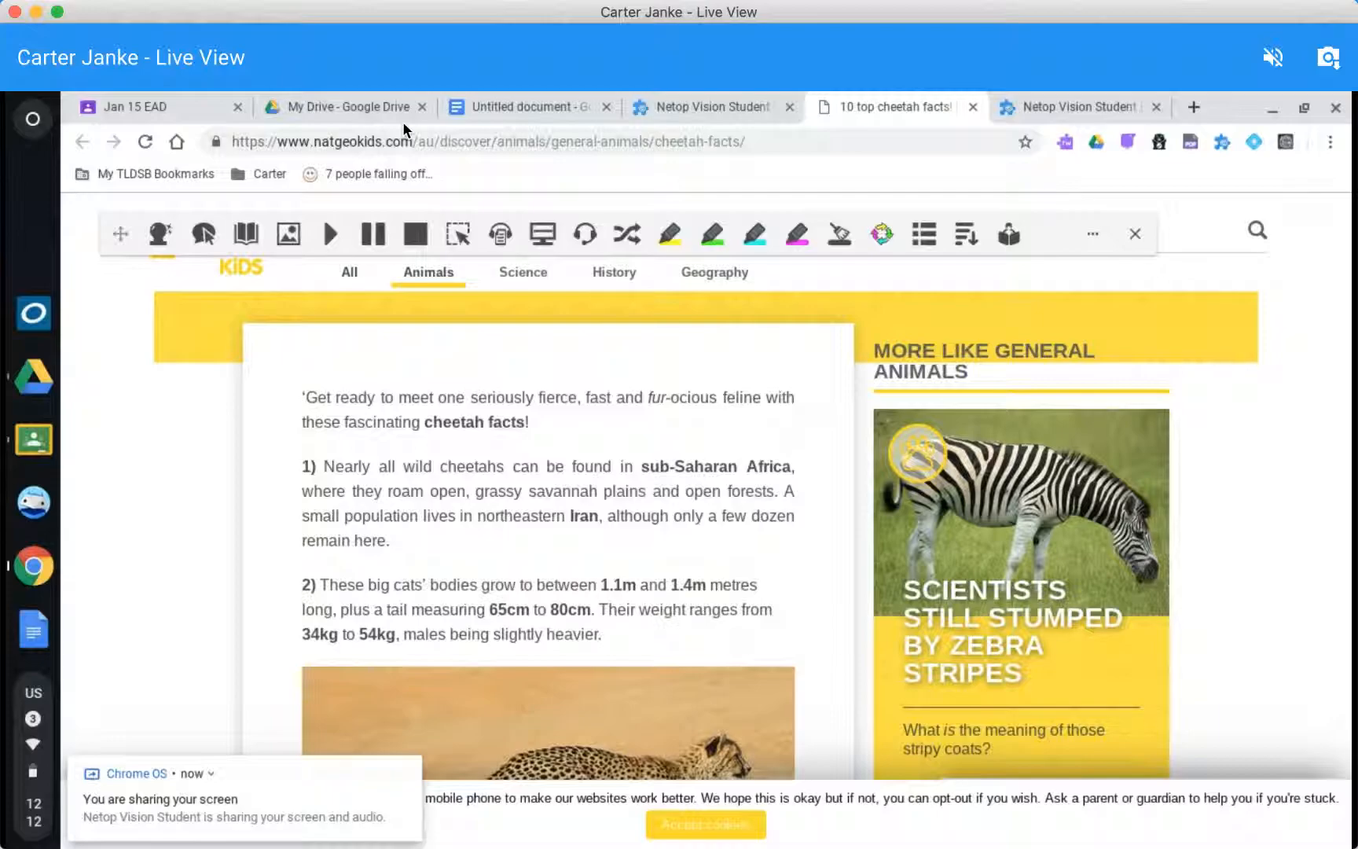
pyautogui.moveTo(115, 14)
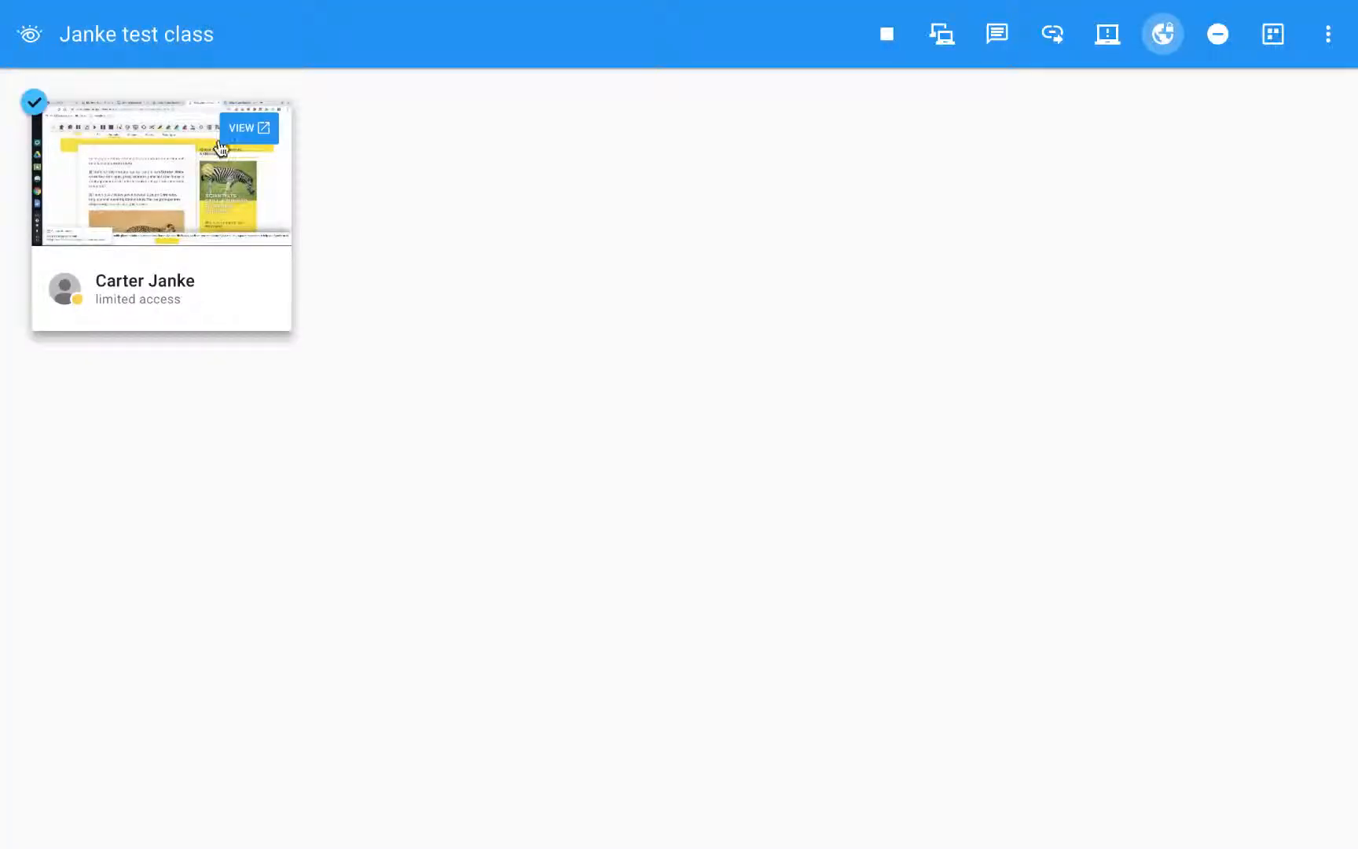
pyautogui.moveTo(319, 268)
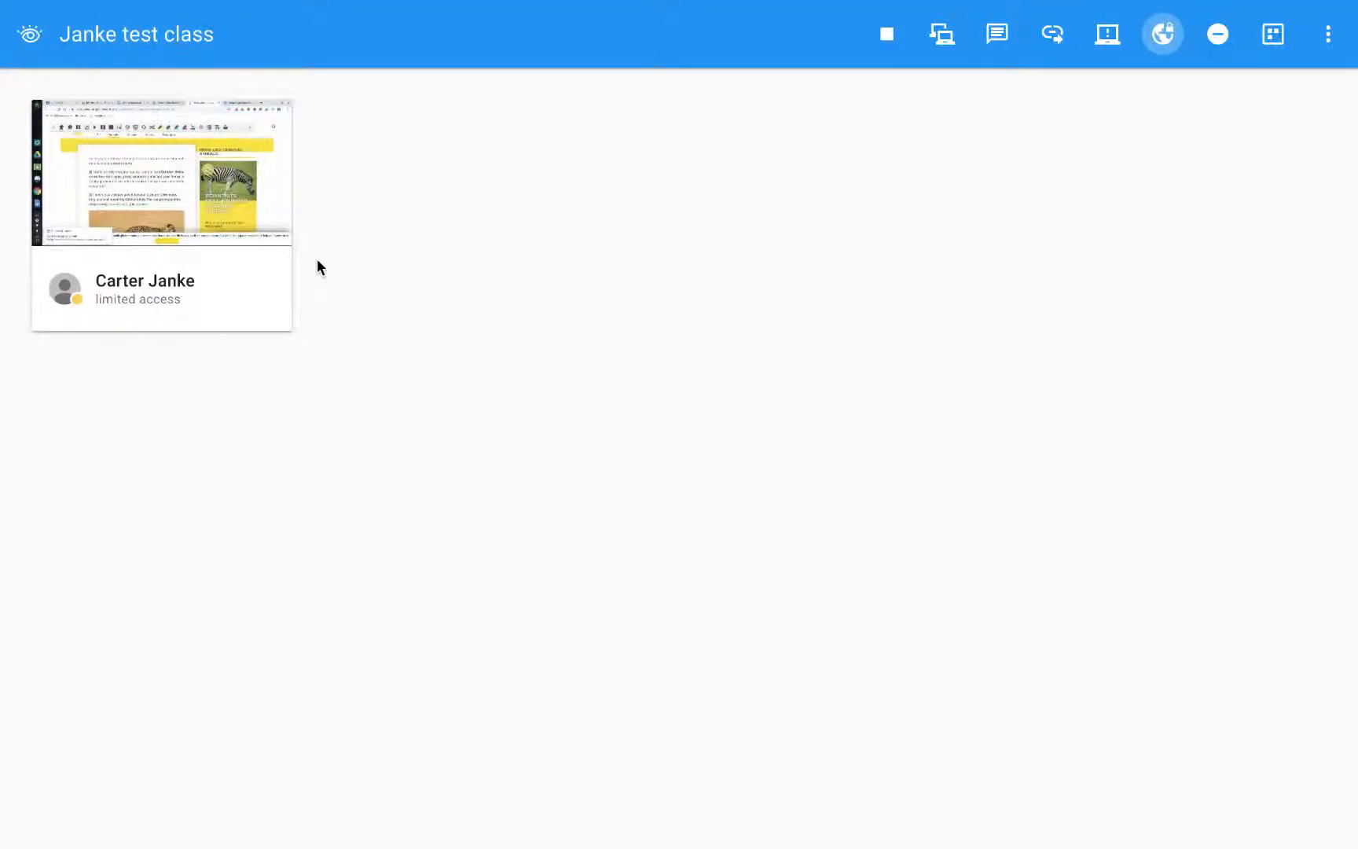
pyautogui.moveTo(1328, 34)
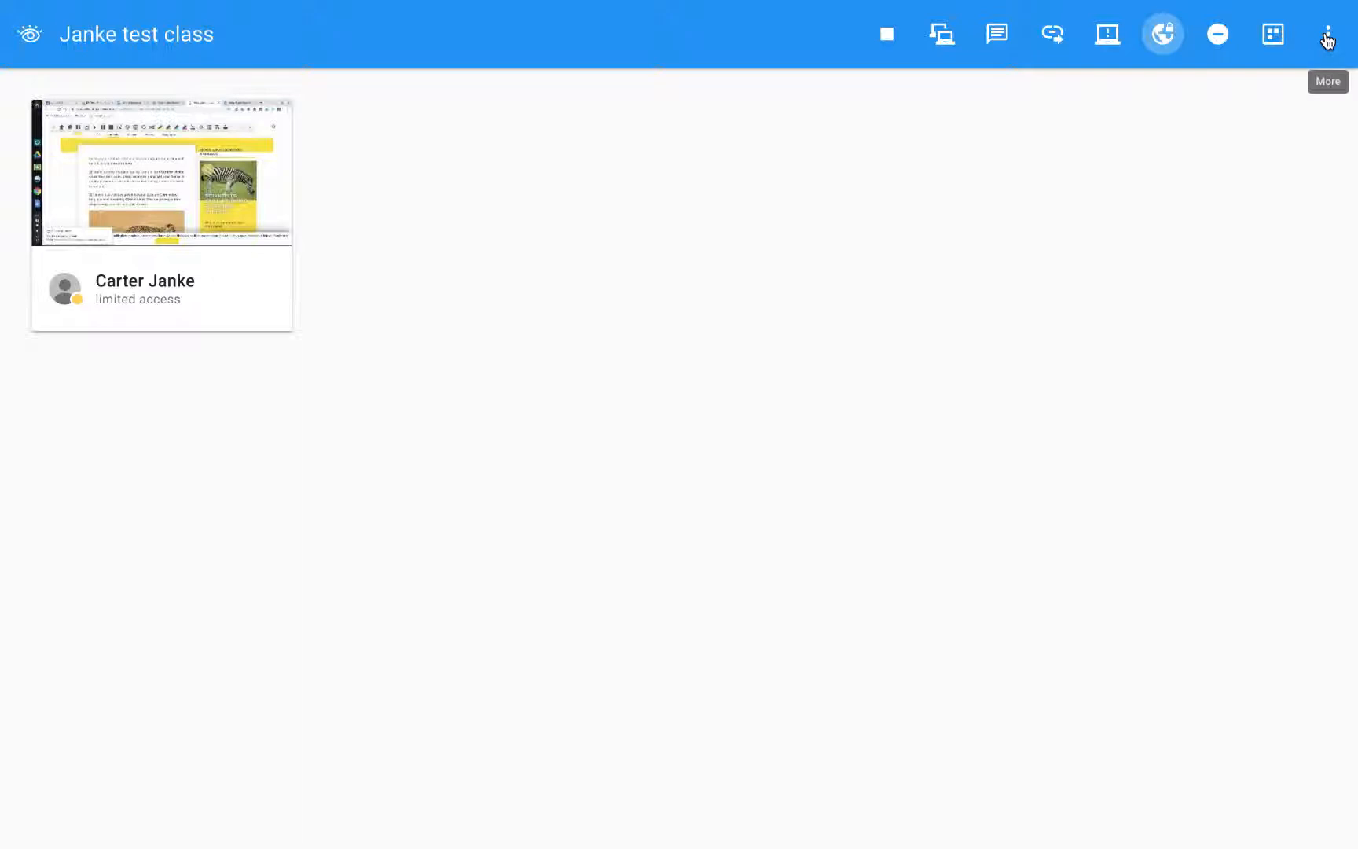
pyautogui.click(1327, 33)
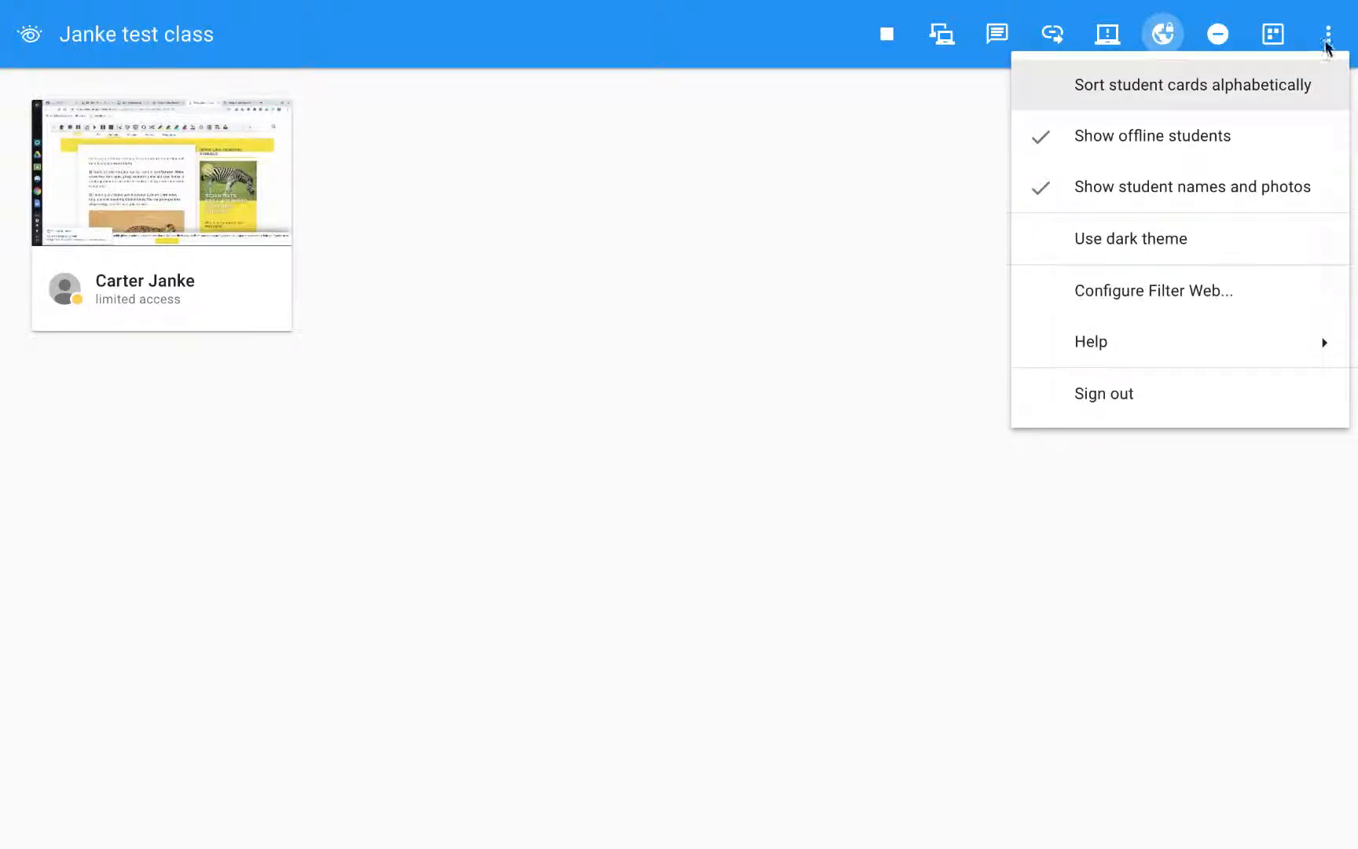
pyautogui.click(1152, 291)
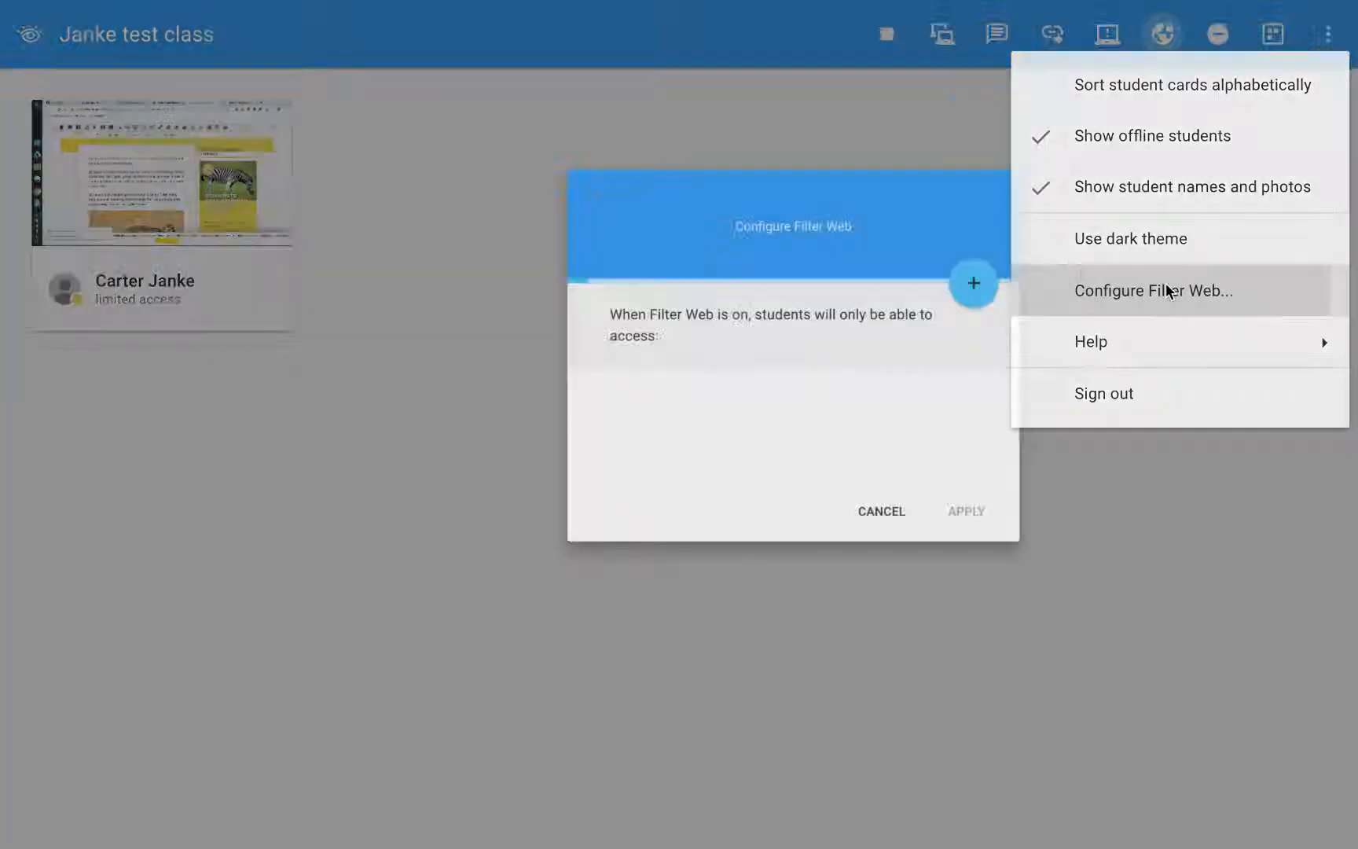
pyautogui.click(1150, 291)
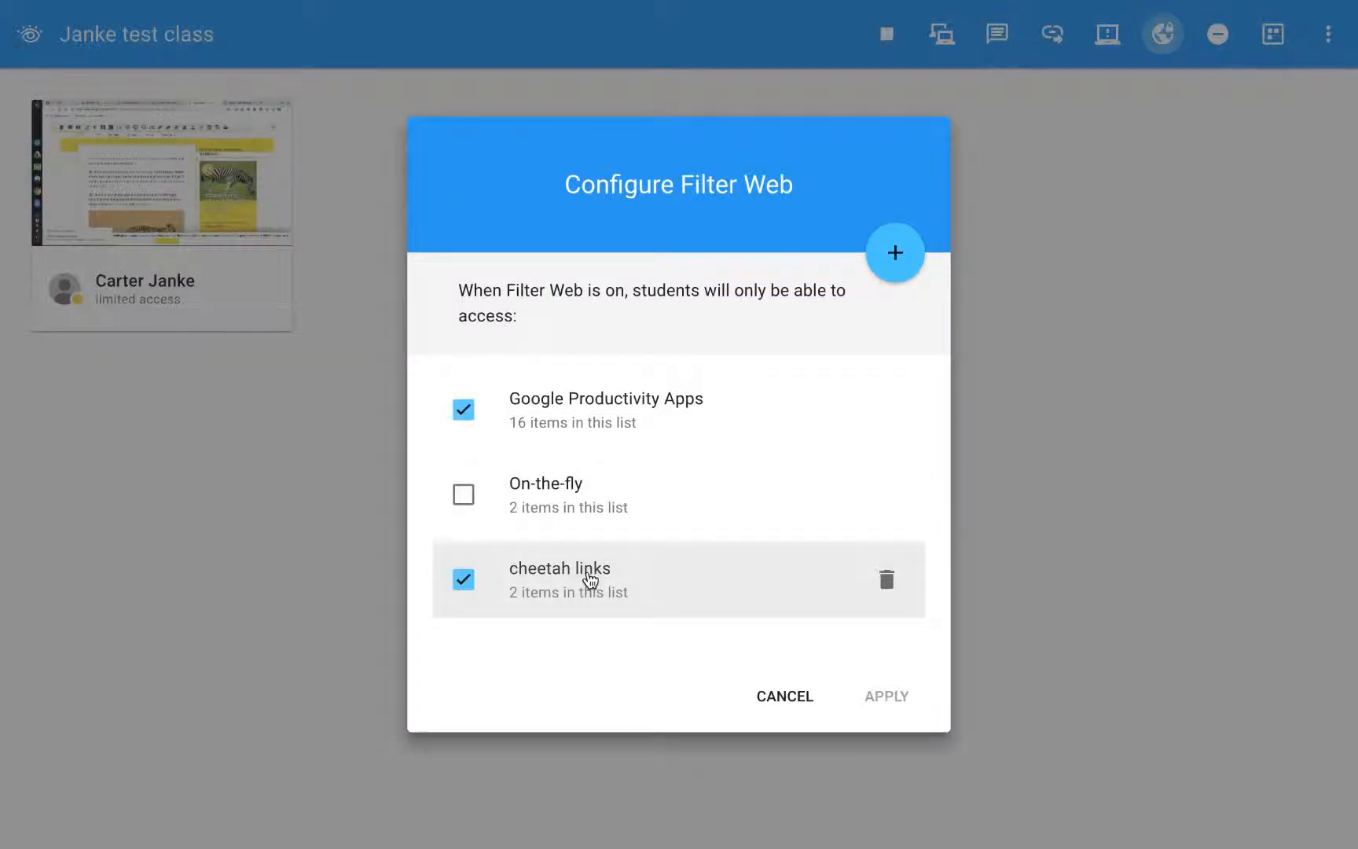
pyautogui.click(560, 569)
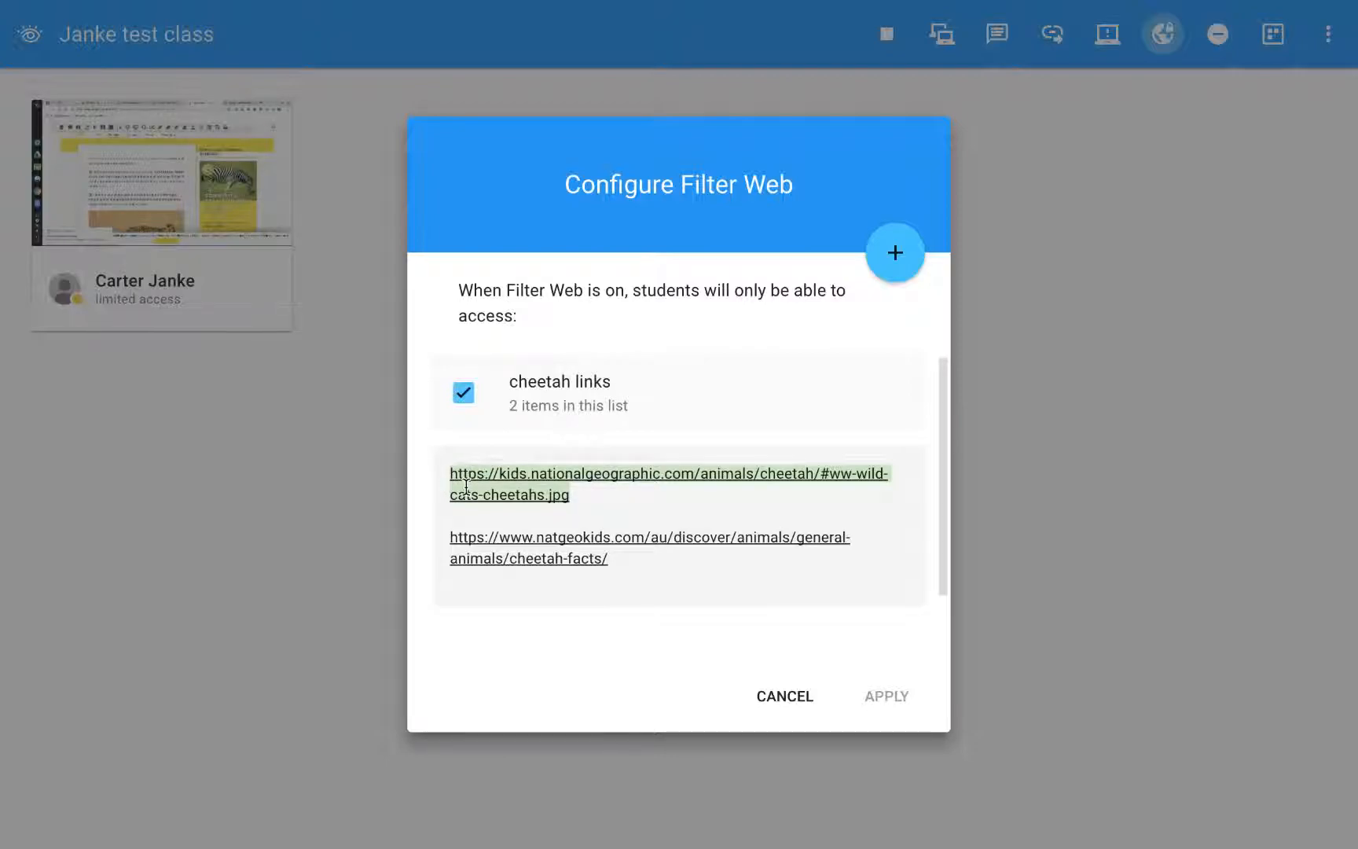
pyautogui.moveTo(758, 253)
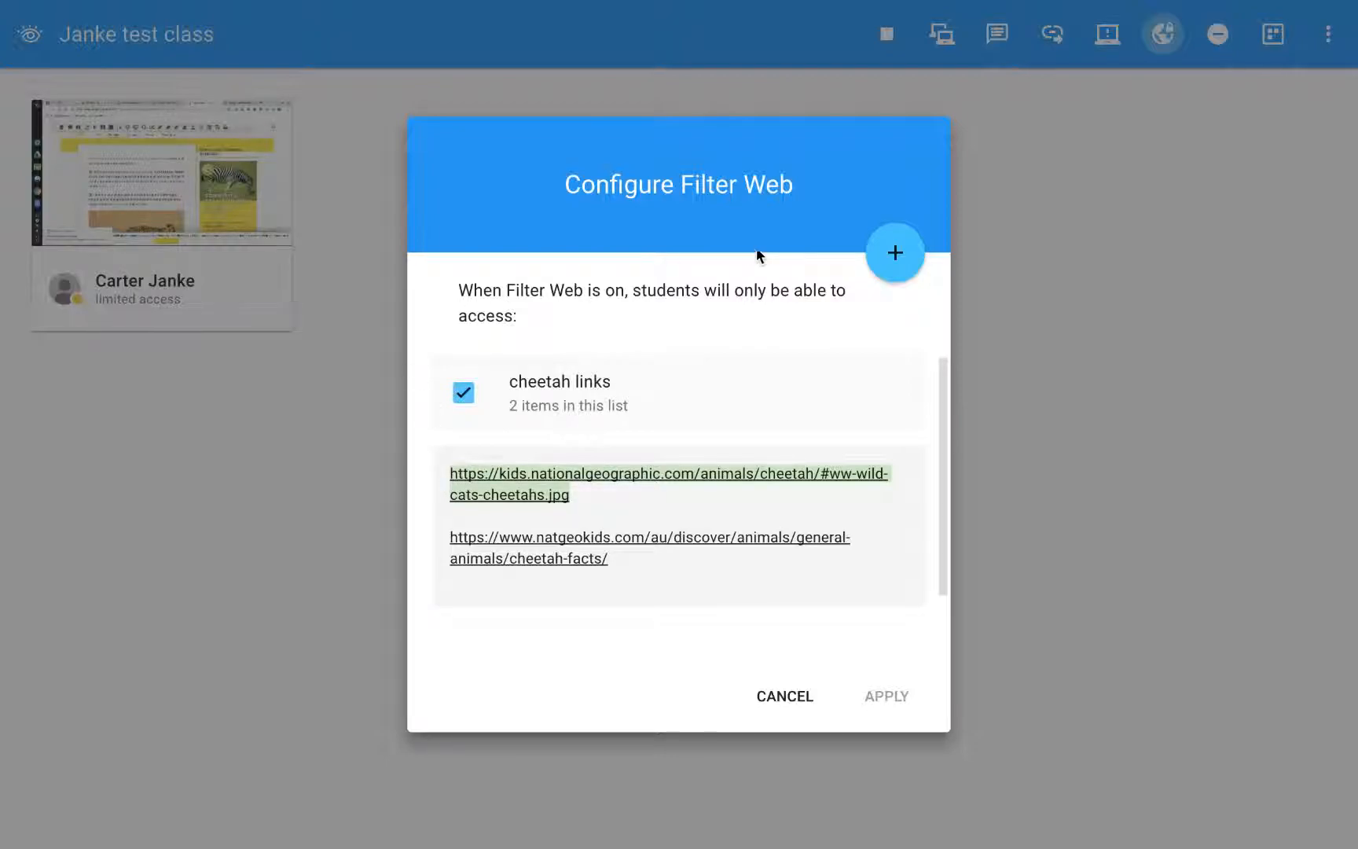
pyautogui.click(784, 695)
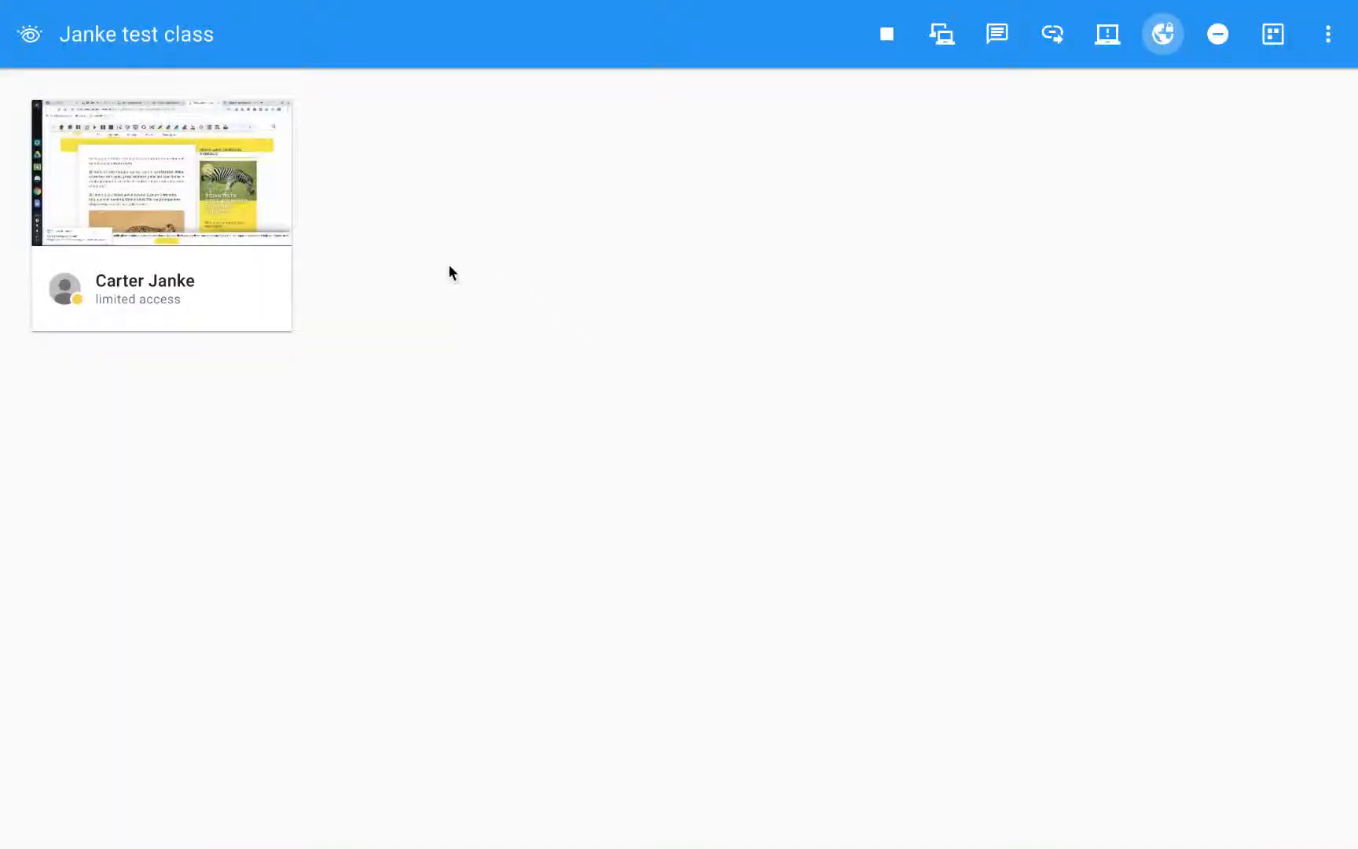
pyautogui.moveTo(1050, 33)
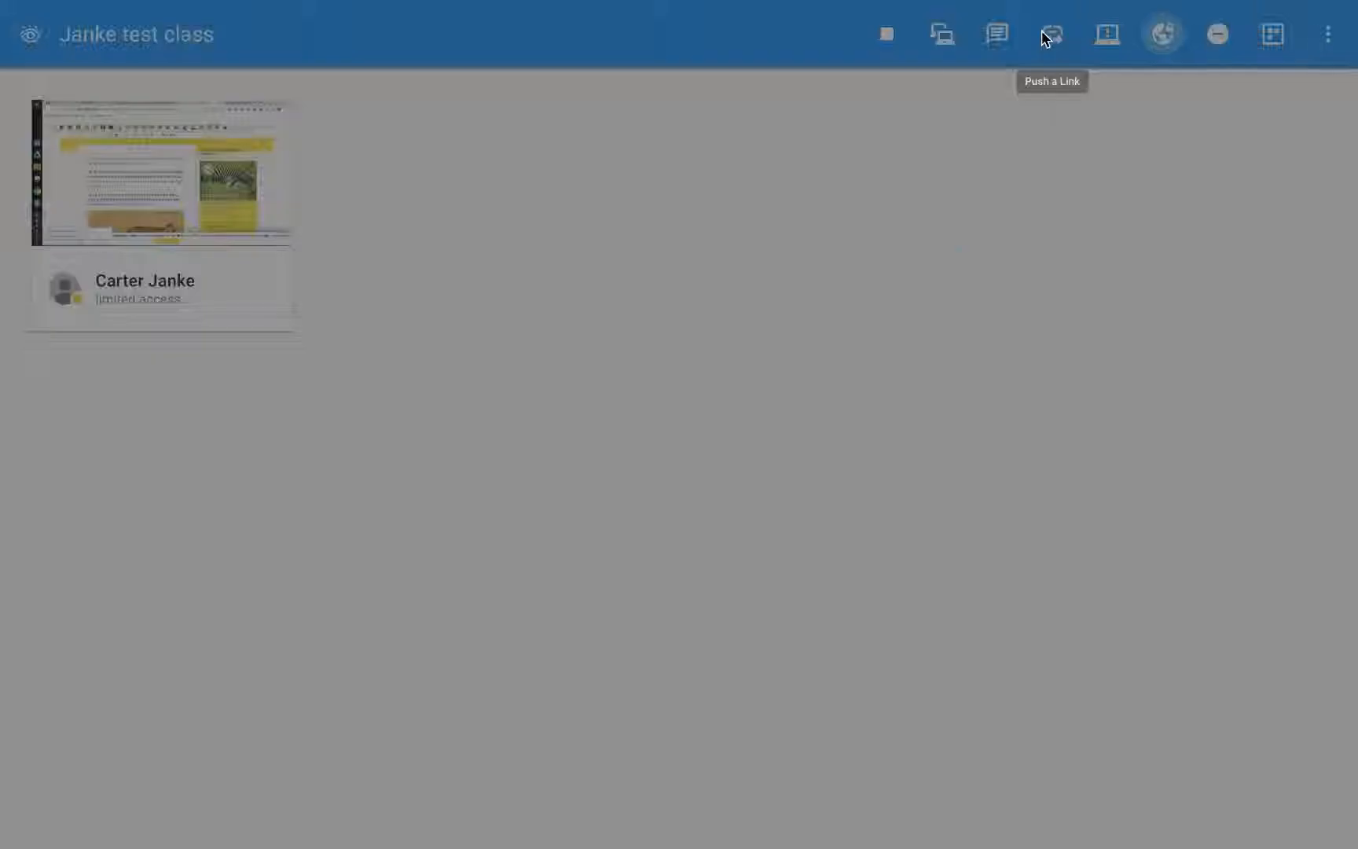
# - Push the kids.nationalgeographic.com cheetah link, then watch the student's screen maximized in Live View
pyautogui.click(1052, 33)
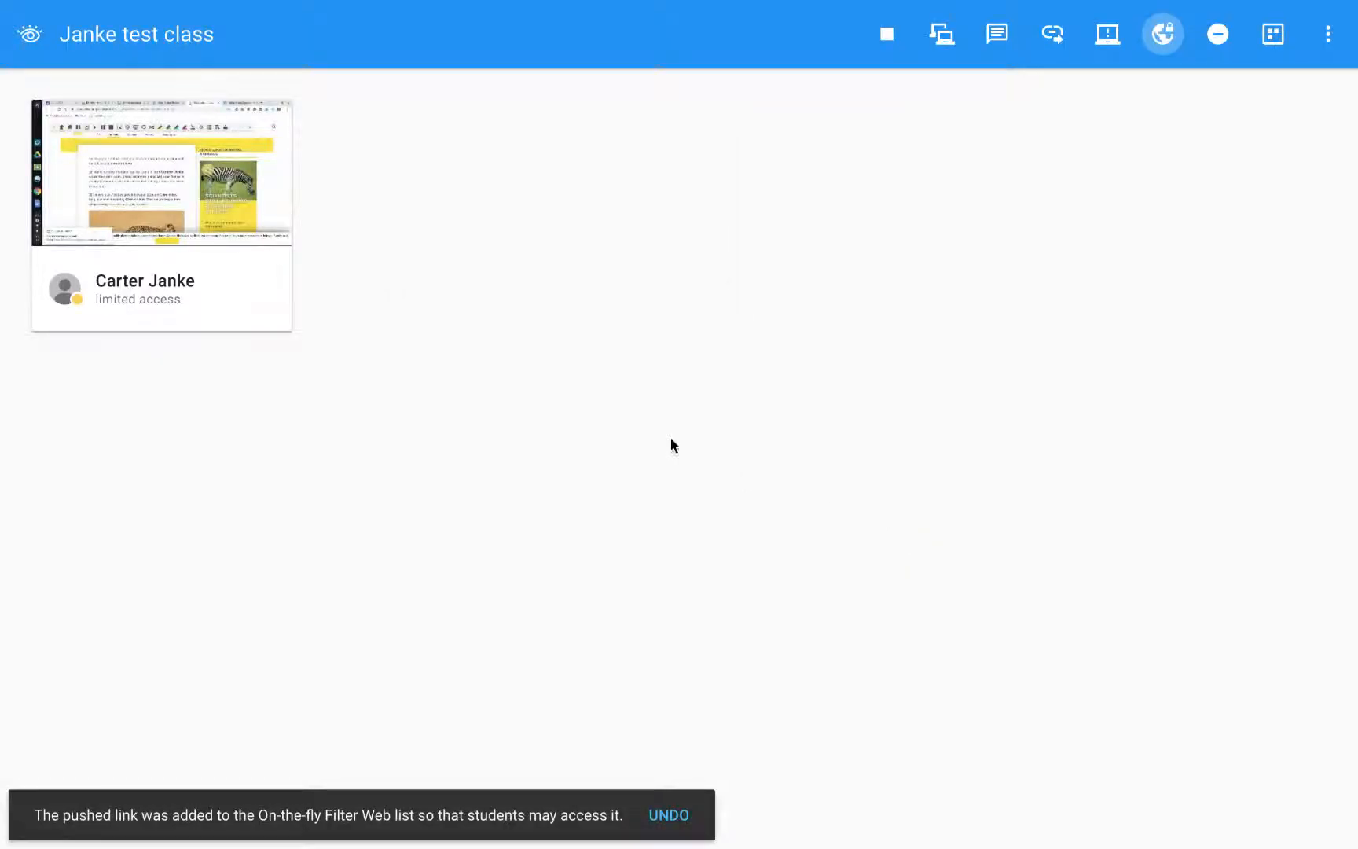
pyautogui.moveTo(260, 143)
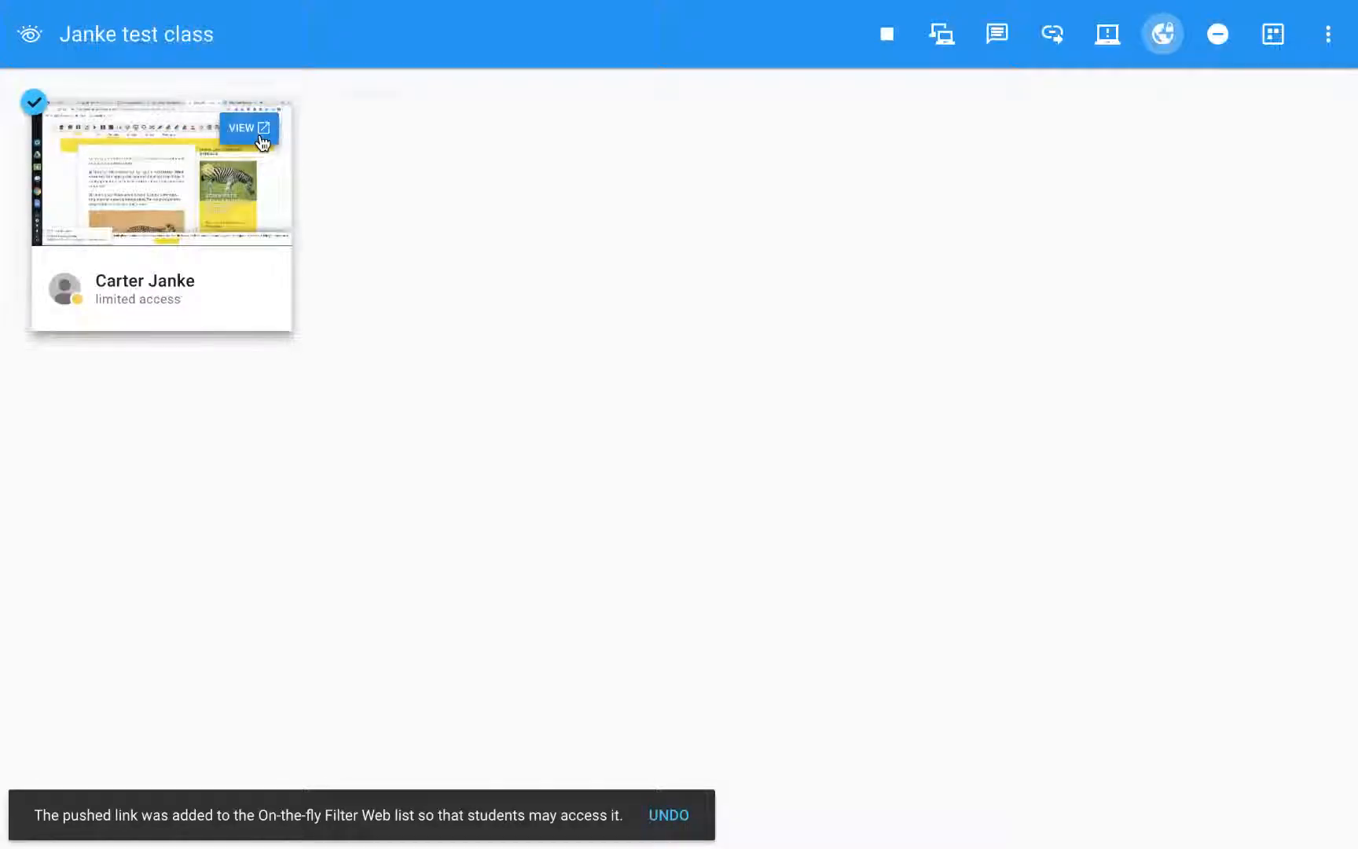
pyautogui.click(248, 128)
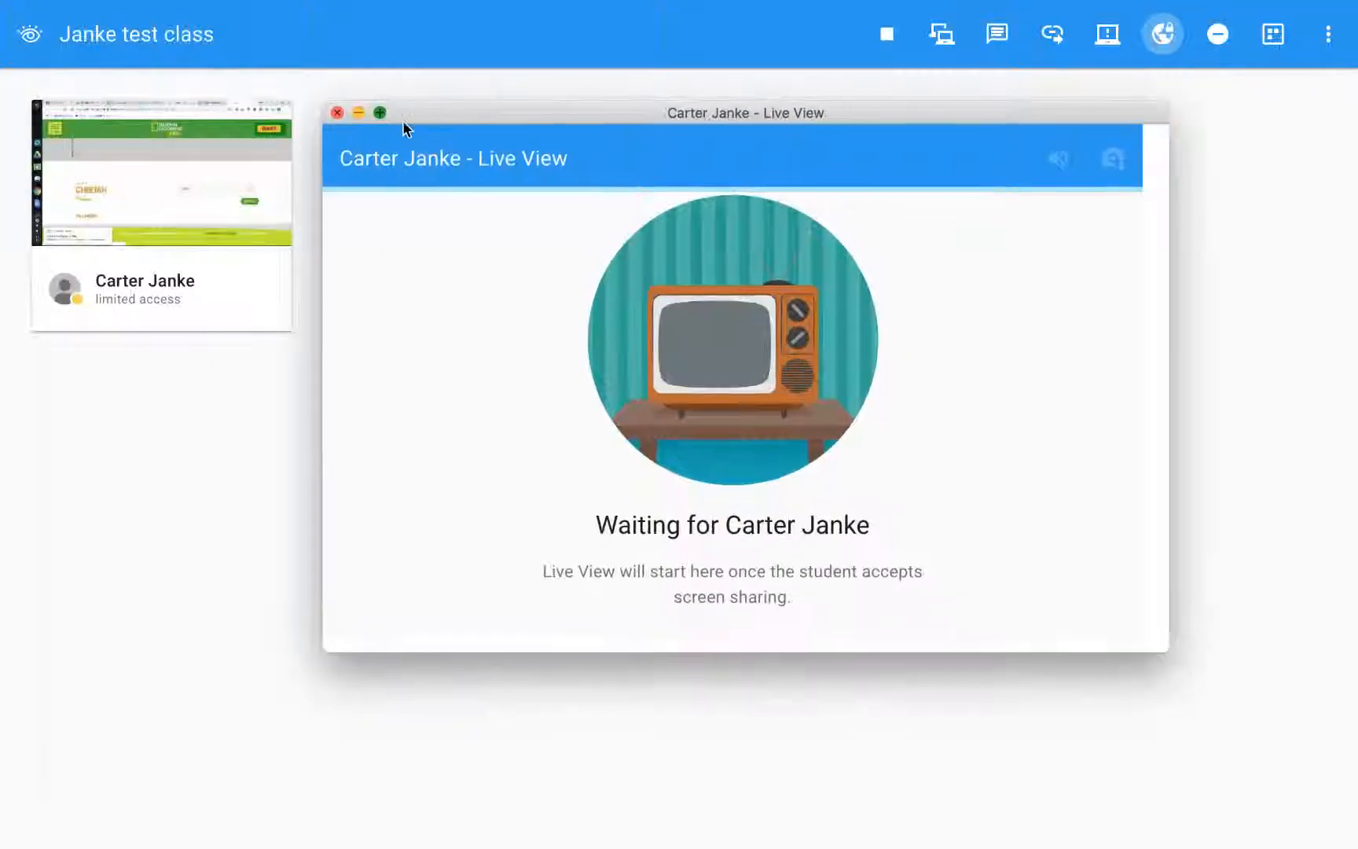
pyautogui.click(379, 113)
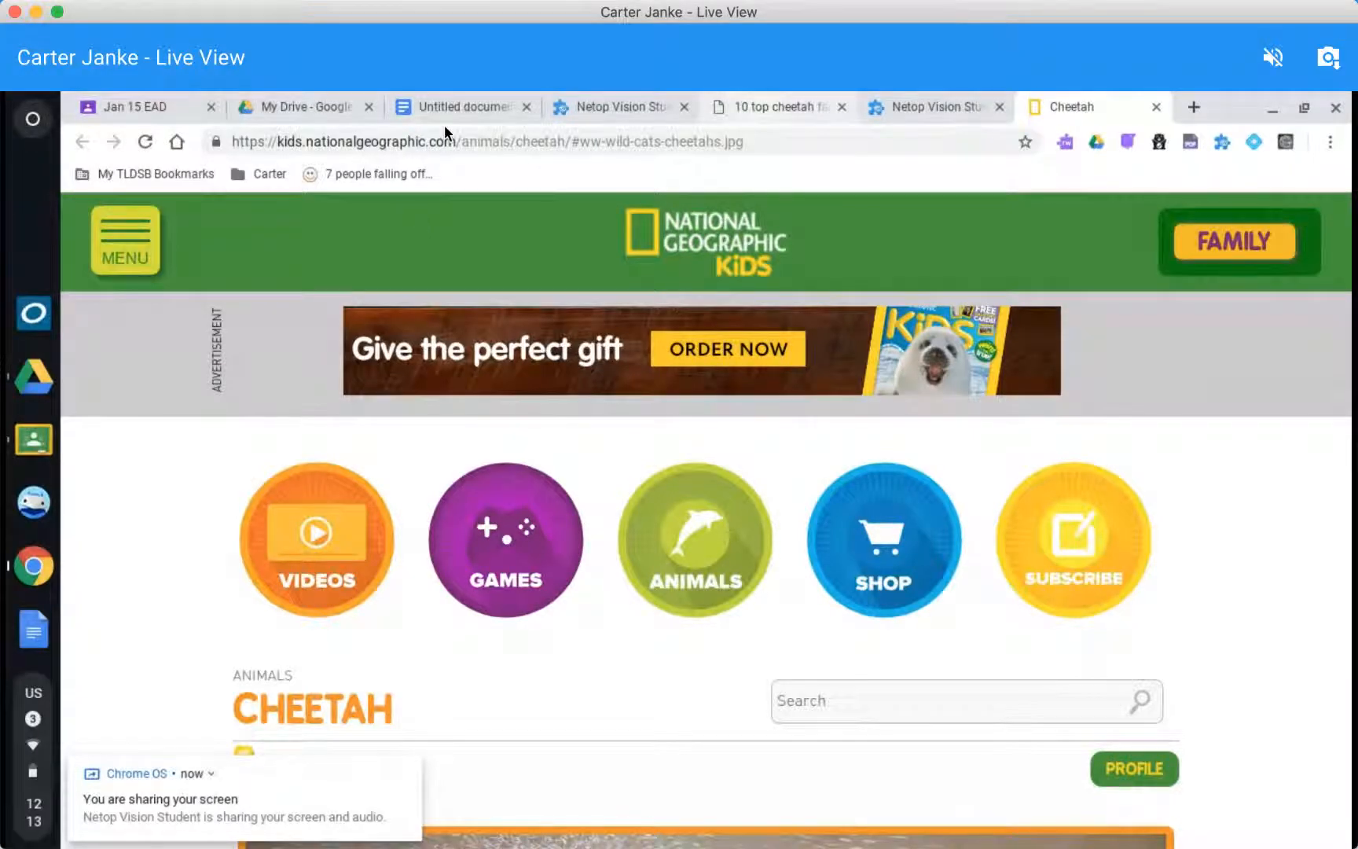
pyautogui.moveTo(719, 421)
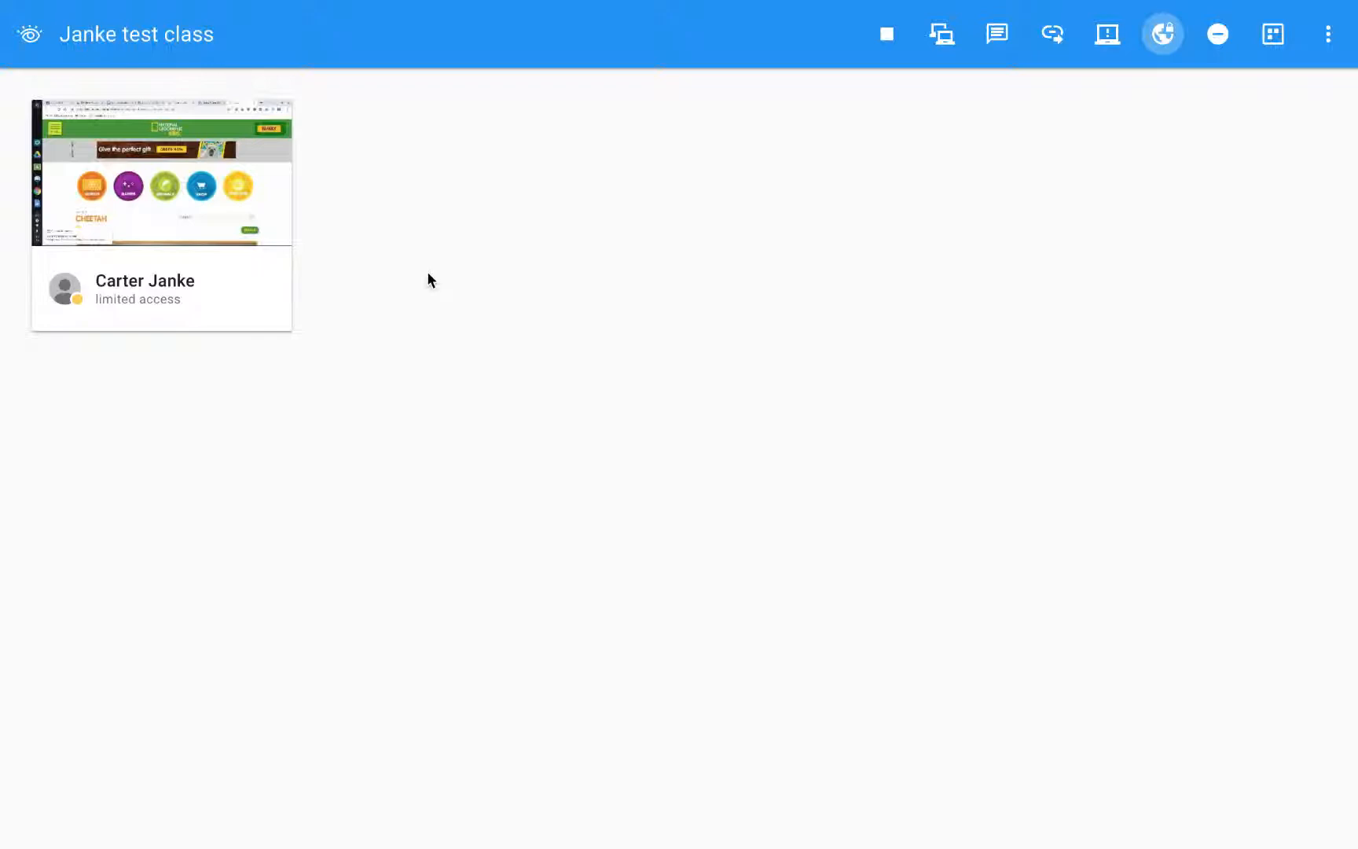
pyautogui.moveTo(1185, 71)
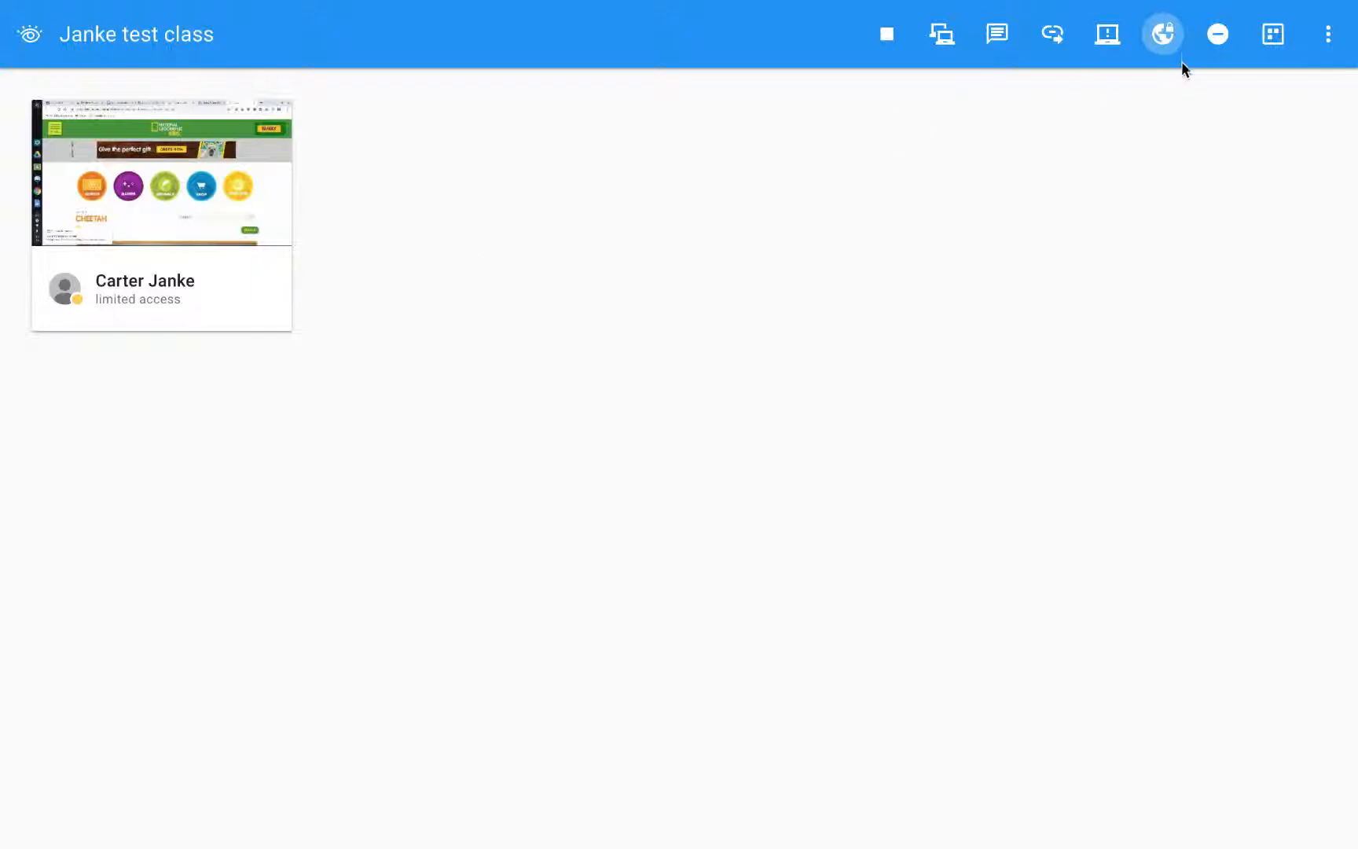
# - Toggle Filter Web off to lift filtering for the student, then toggle it again
pyautogui.click(1161, 33)
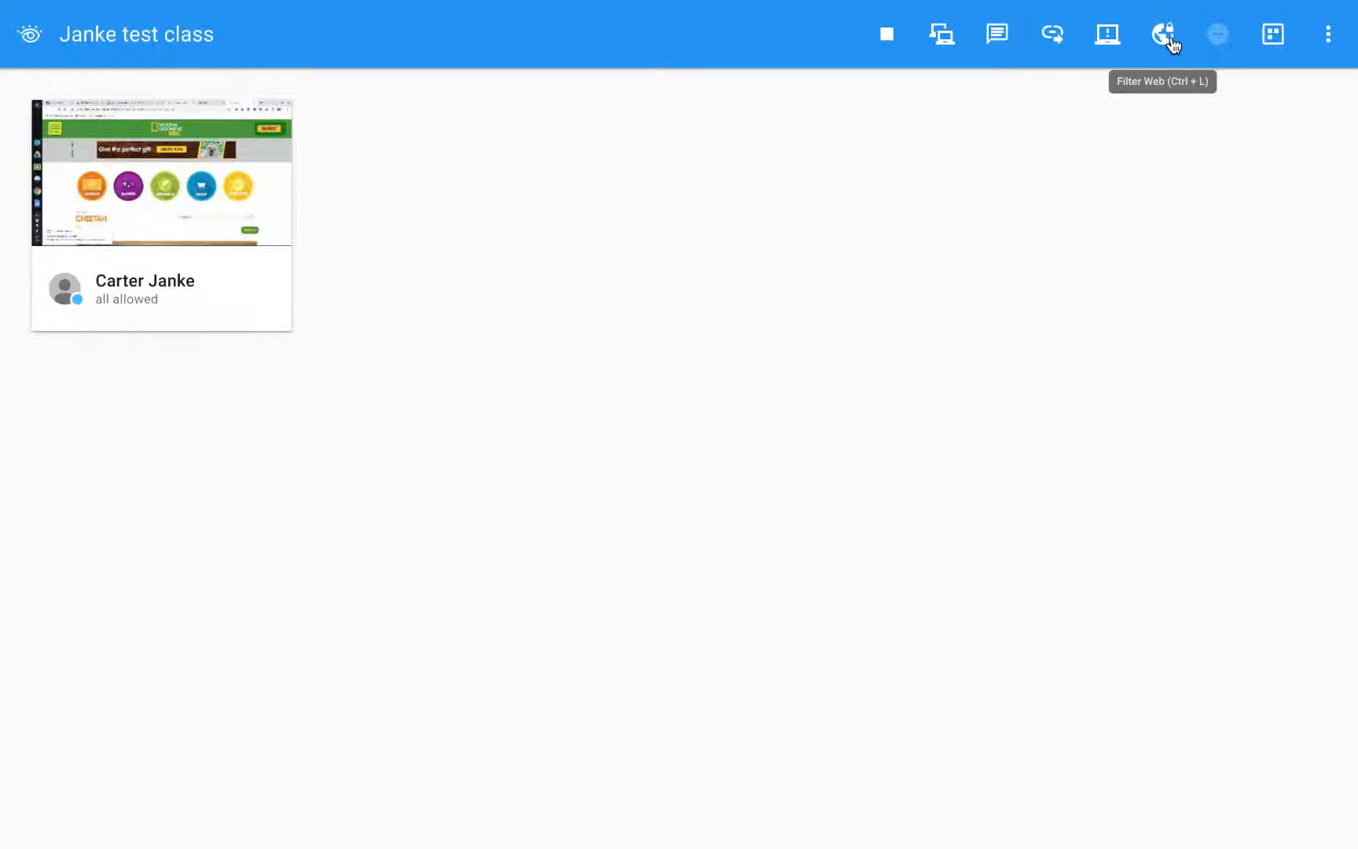
pyautogui.click(1165, 33)
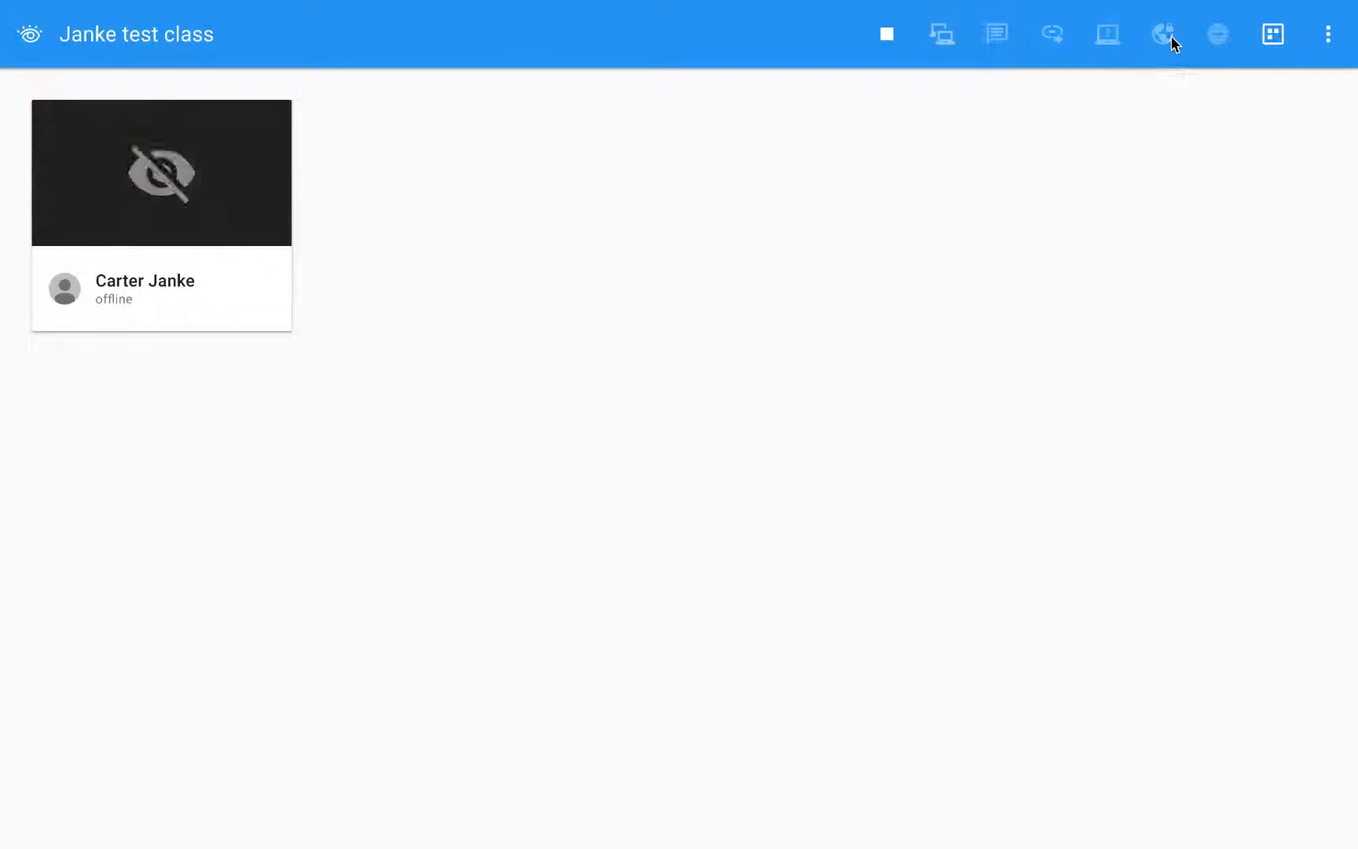